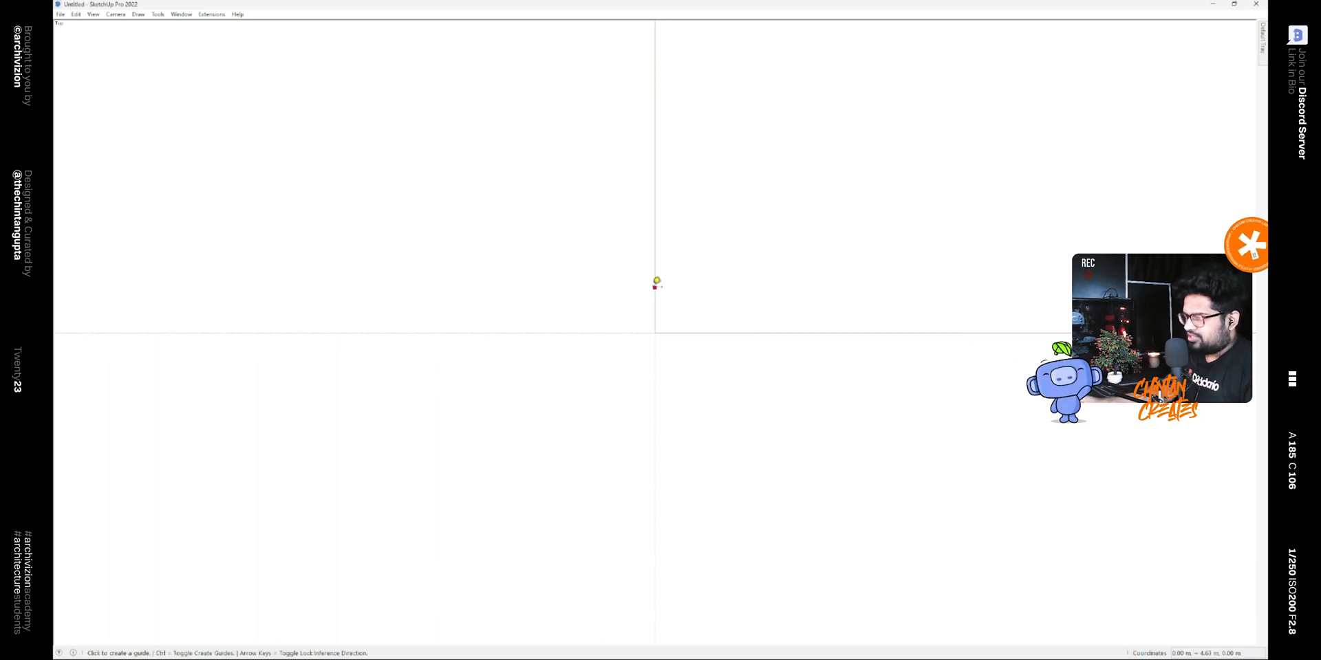
Place a vertical guide at a typed distance from the origin and enable the BZ_Toolbar Bezier tools
click(656, 280)
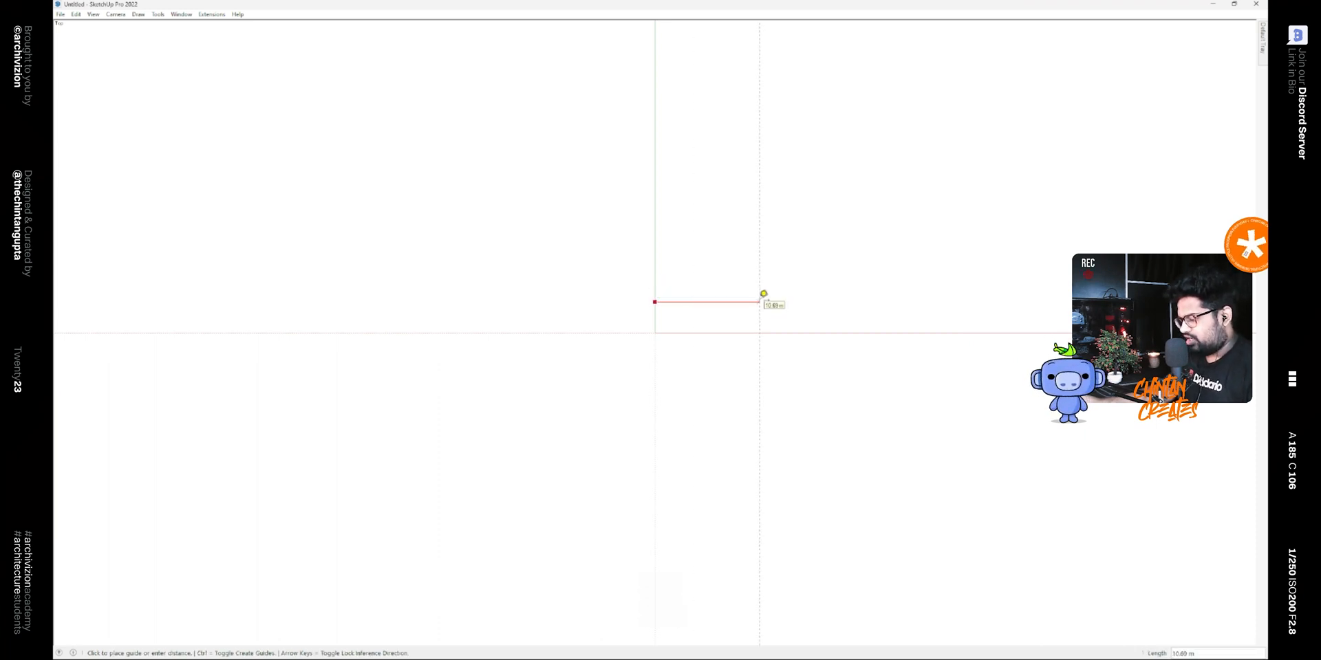
key(enter)
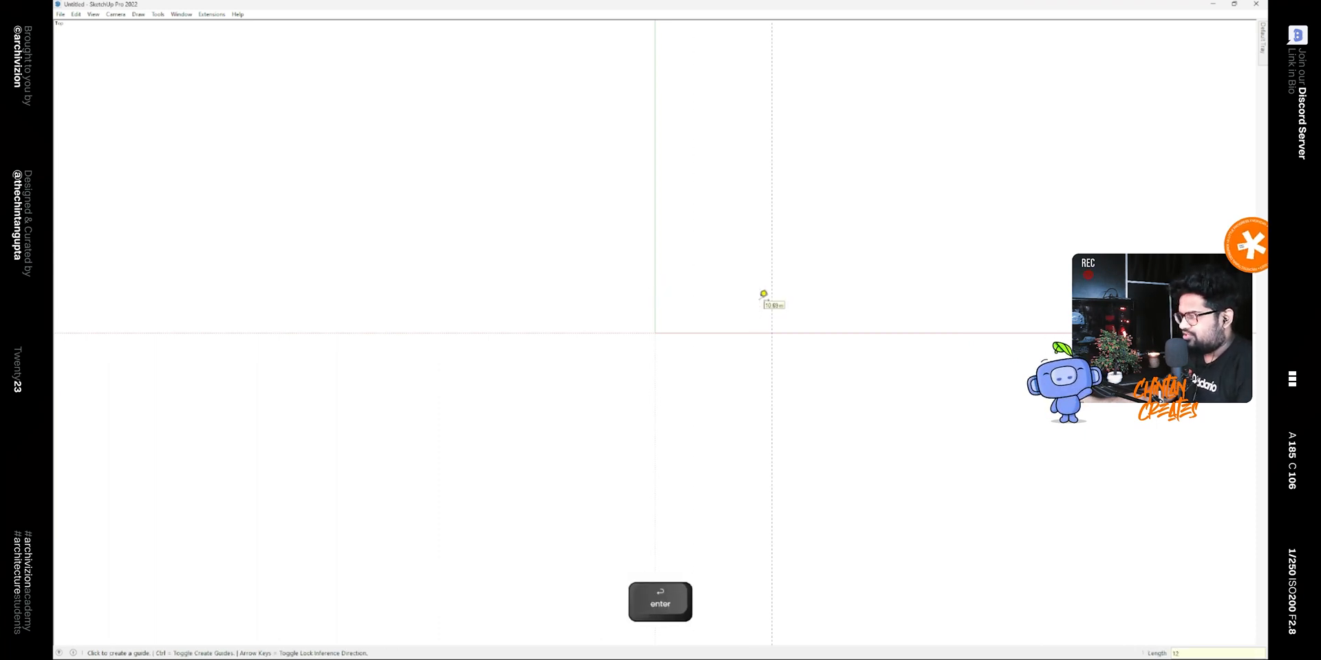
key(space)
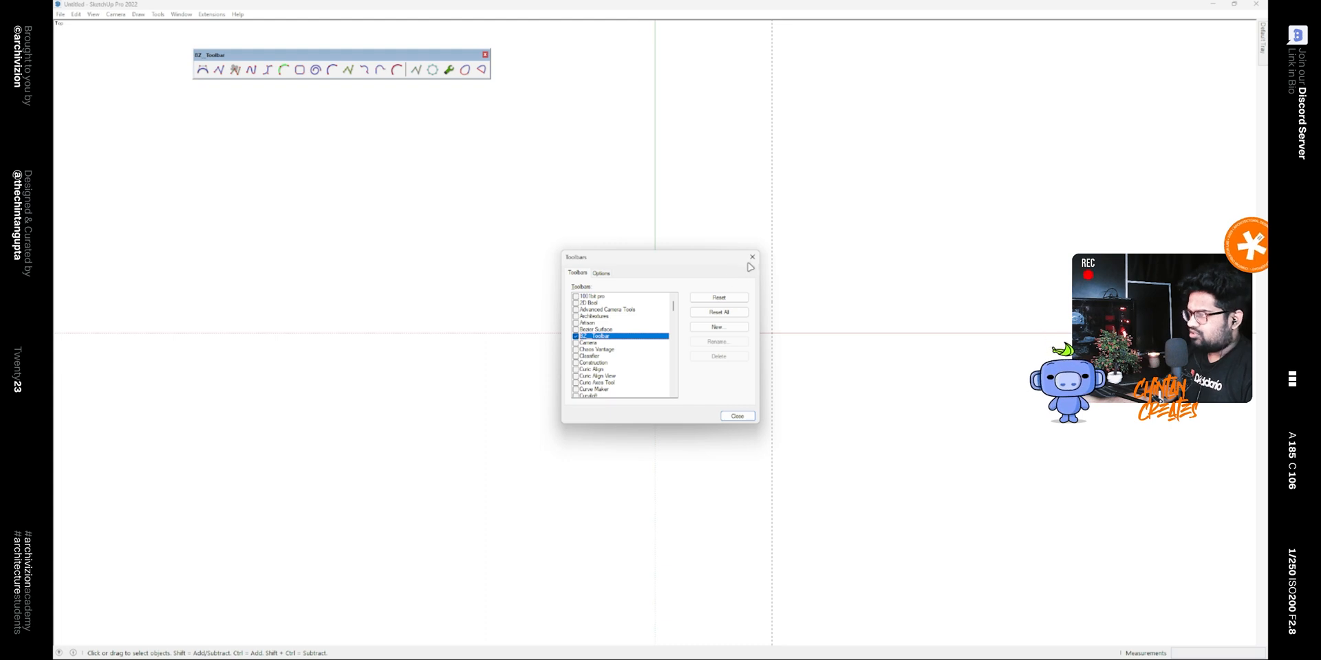
click(736, 416)
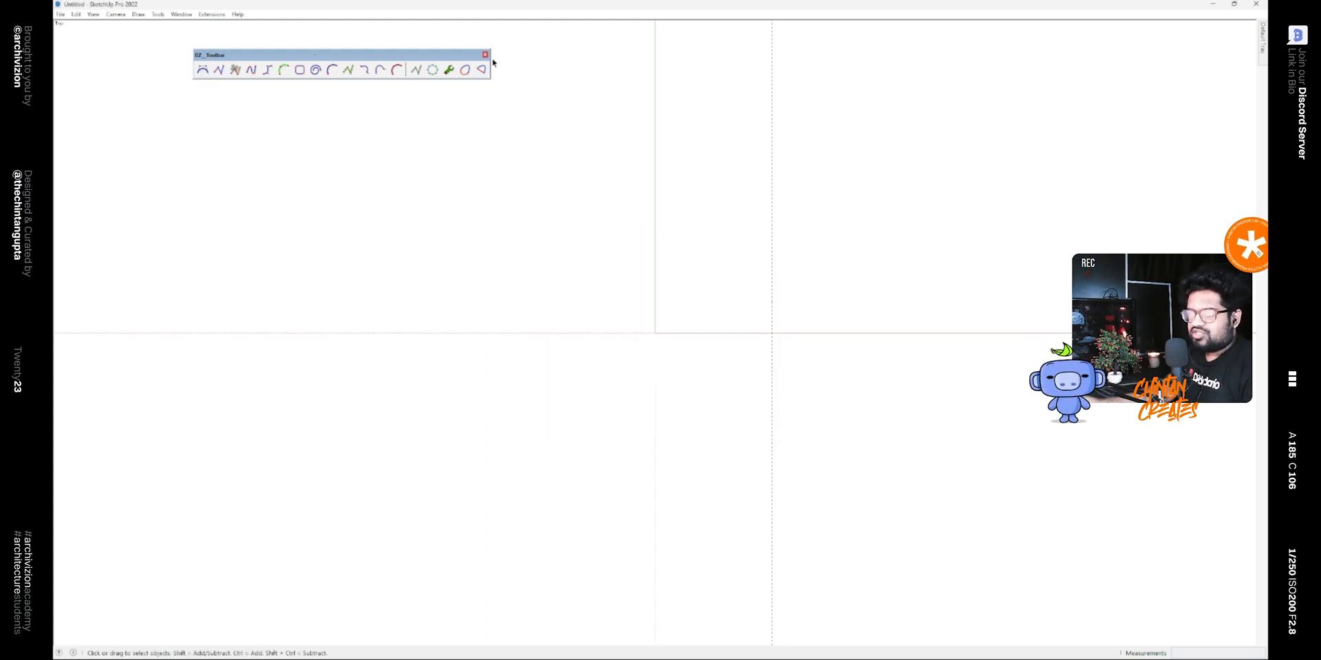
mouse_move(202, 68)
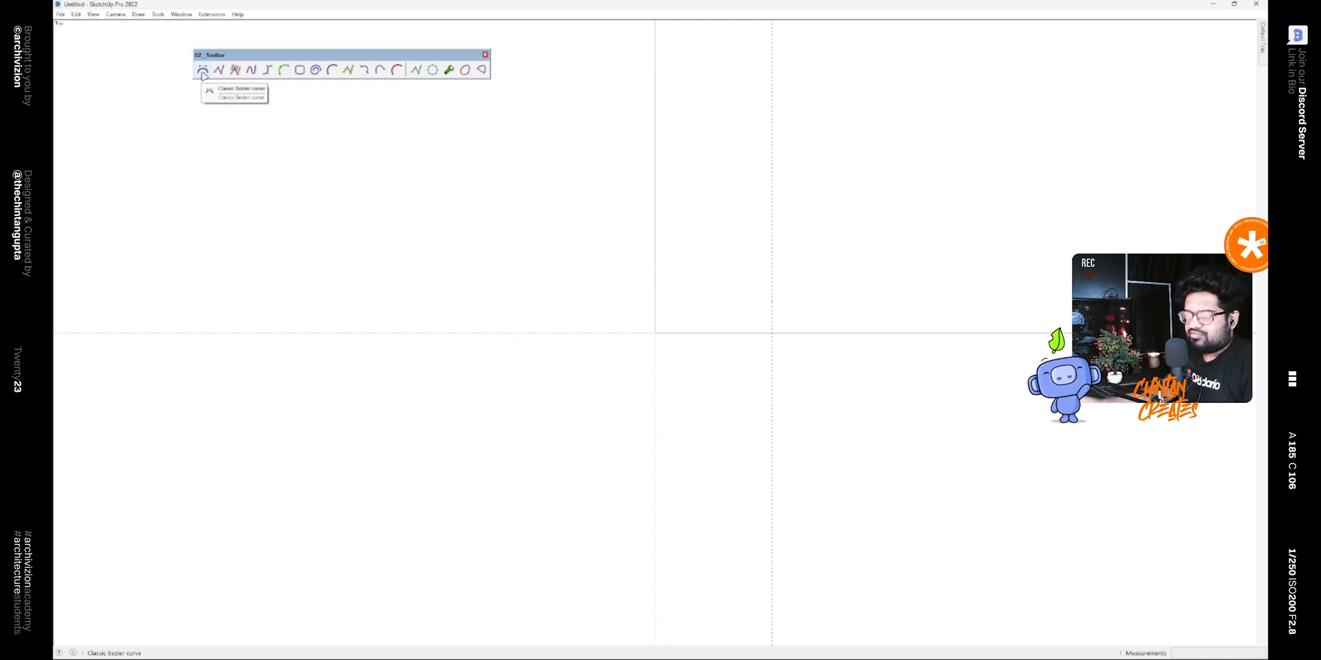
Draw a classic Bezier S-curve from the origin to the guide with control points below and above
click(204, 70)
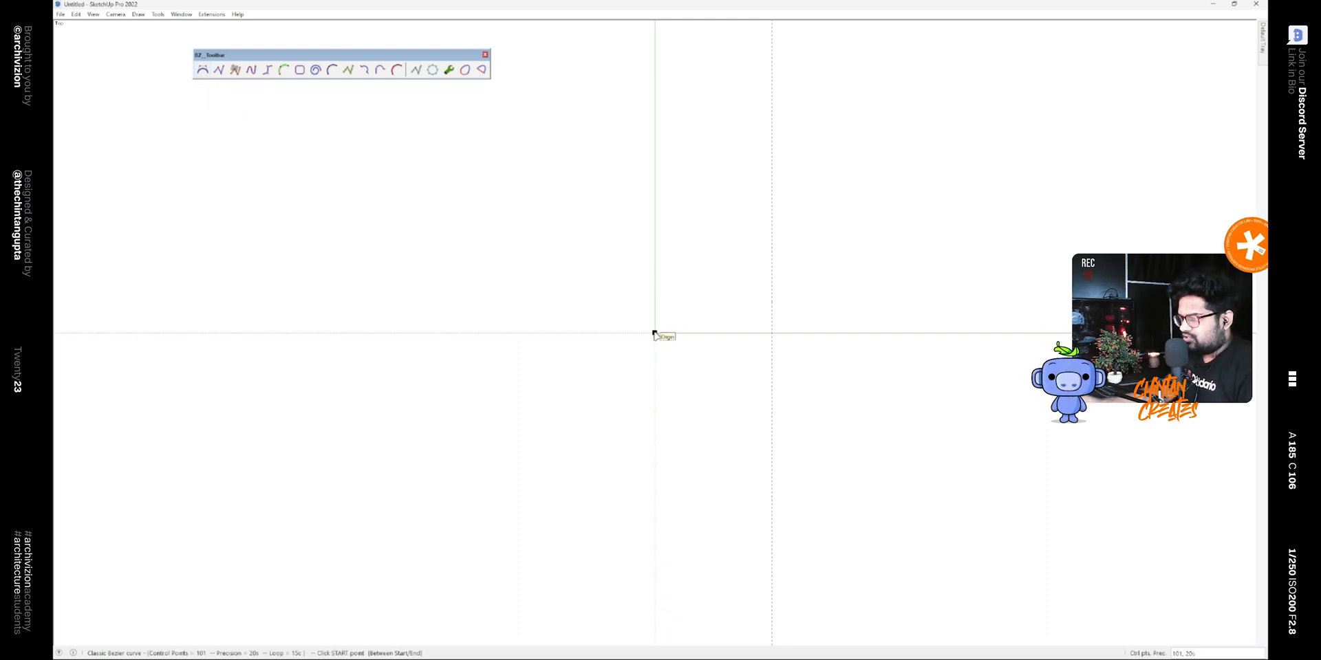
click(655, 334)
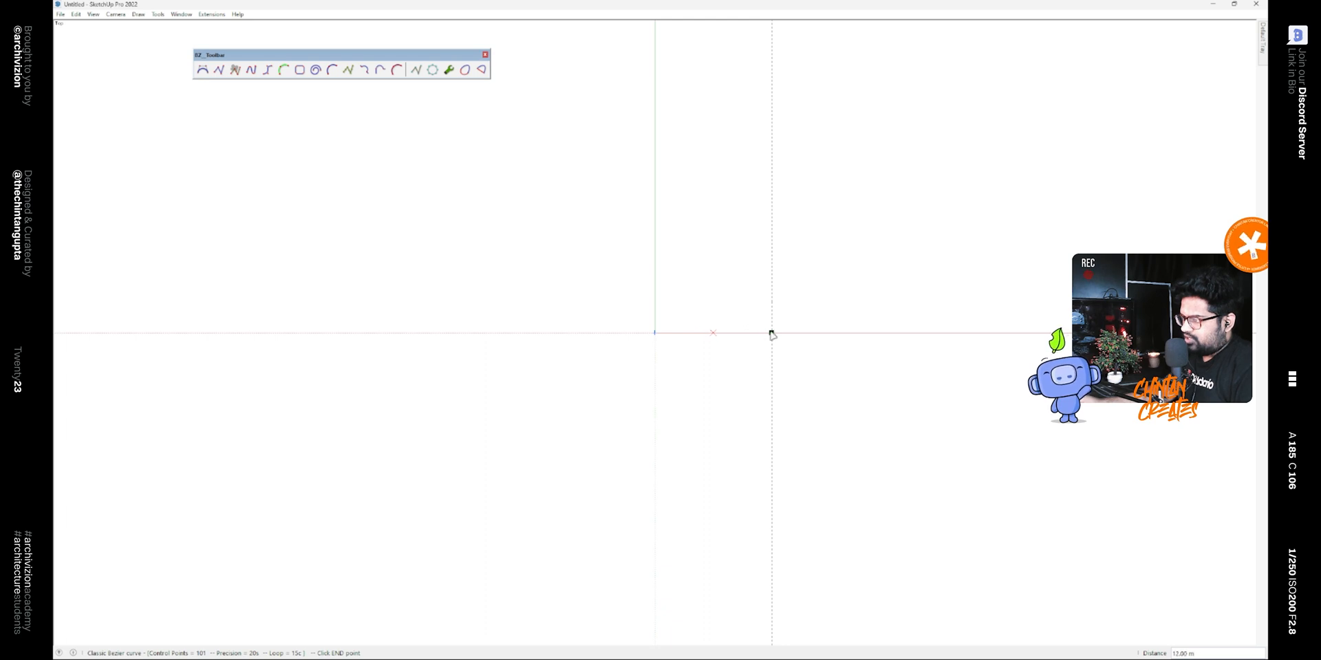
click(811, 218)
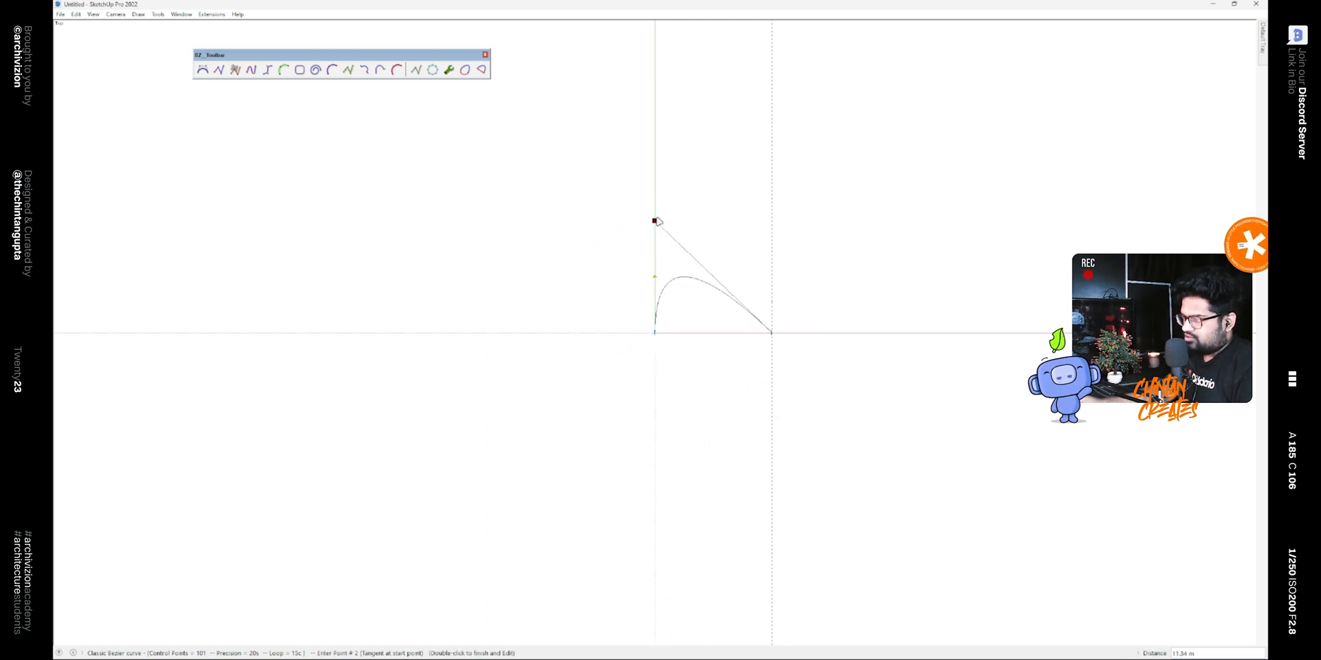
mouse_move(798, 238)
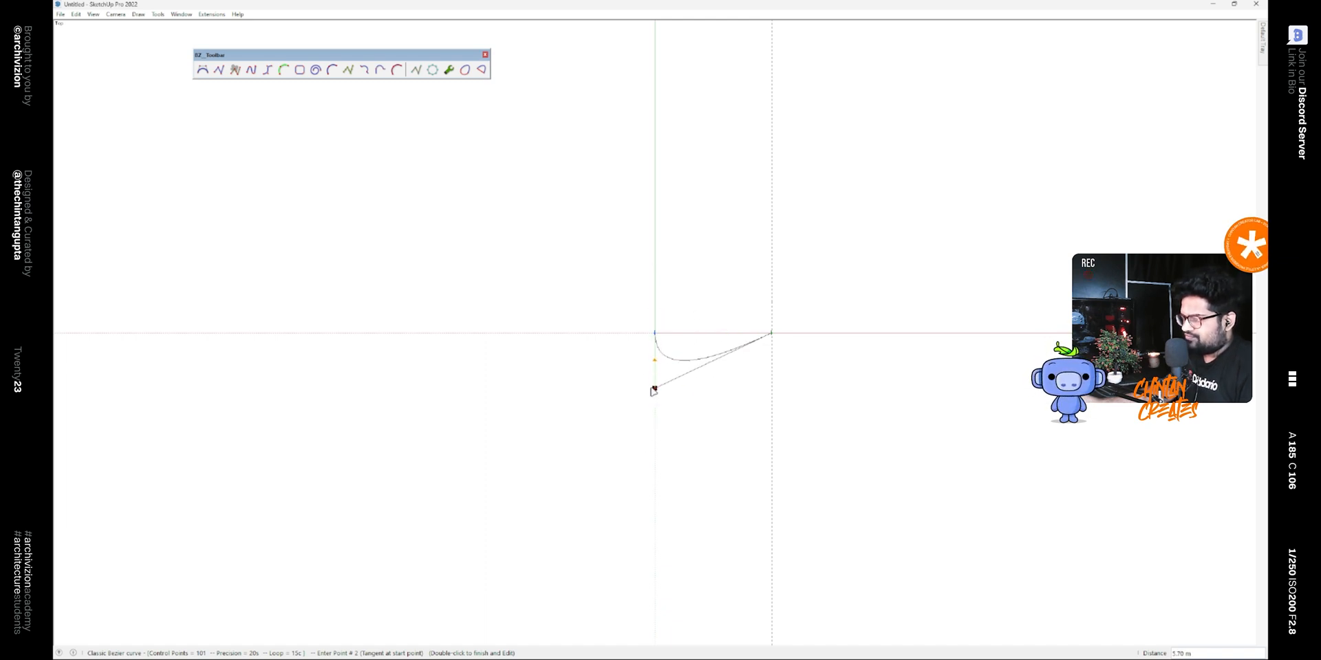
mouse_move(655, 389)
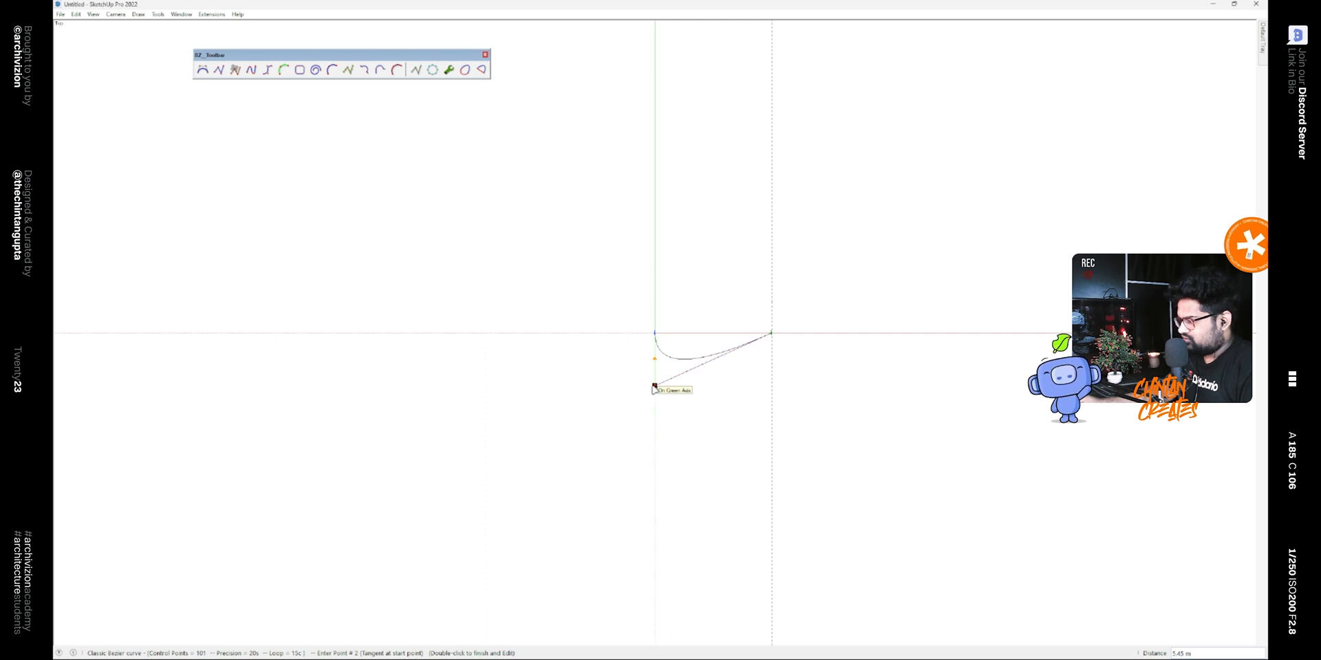
click(703, 377)
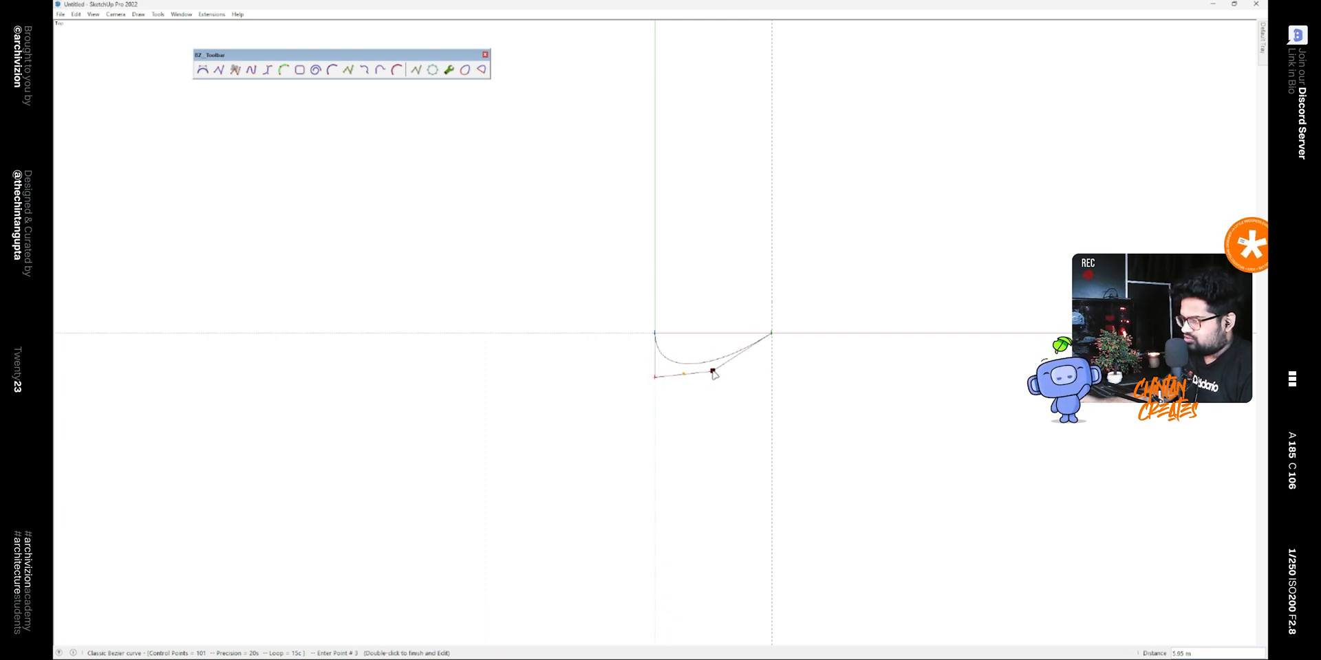
click(732, 289)
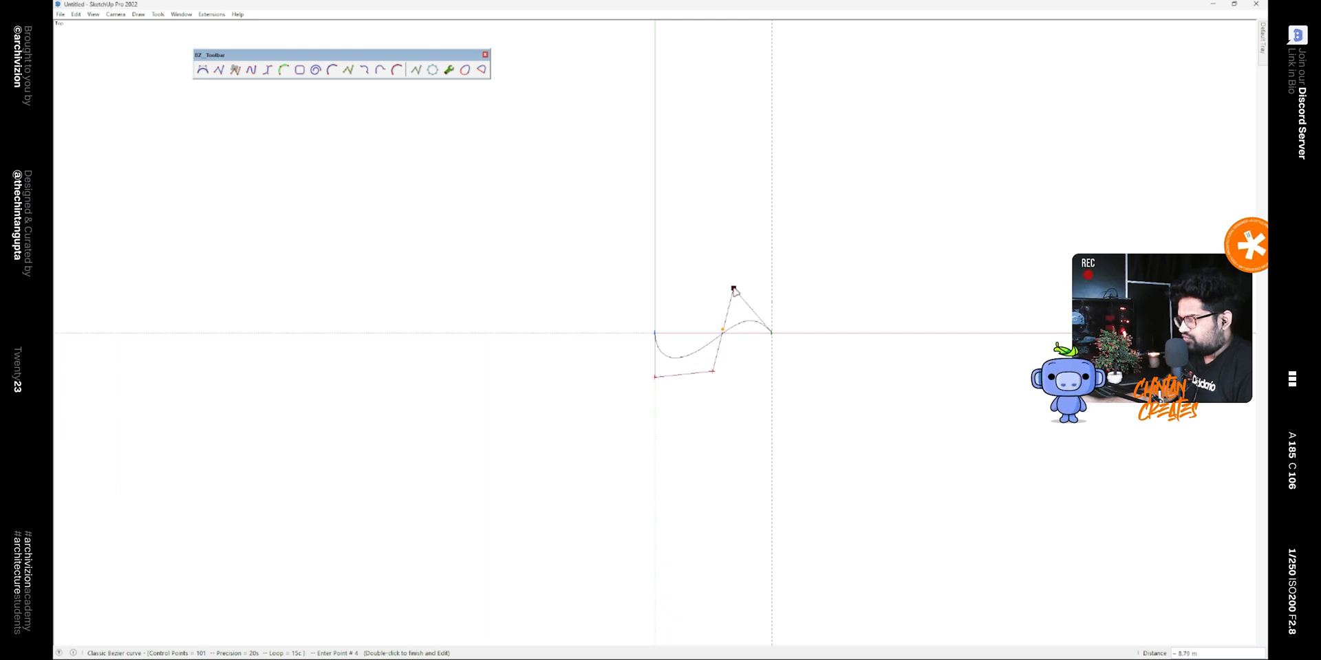
double_click(731, 290)
text(3.5)
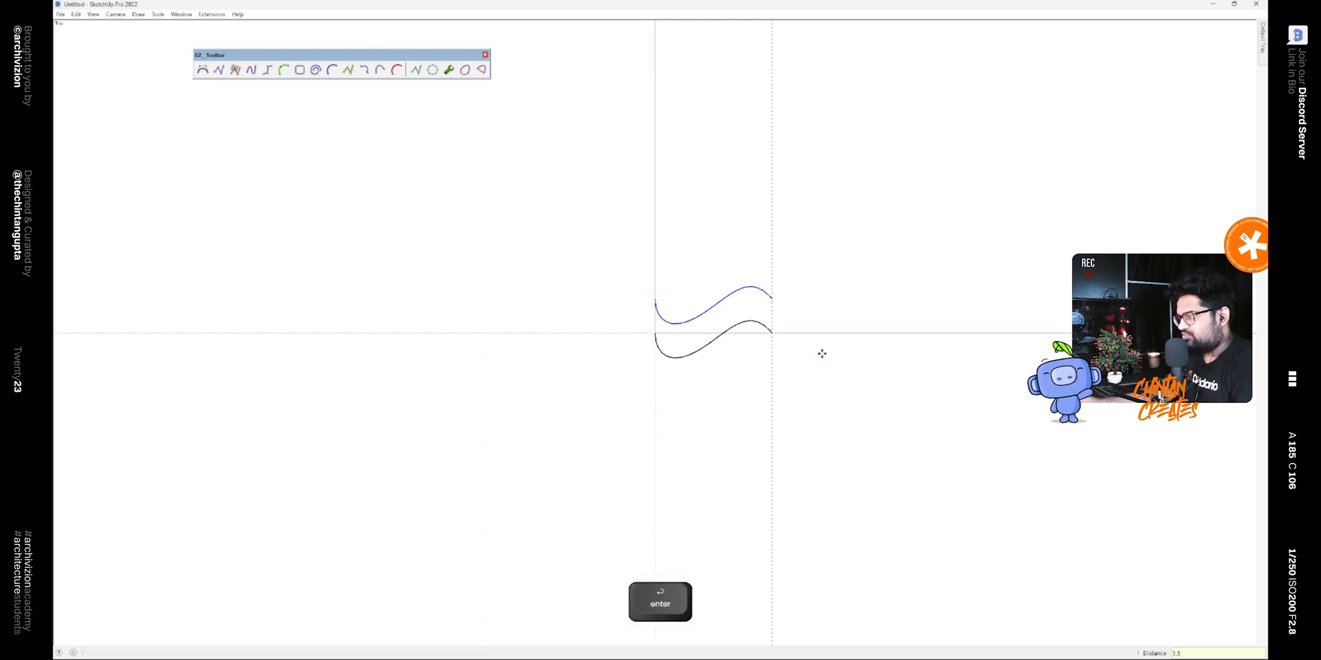
Edit the copied curve's Bezier control points to bulge it upward and flatten its top
key(space)
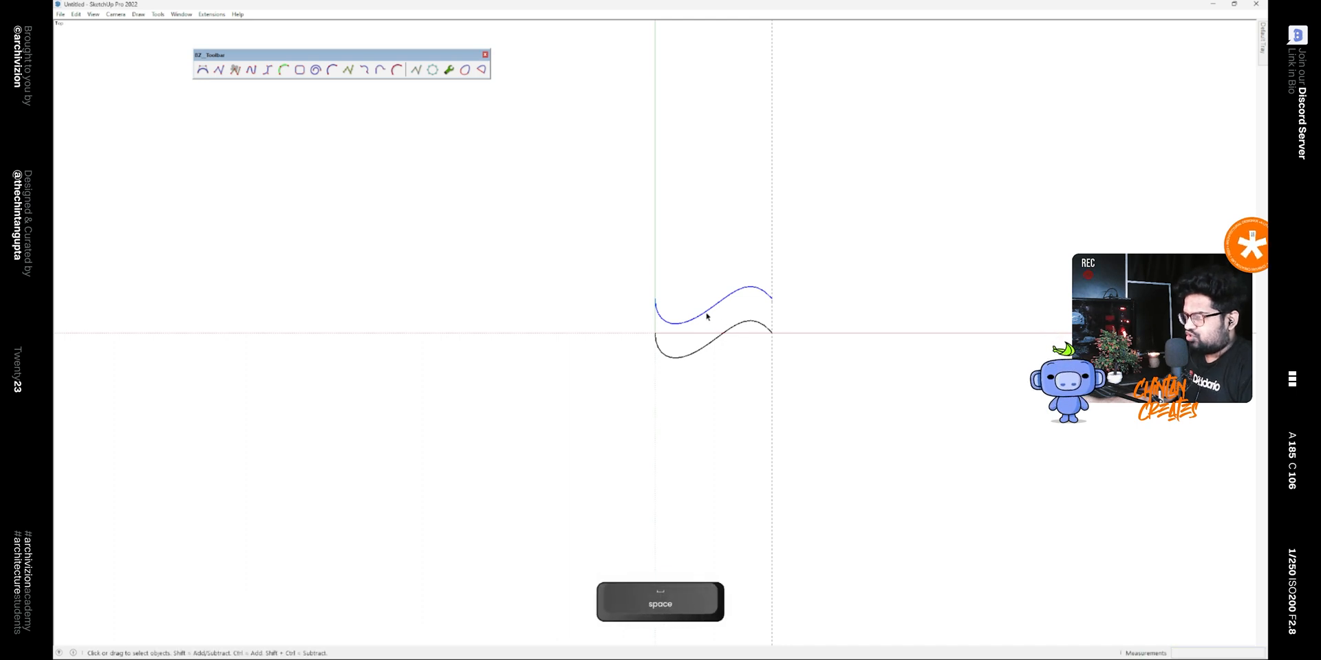
right_click(707, 316)
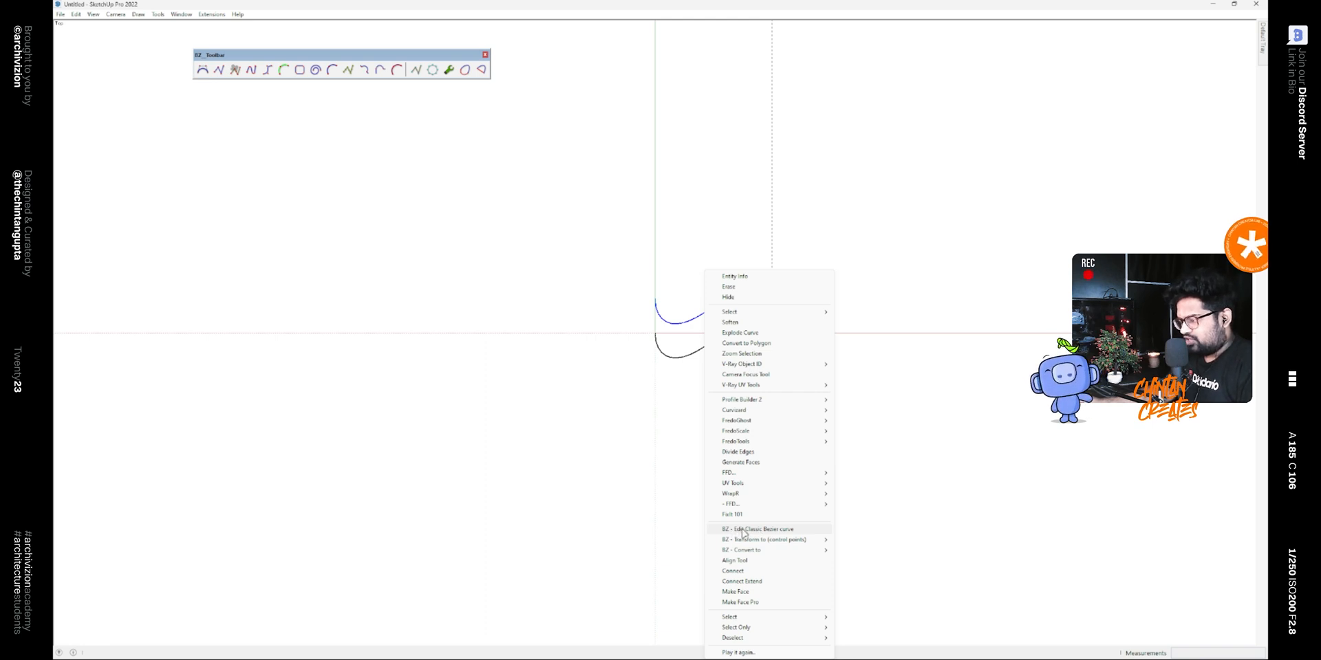
click(758, 528)
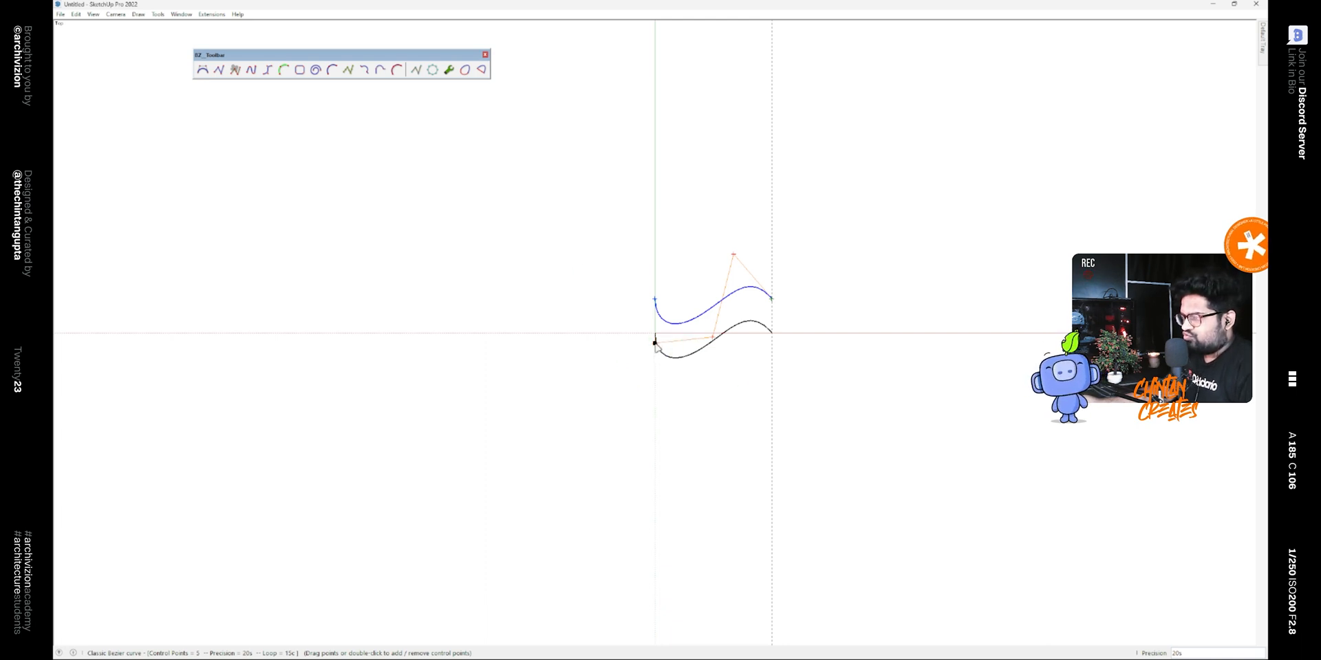
drag(655, 341, 655, 245)
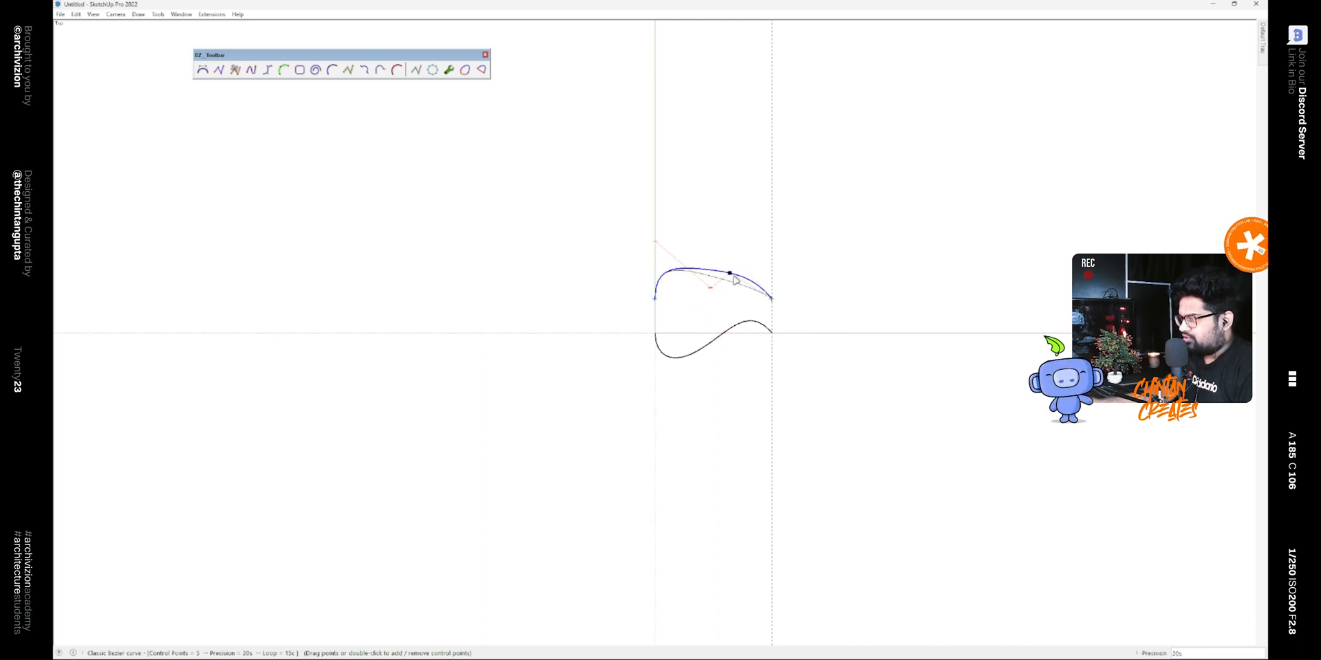
drag(729, 275, 656, 245)
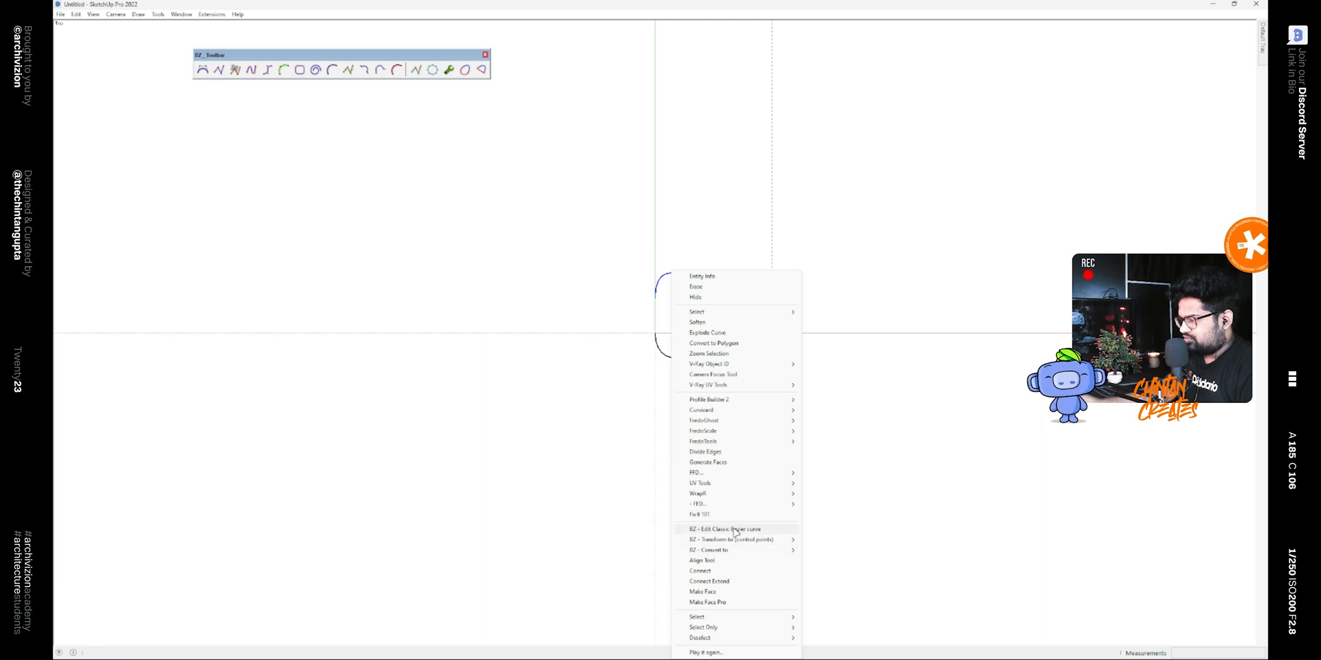
click(725, 528)
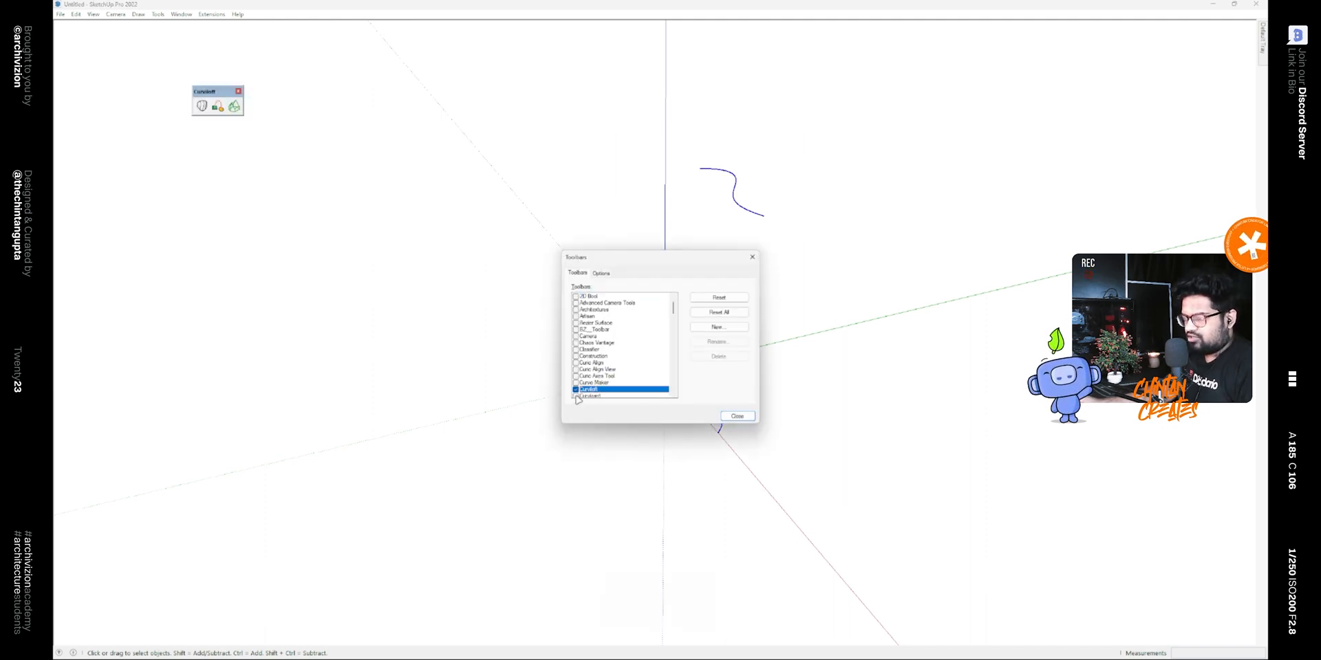
Loft a Curviloft spline surface between the lower and upper wavy curves
click(735, 416)
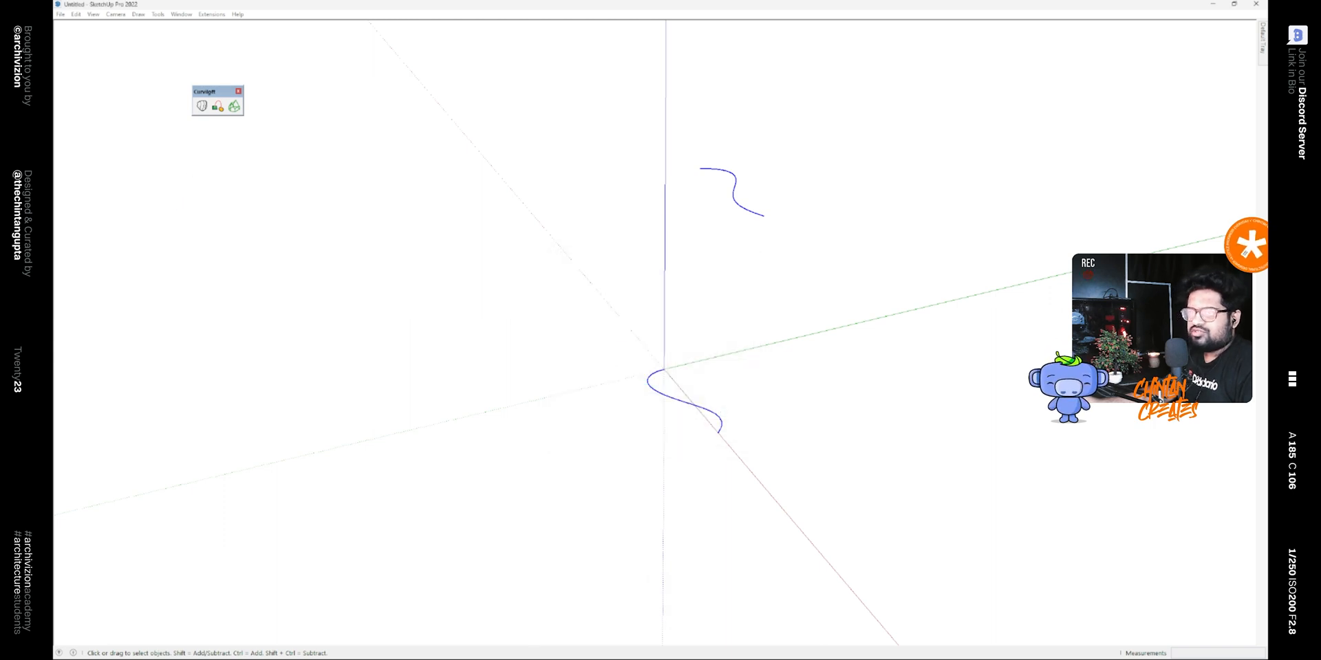
mouse_move(201, 105)
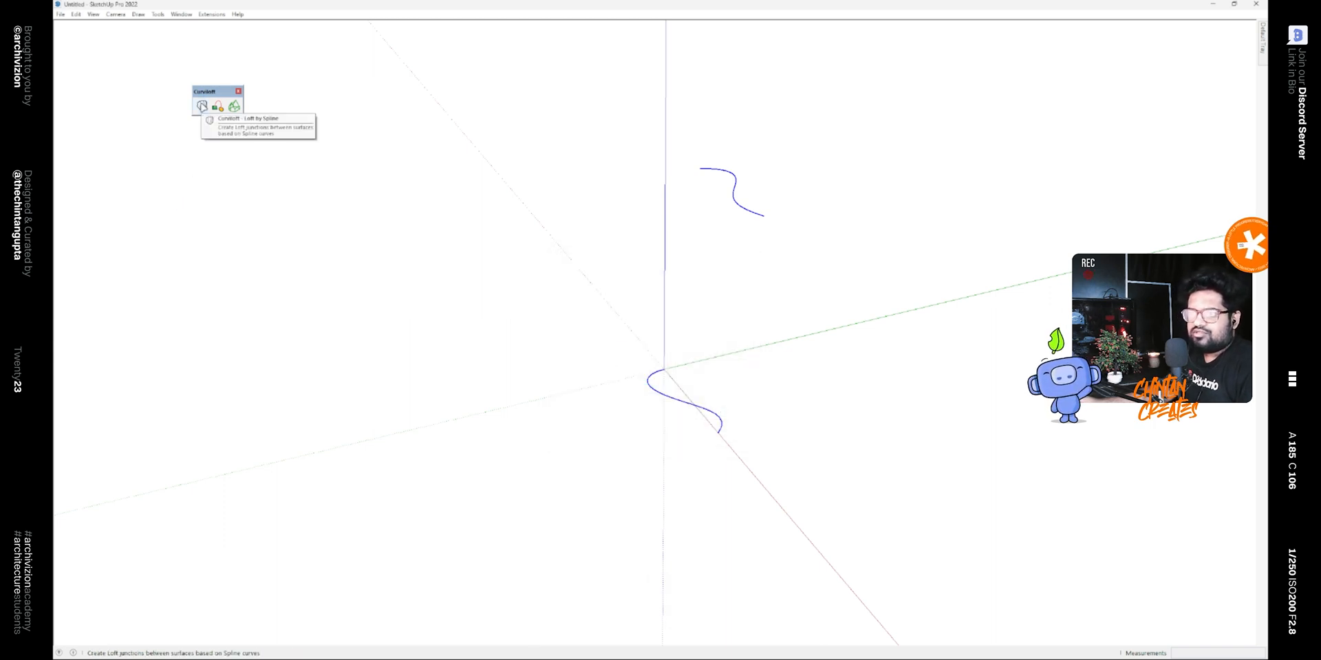
mouse_move(215, 124)
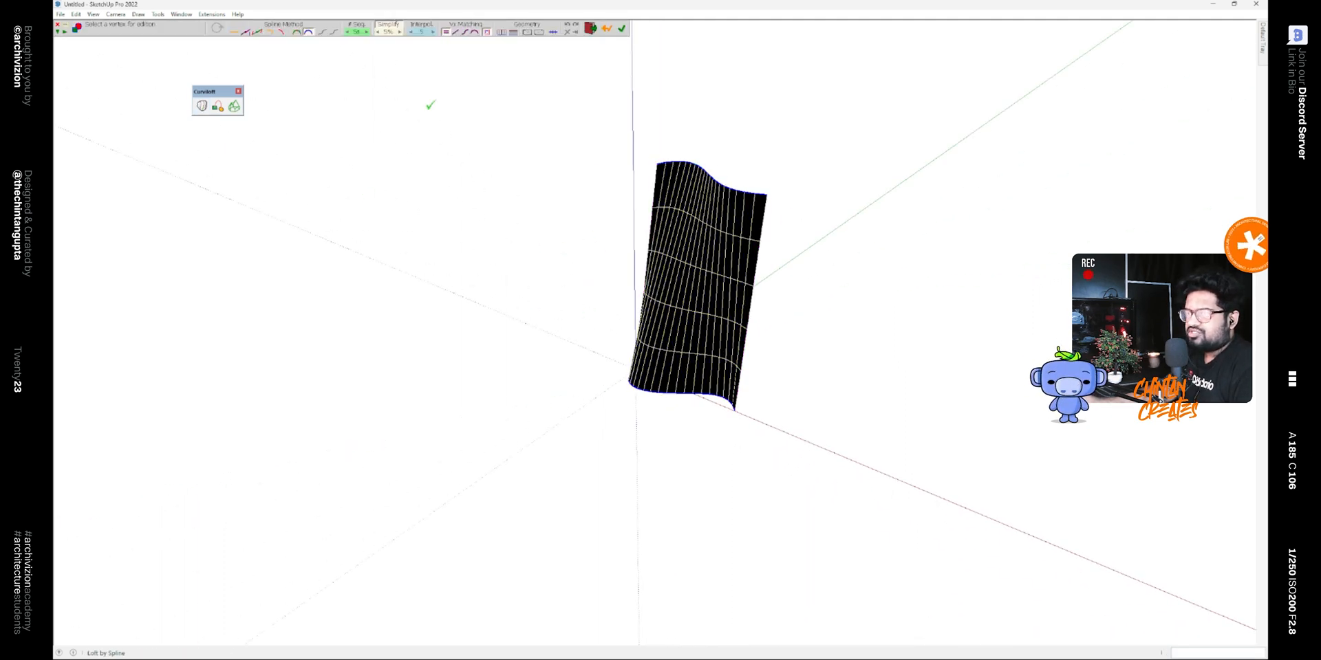
click(366, 32)
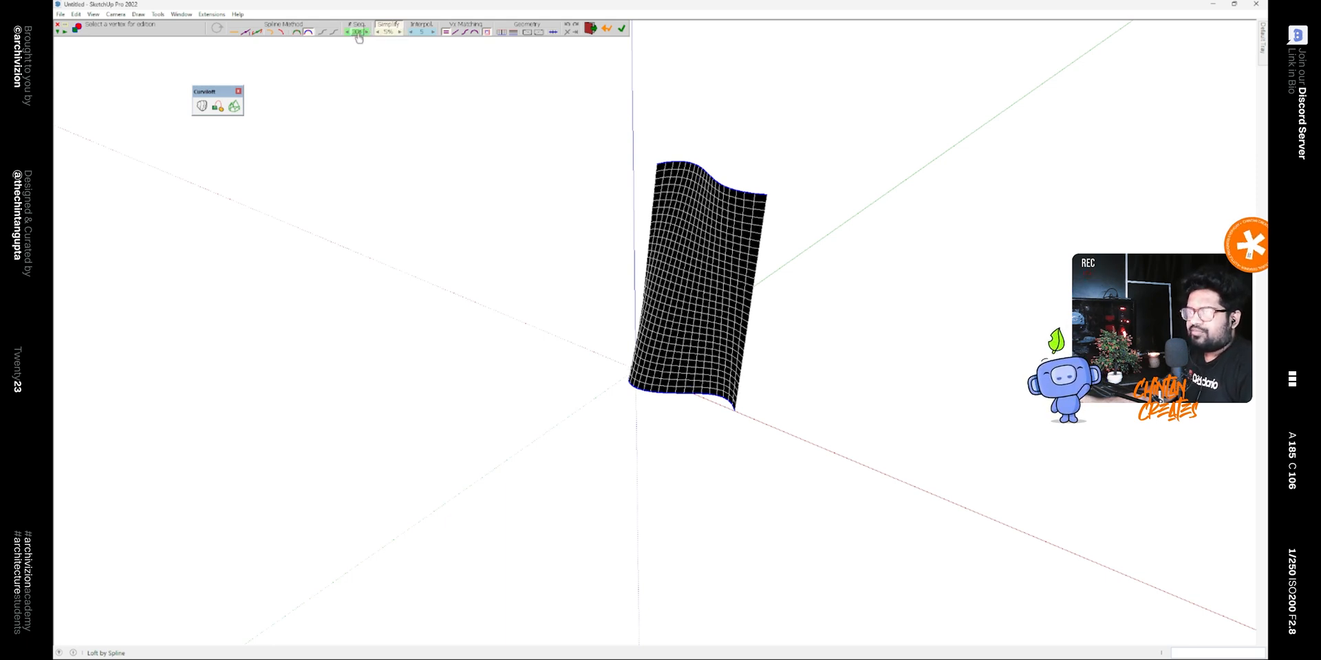
mouse_move(358, 32)
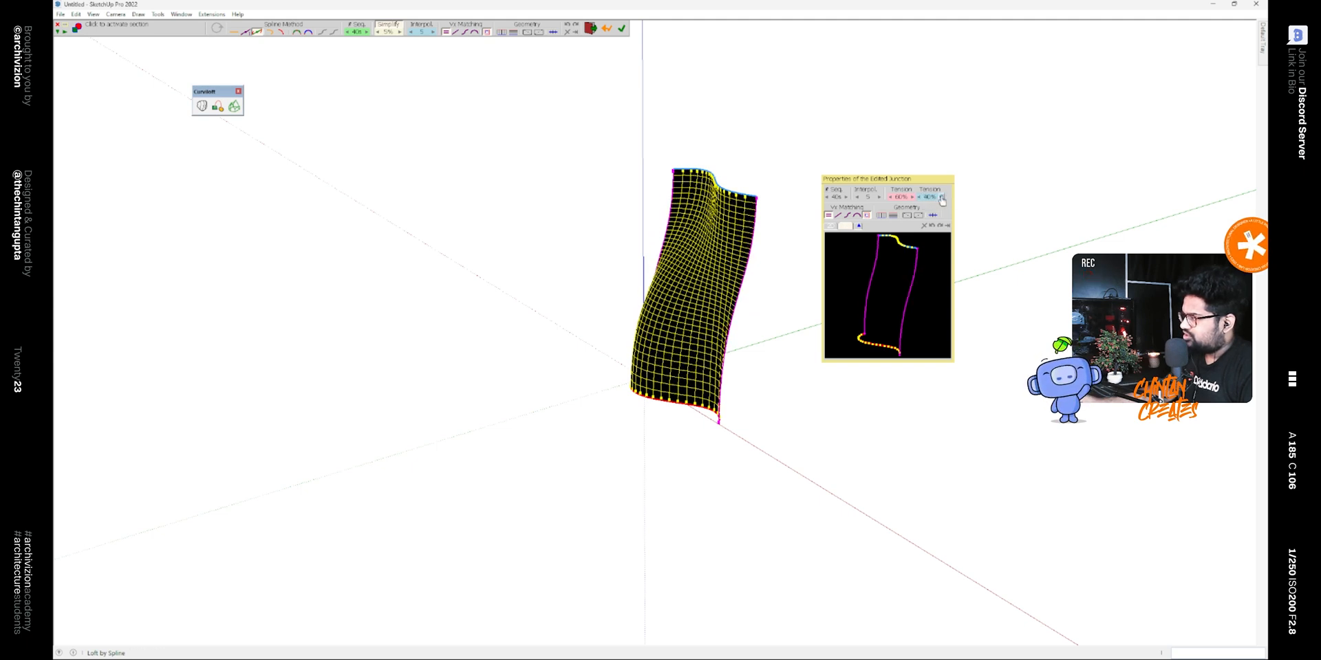
mouse_move(941, 199)
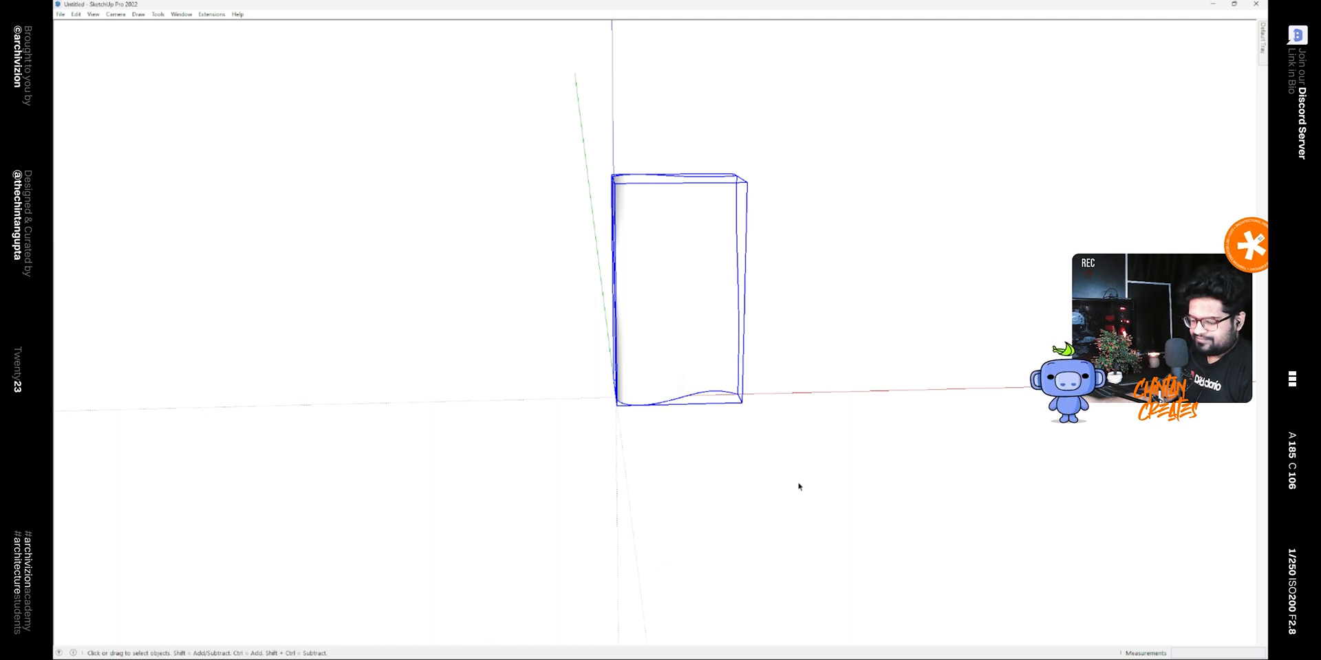
Move a copy of the facade piece by 20 and start a rectangle on the ground at the wall's base
key(space)
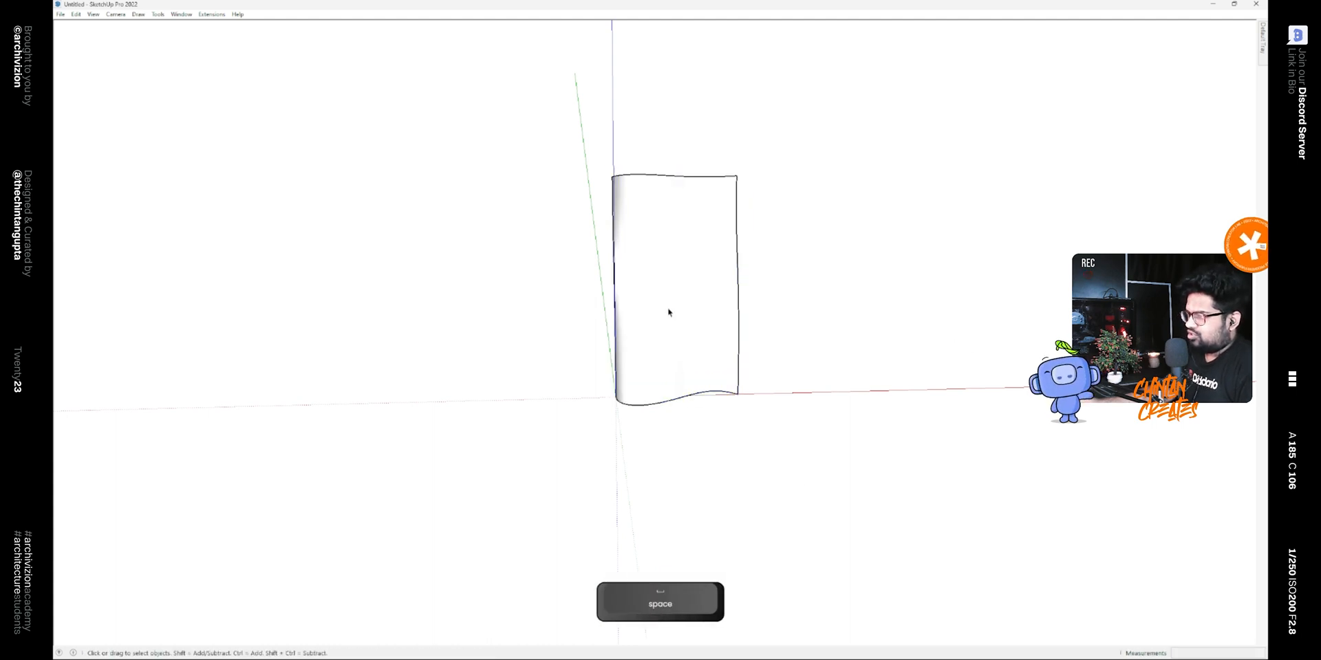
key(m)
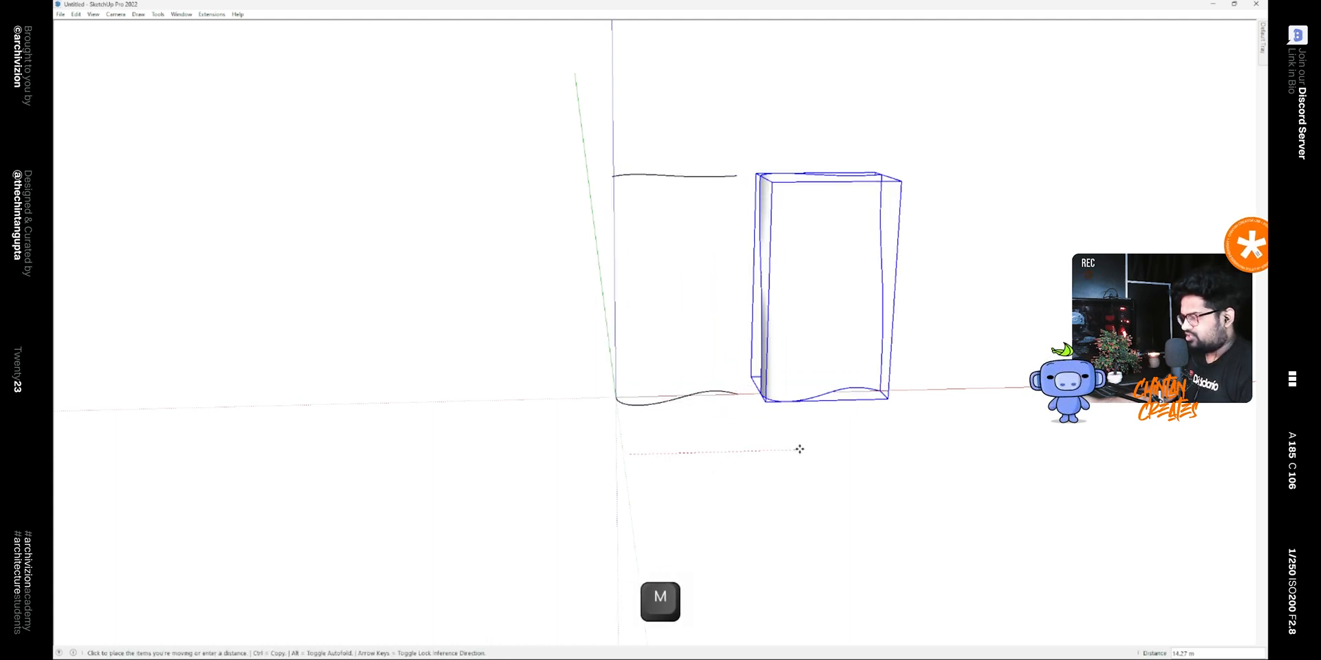
text(20)
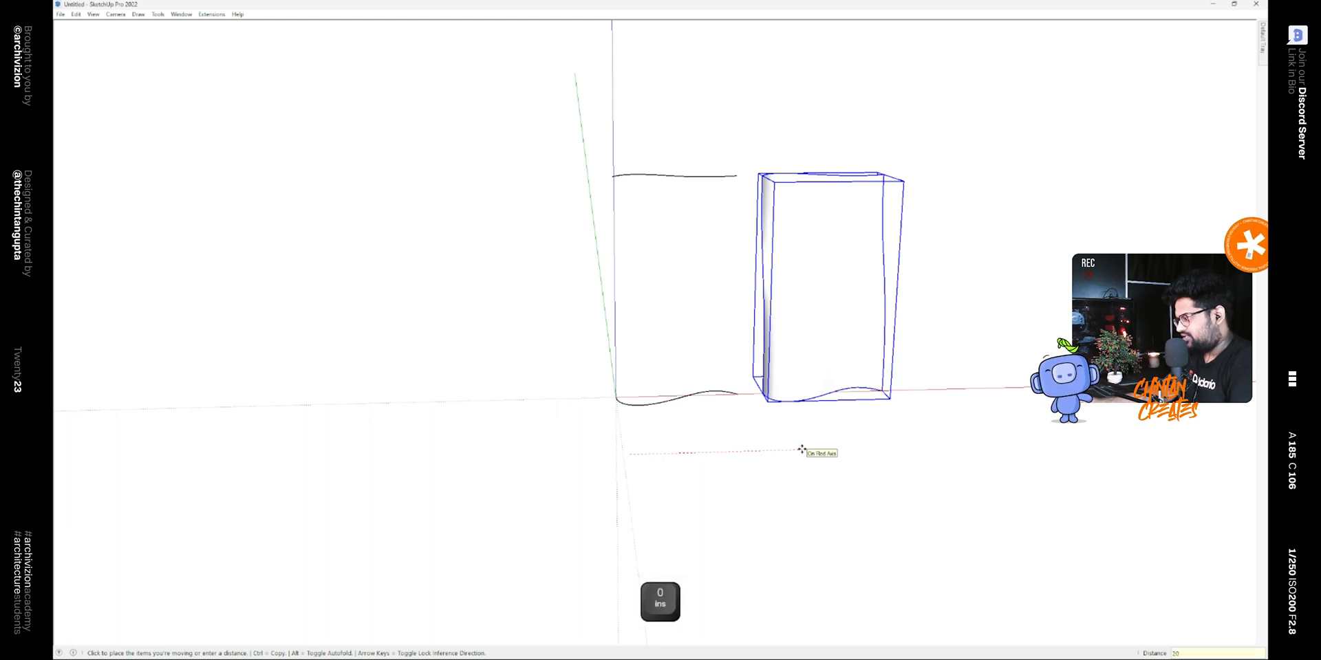
key(space)
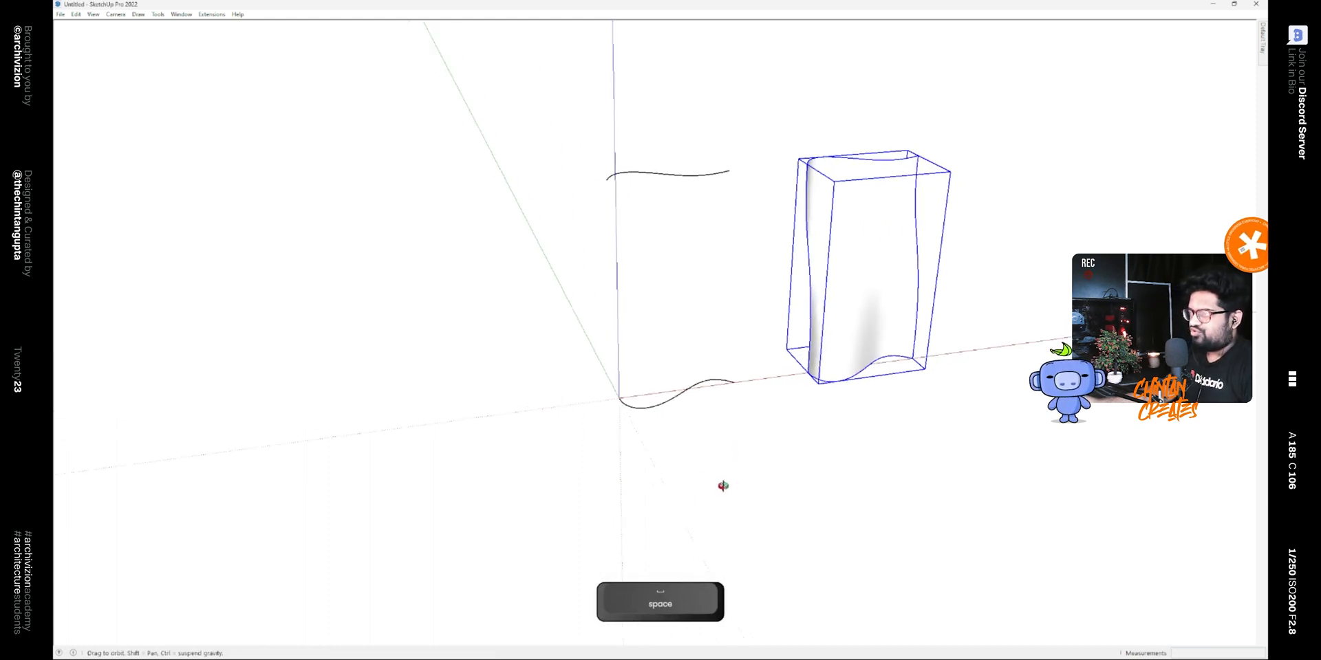
key(space)
text(20)
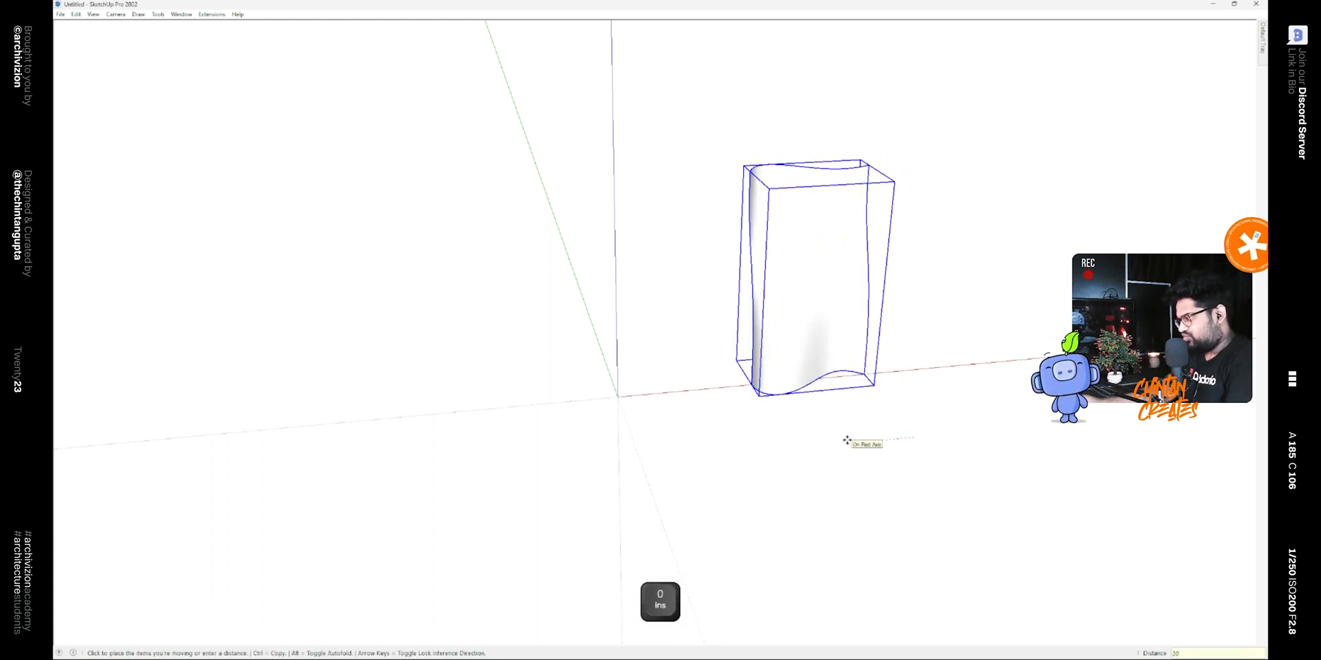
key(space)
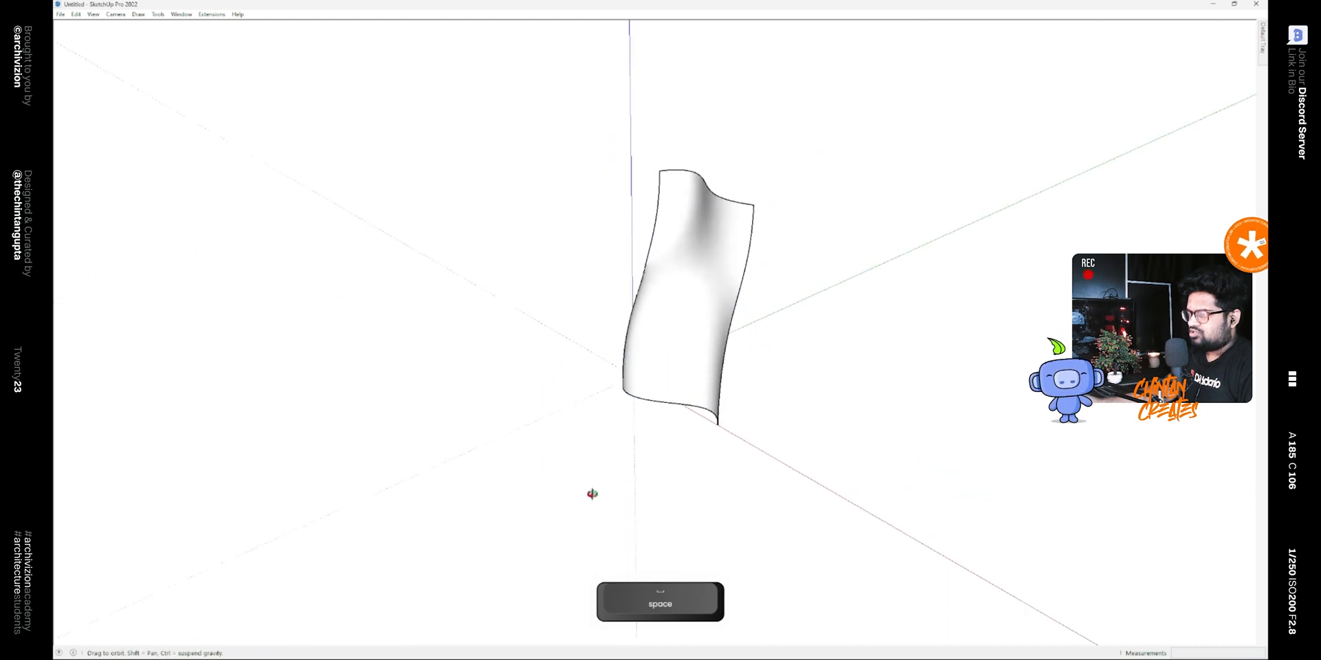
key(r)
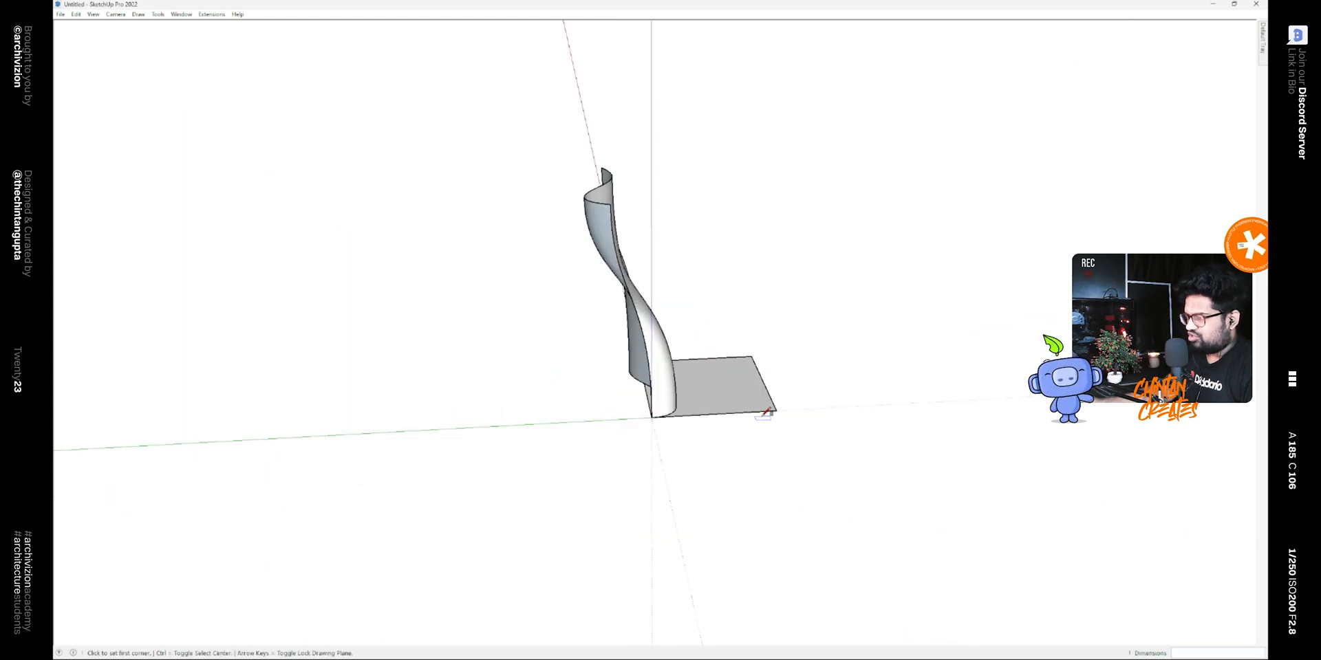
Resize the base slab, copy it upward into a 4x stack of plates and intersect them with the curved wall
key(space)
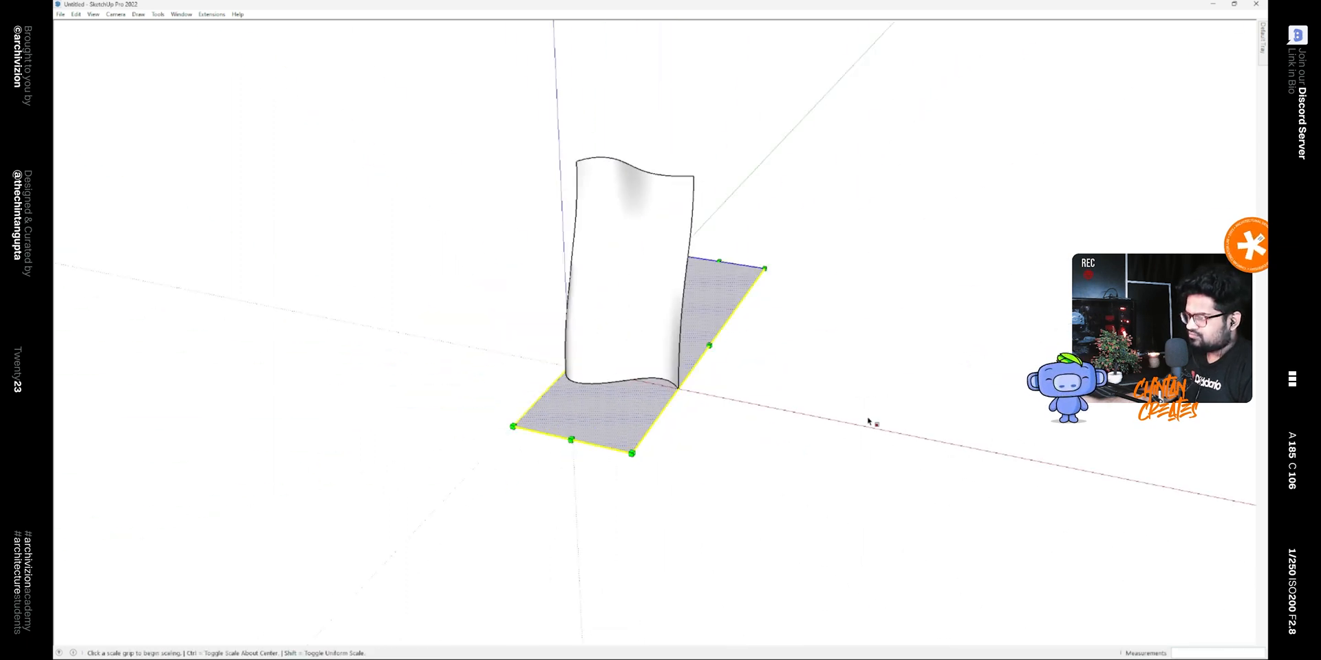
key(m)
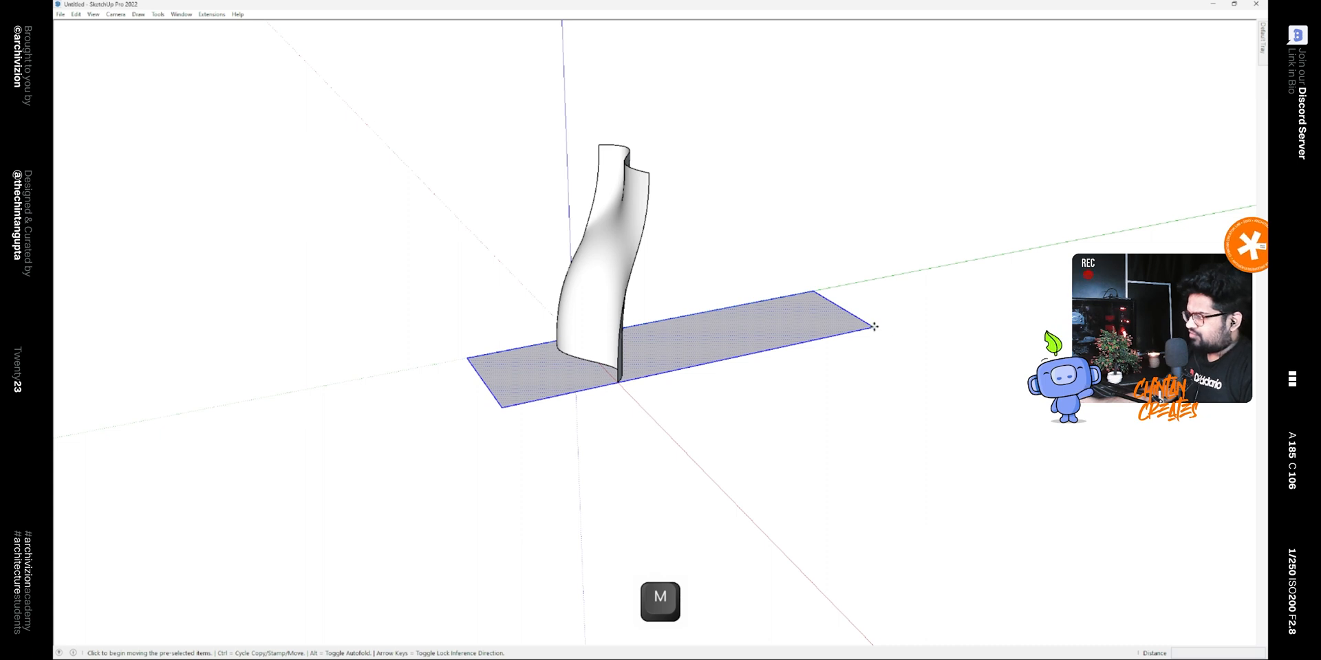
key(ctrl)
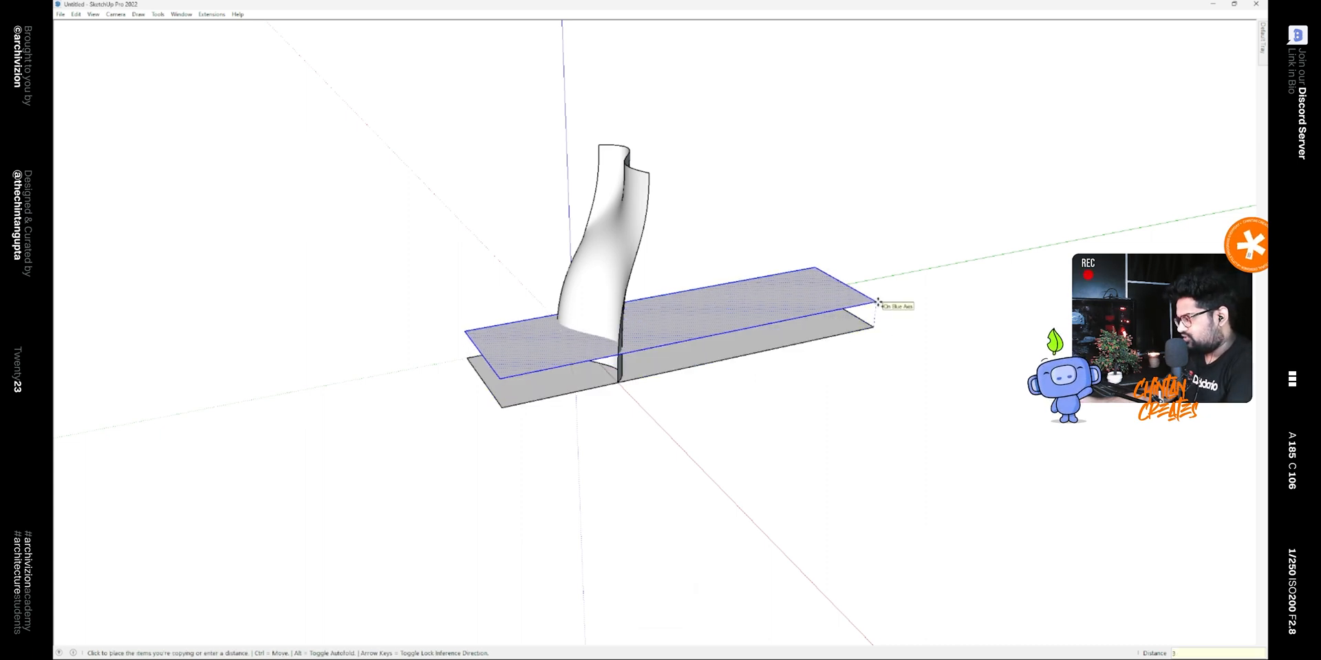
key(ctrl)
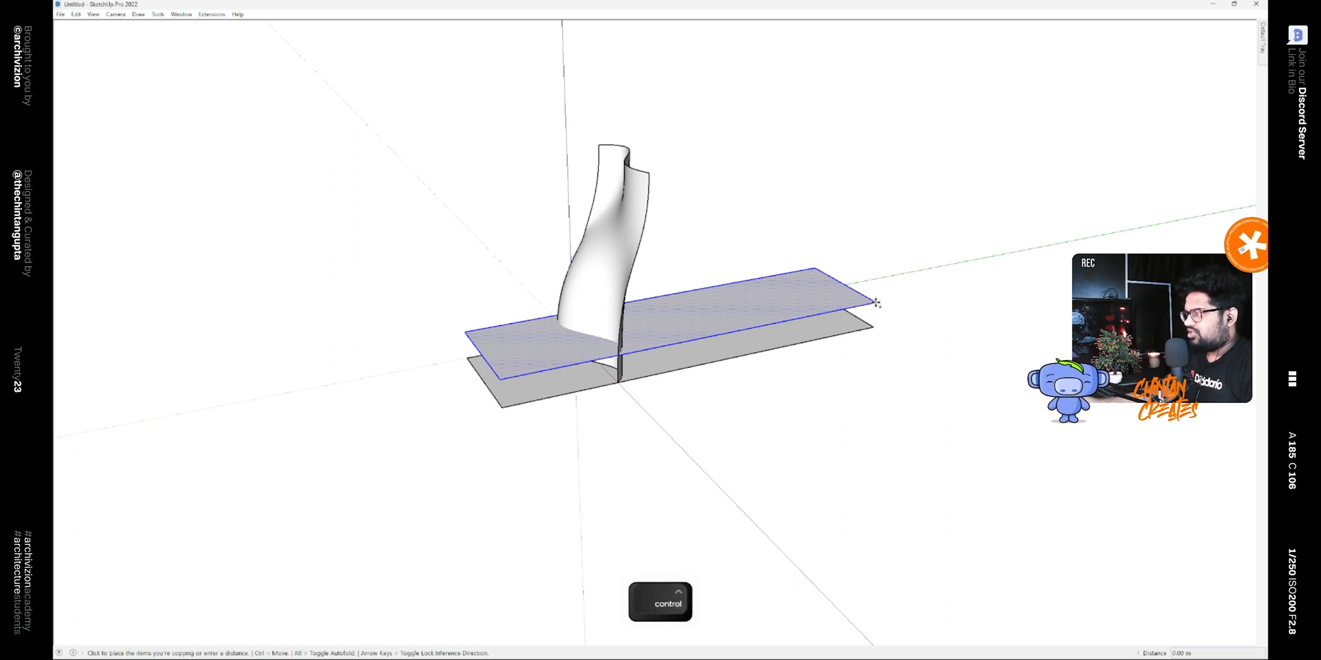
text(4)
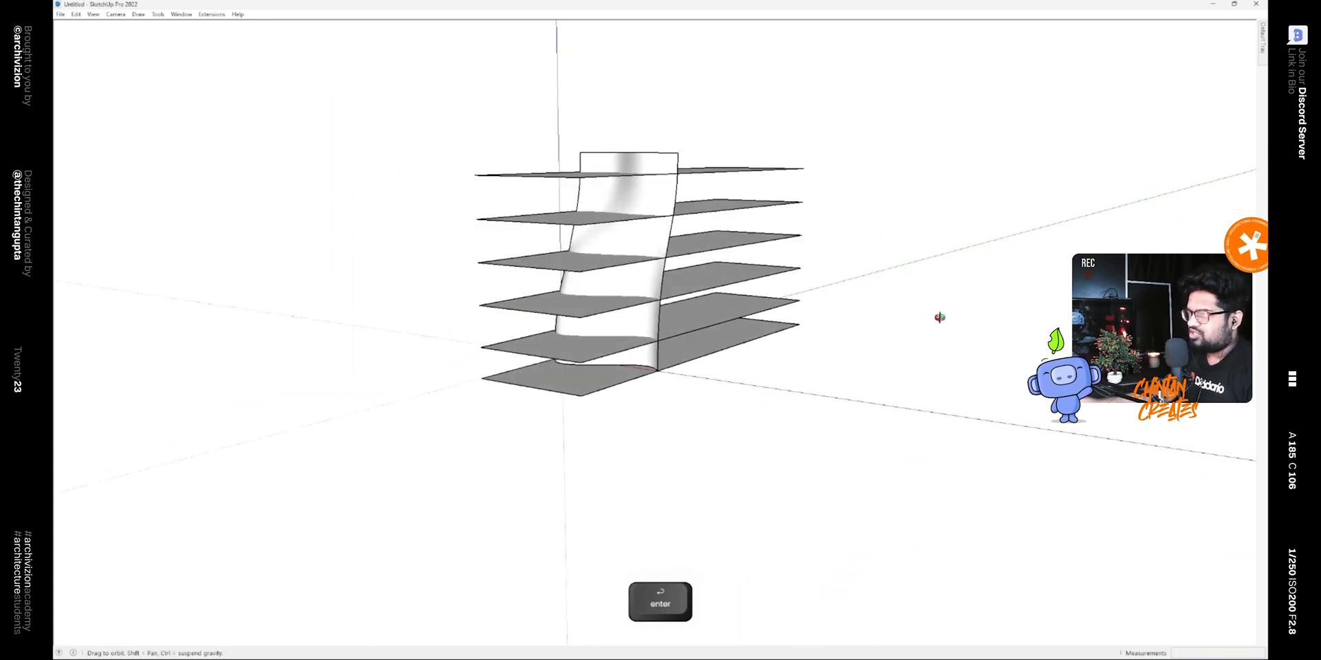
key(space)
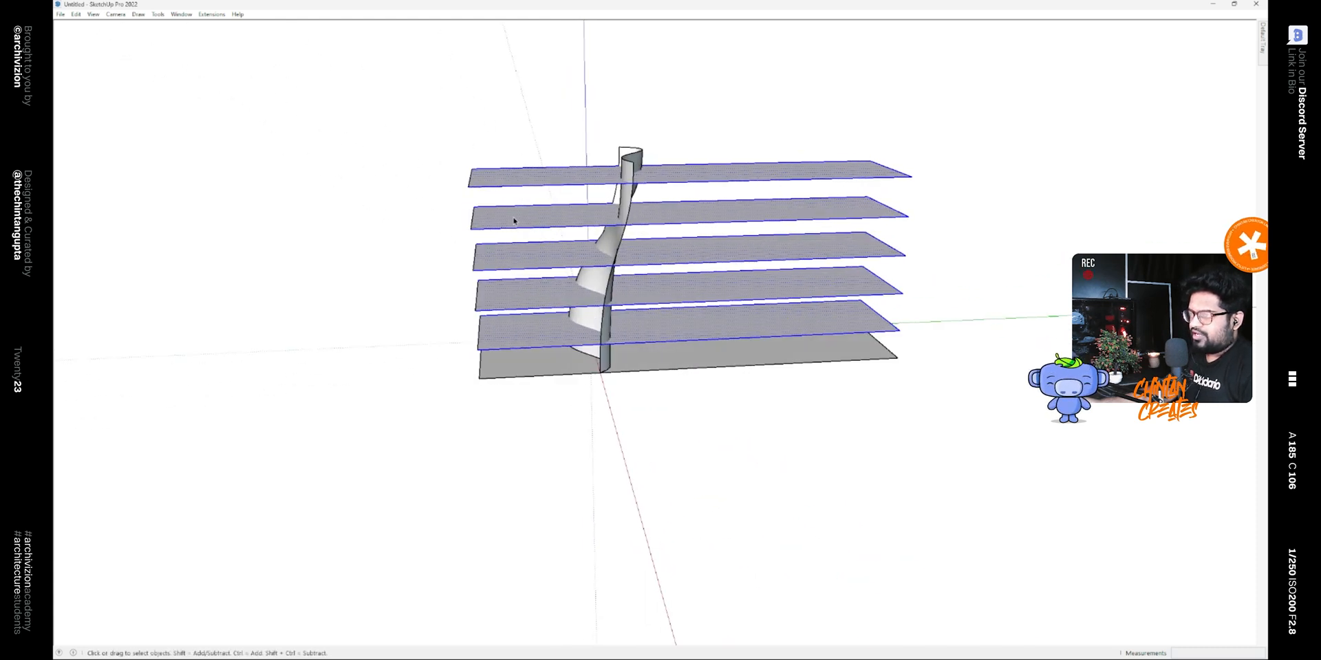
right_click(513, 220)
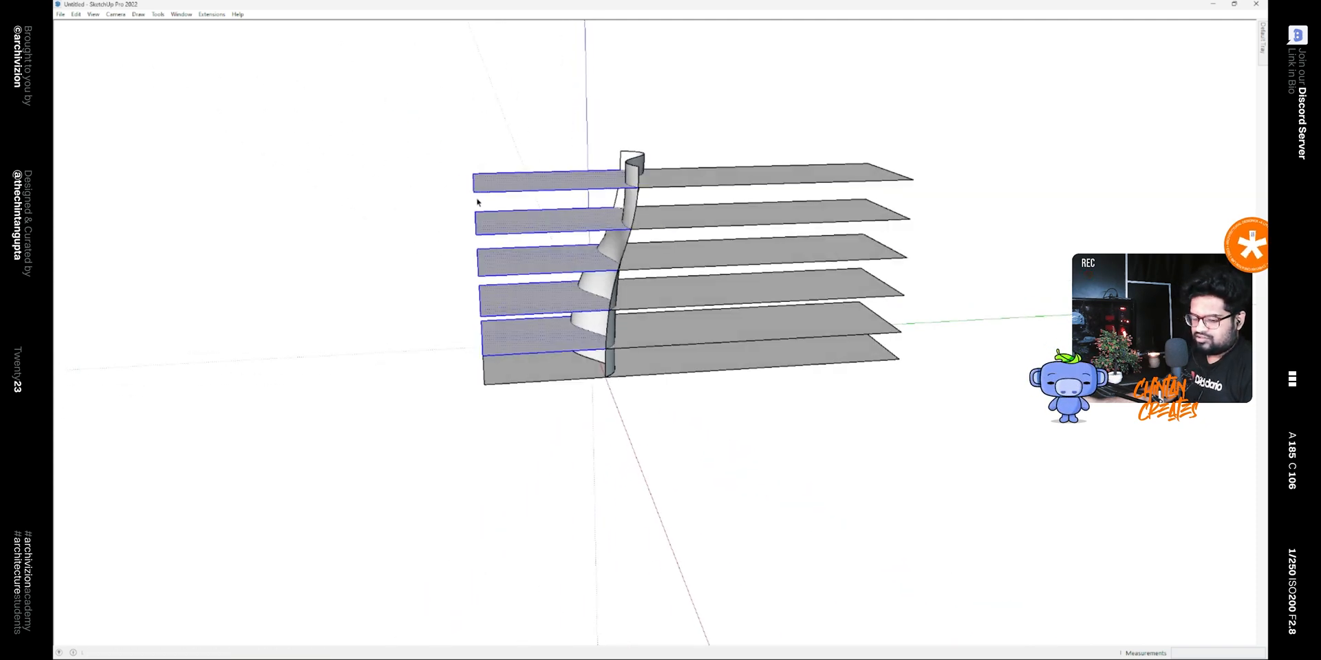
key(d)
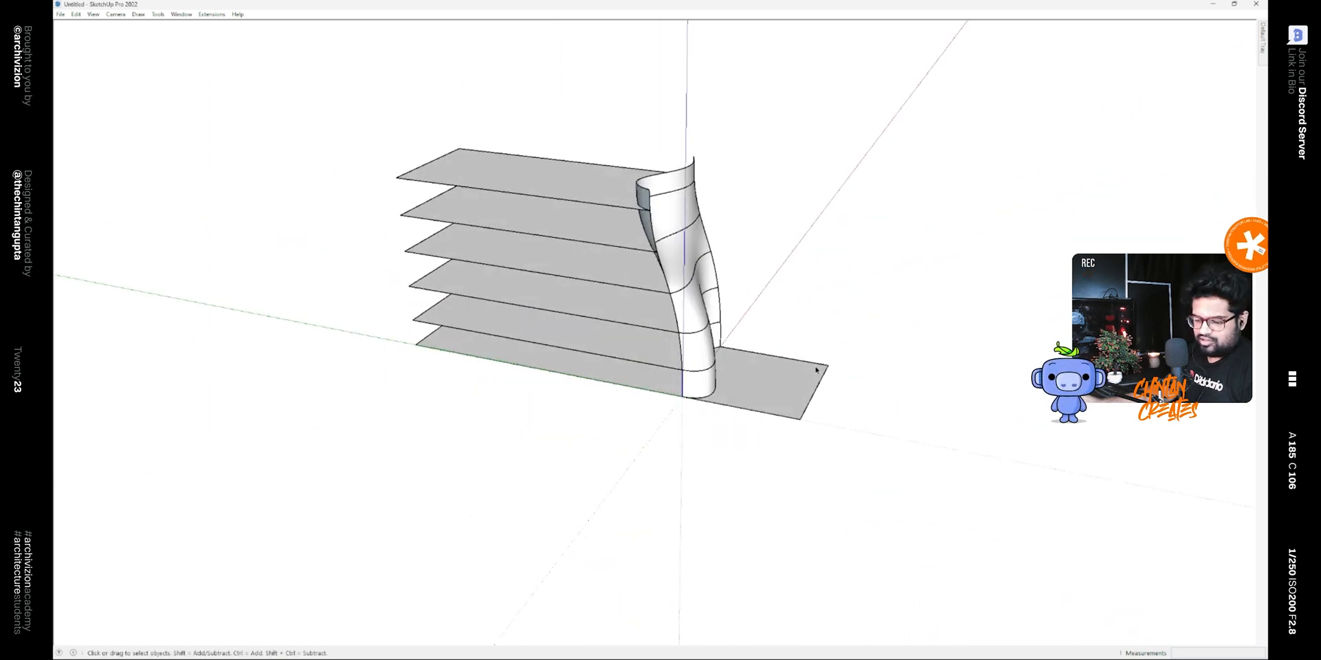
Draw the flat closing faces behind the plates, move them into place and intersect them with the model
key(r)
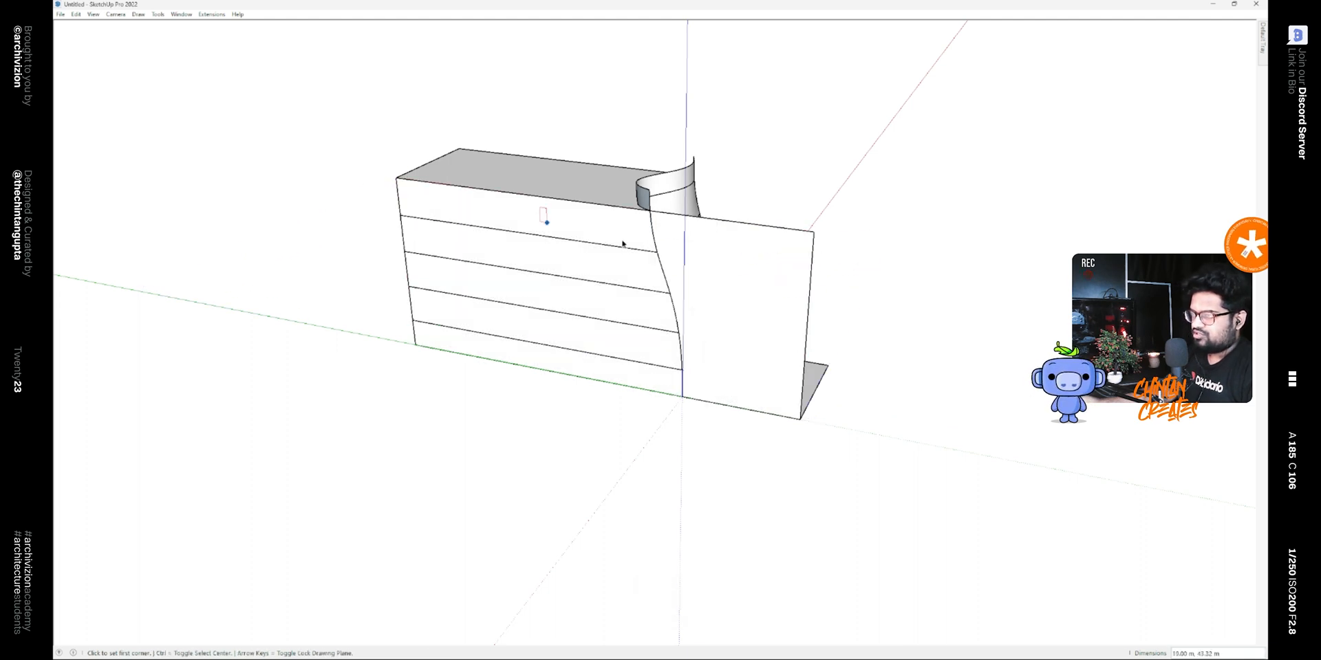
key(space)
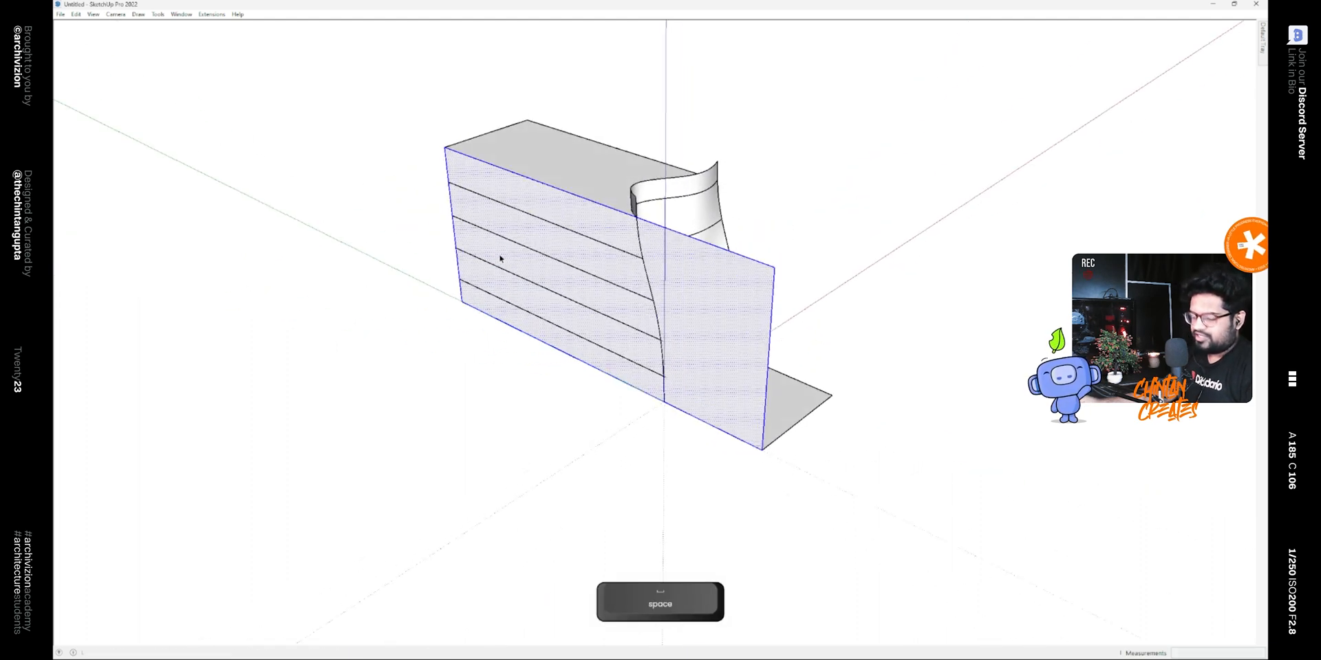
key(s)
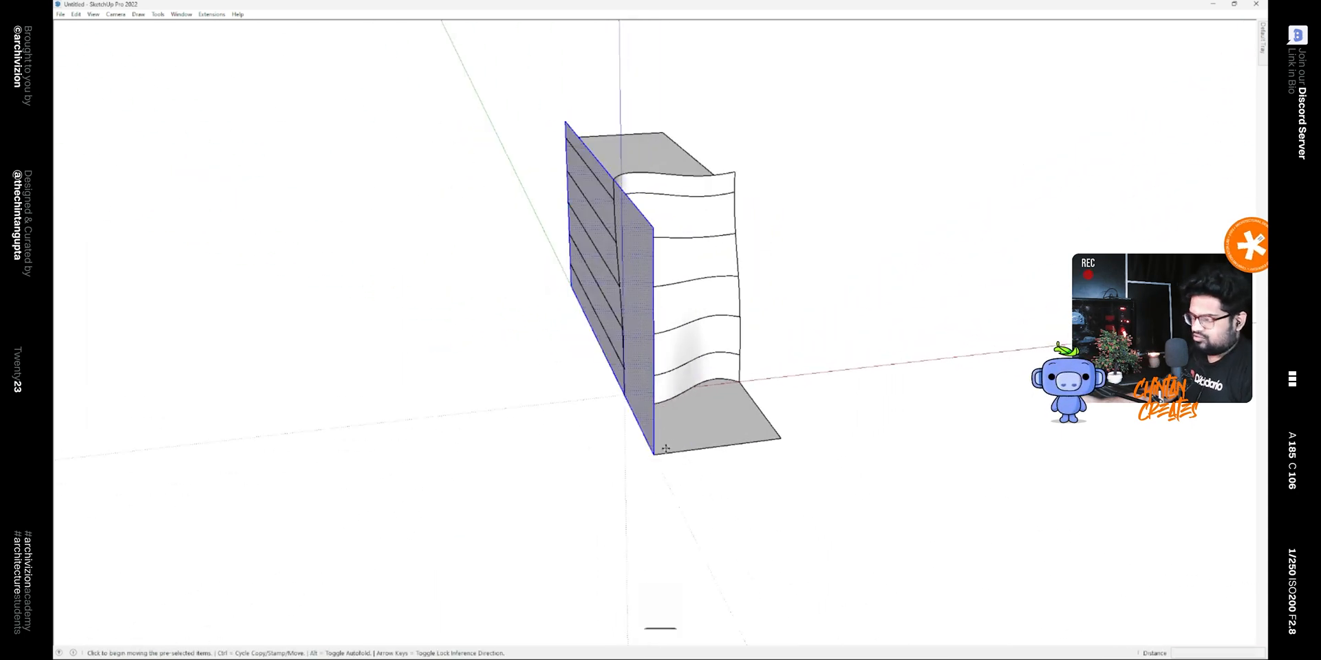
key(ctrl)
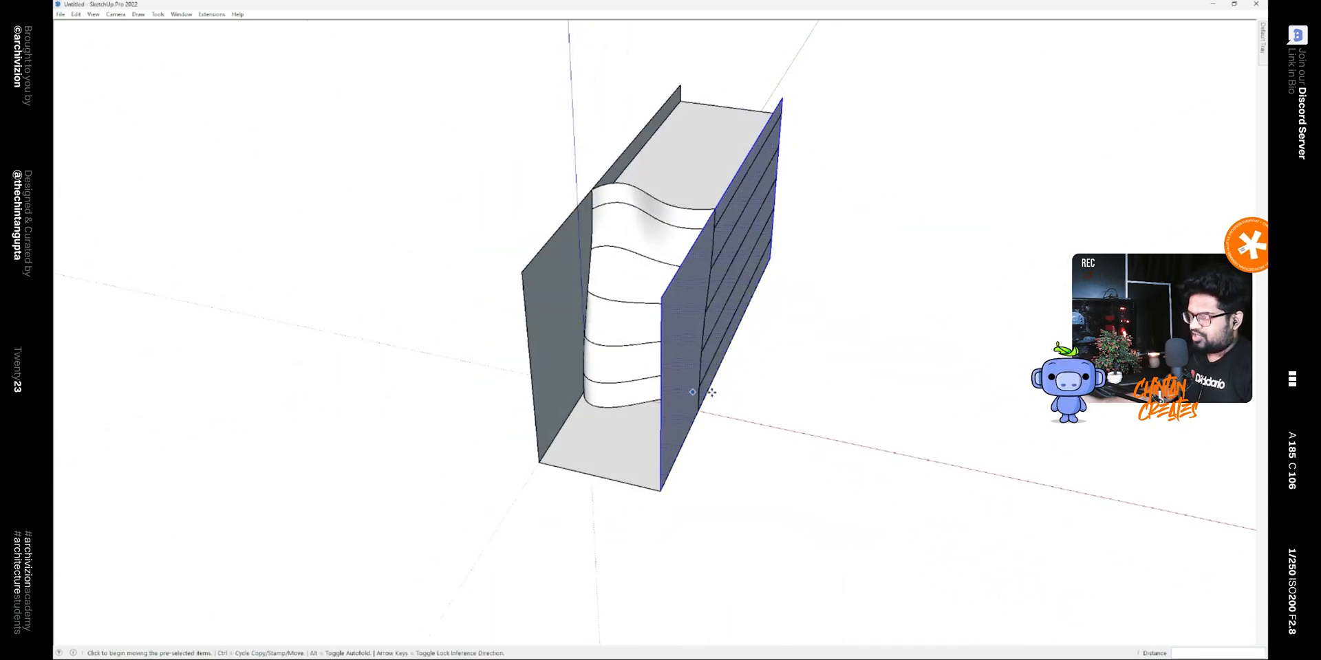
key(m)
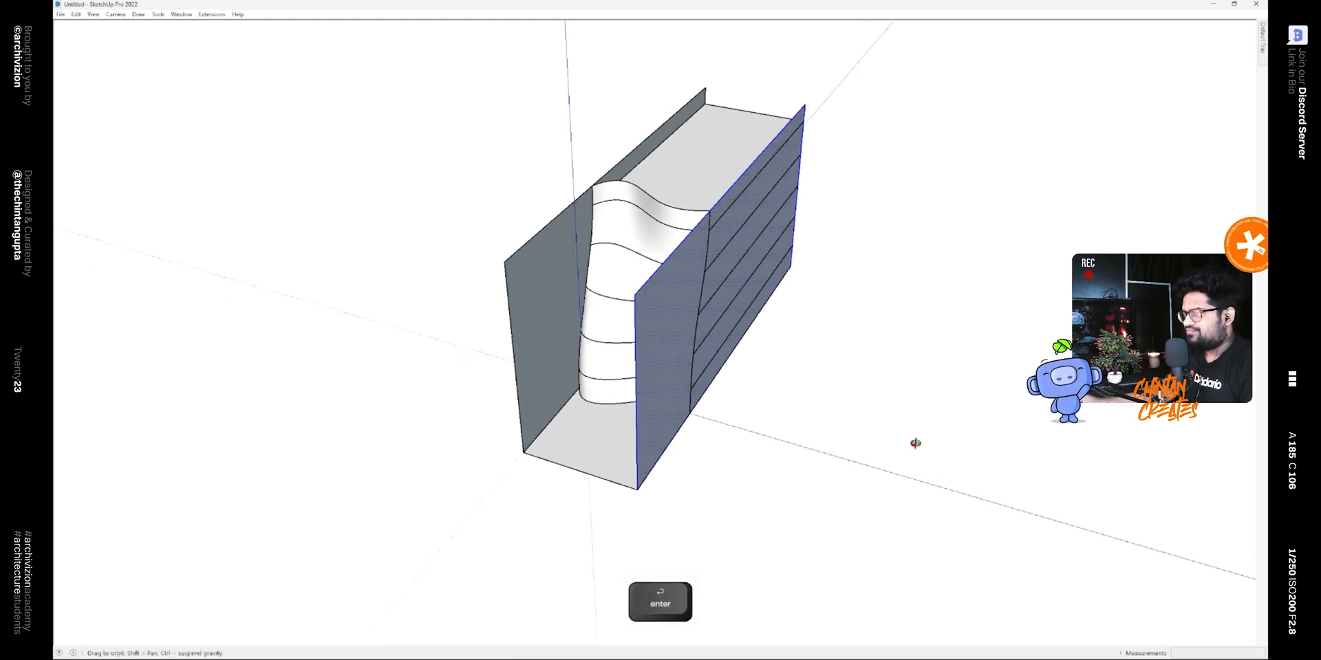
key(space)
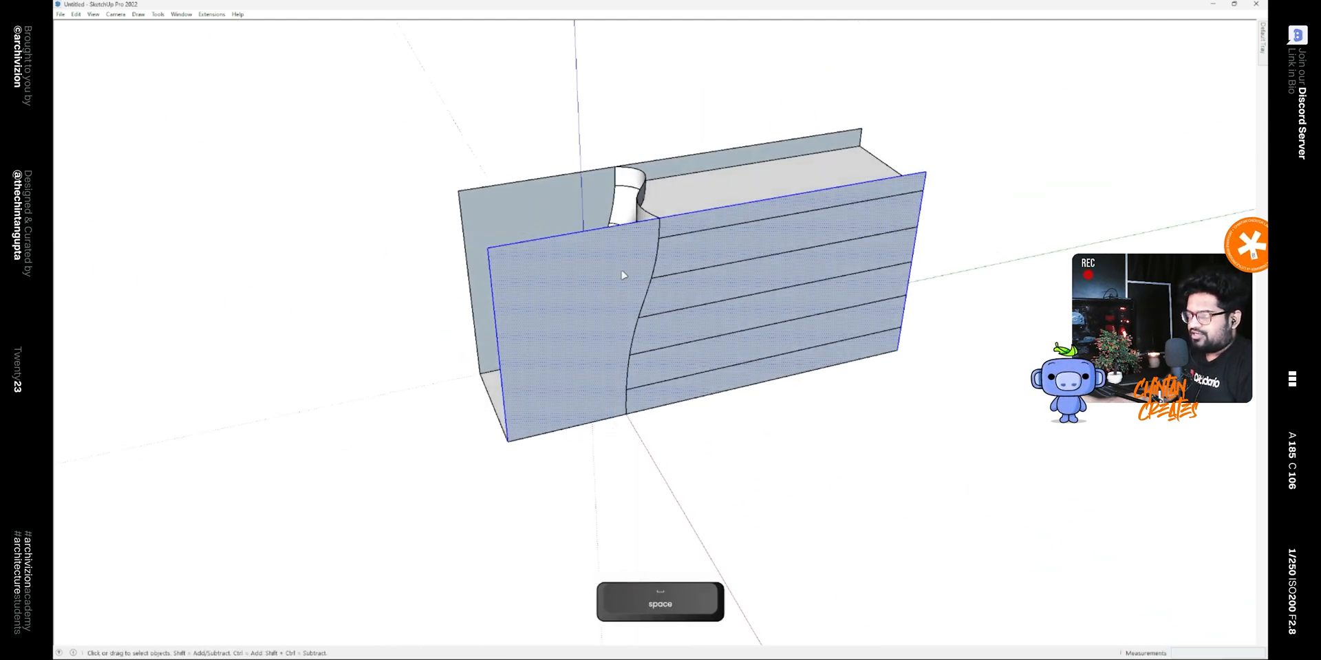
right_click(623, 275)
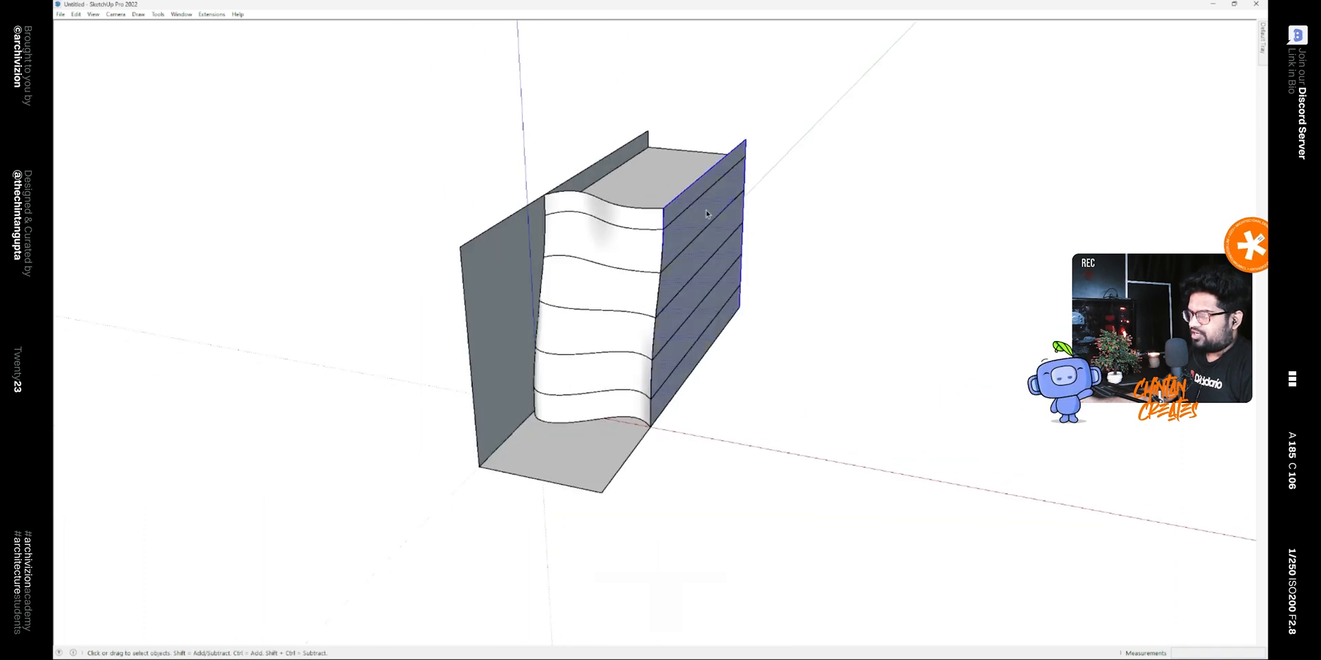
key(m)
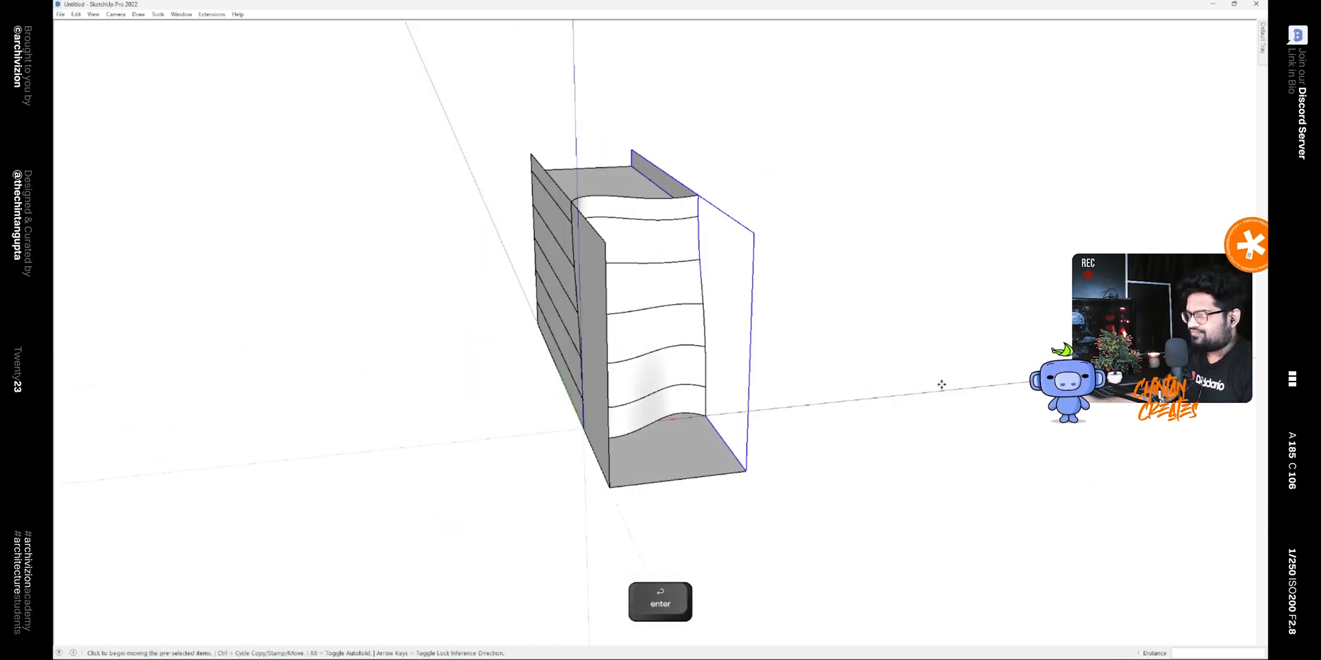
key(space)
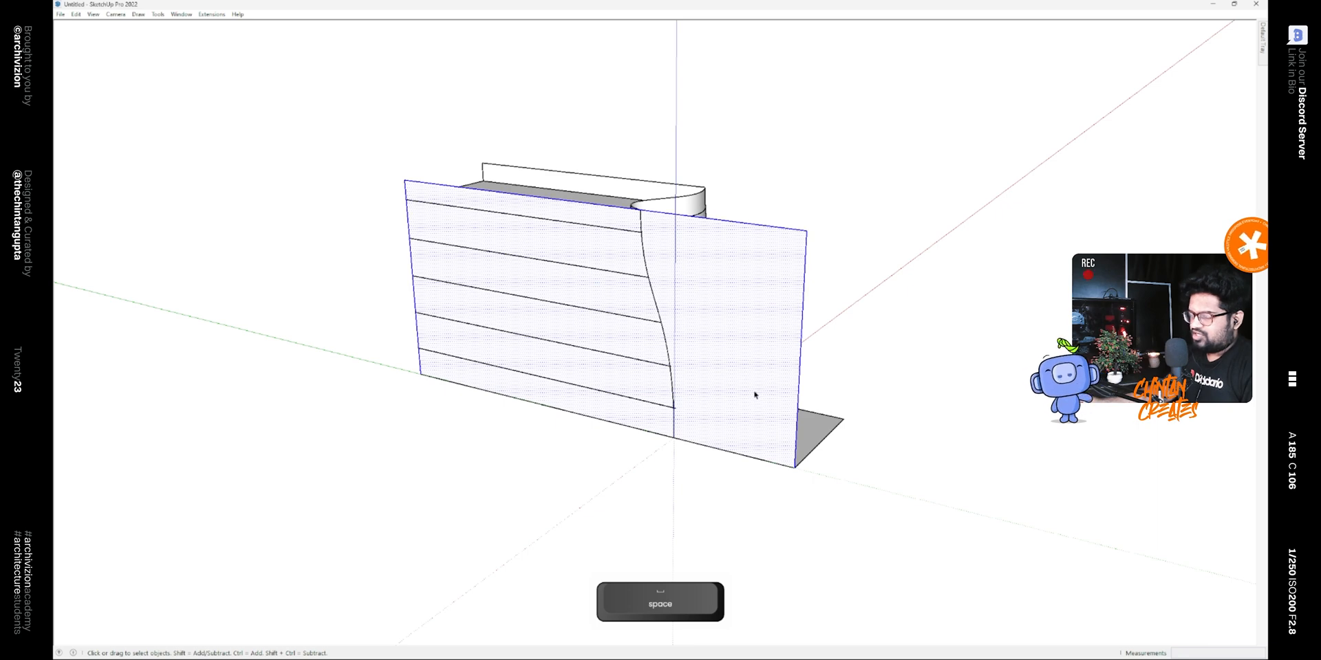
Intersect the walls, erase leftover helper edges and group the banded facade into one object
key(m)
text(.01)
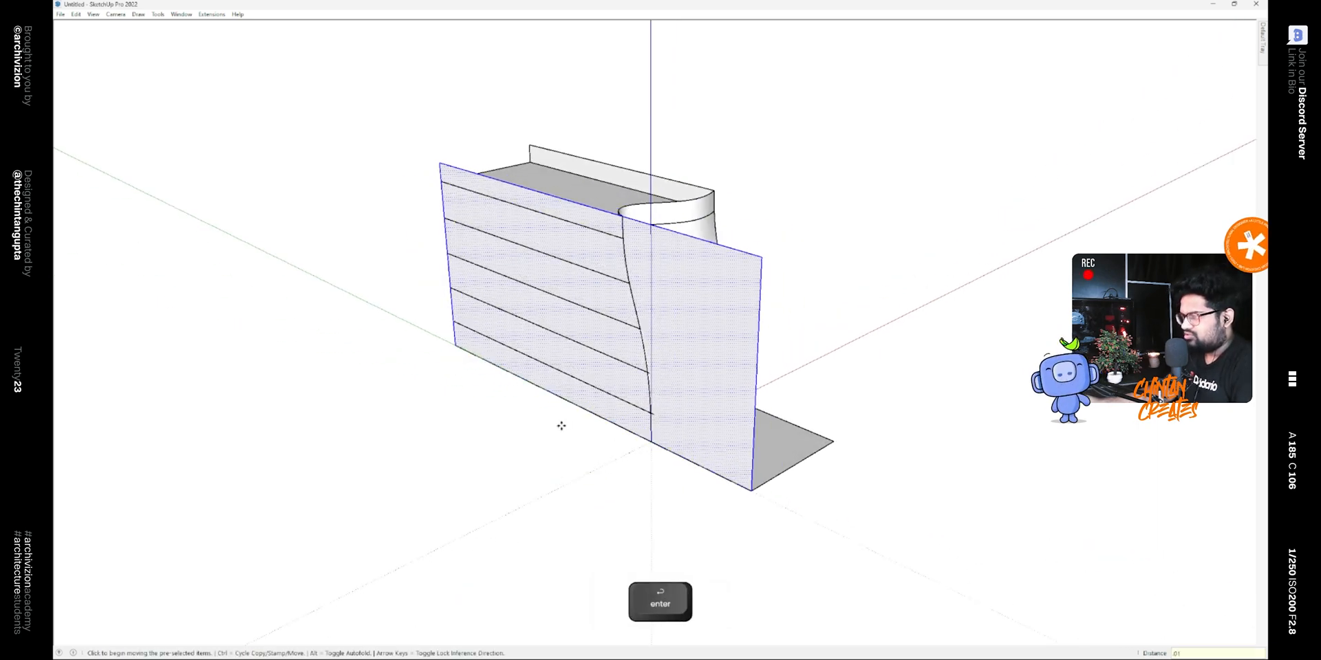
right_click(607, 295)
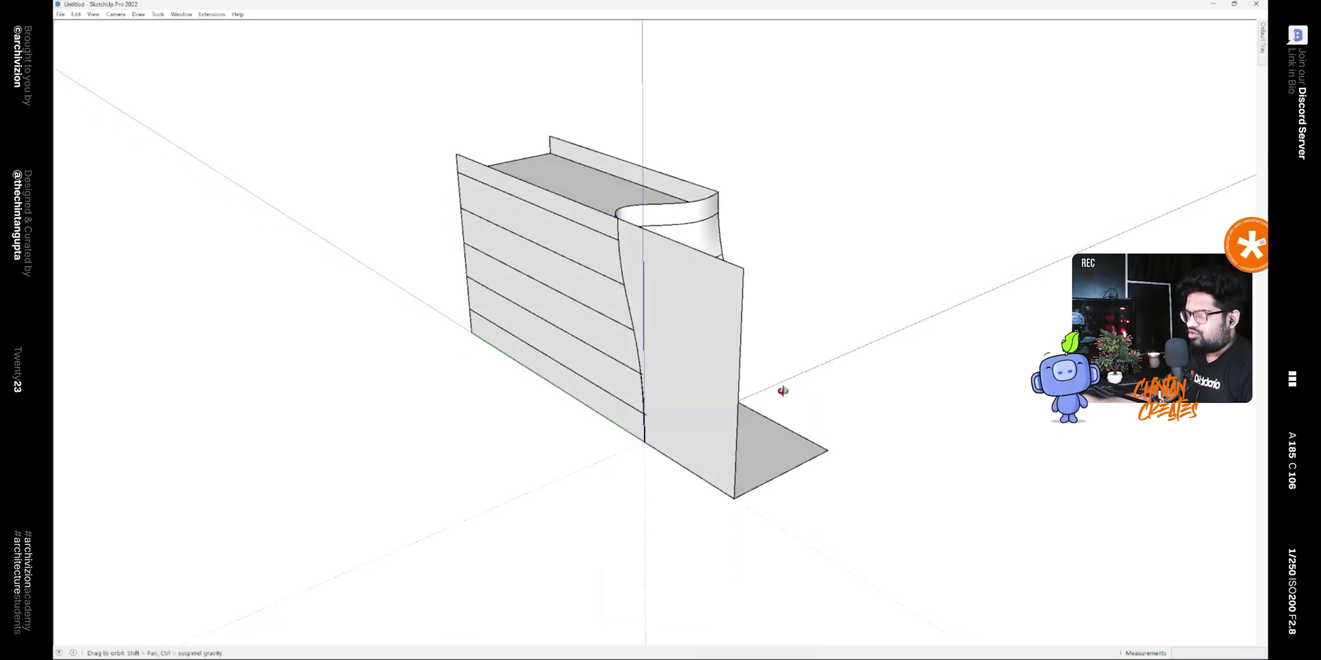
key(e)
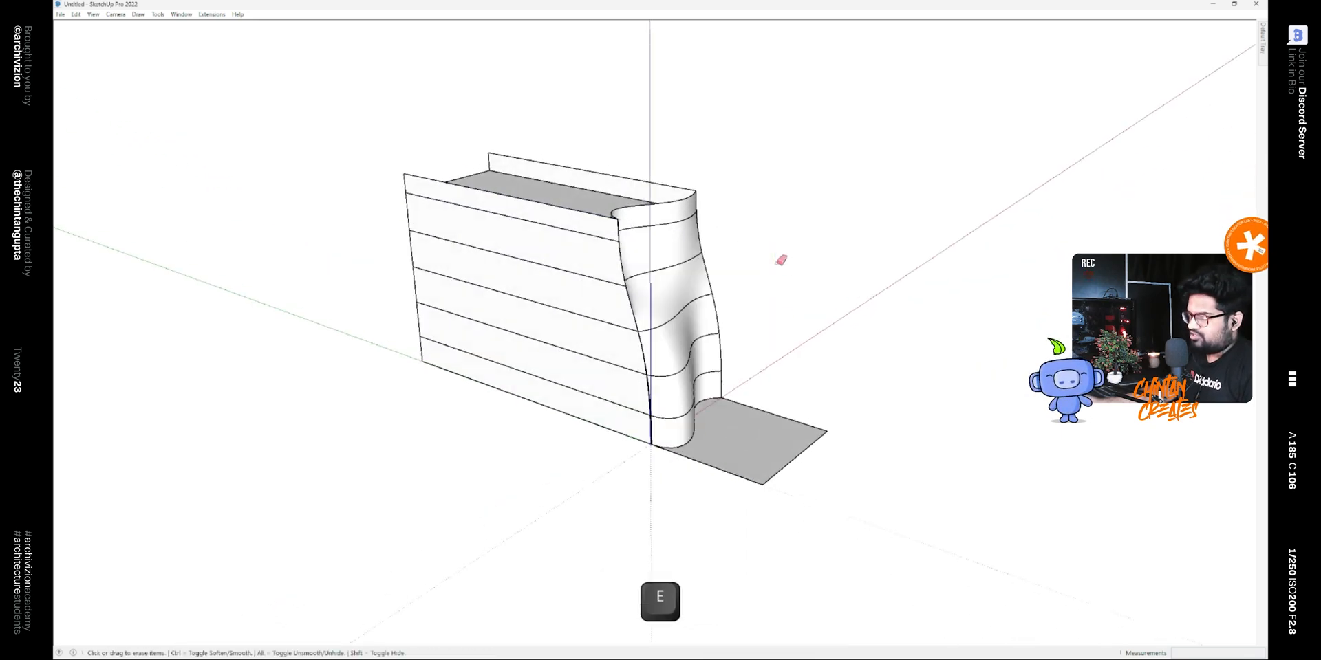
key(space)
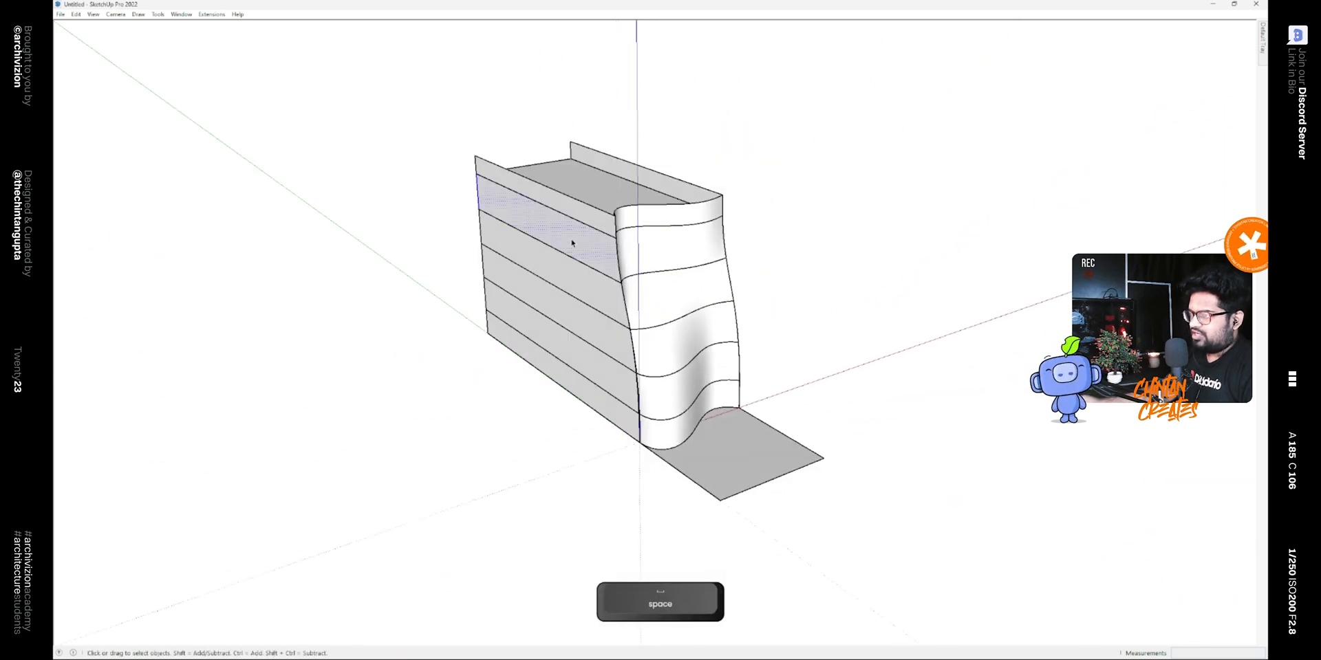
key(ctrl+g)
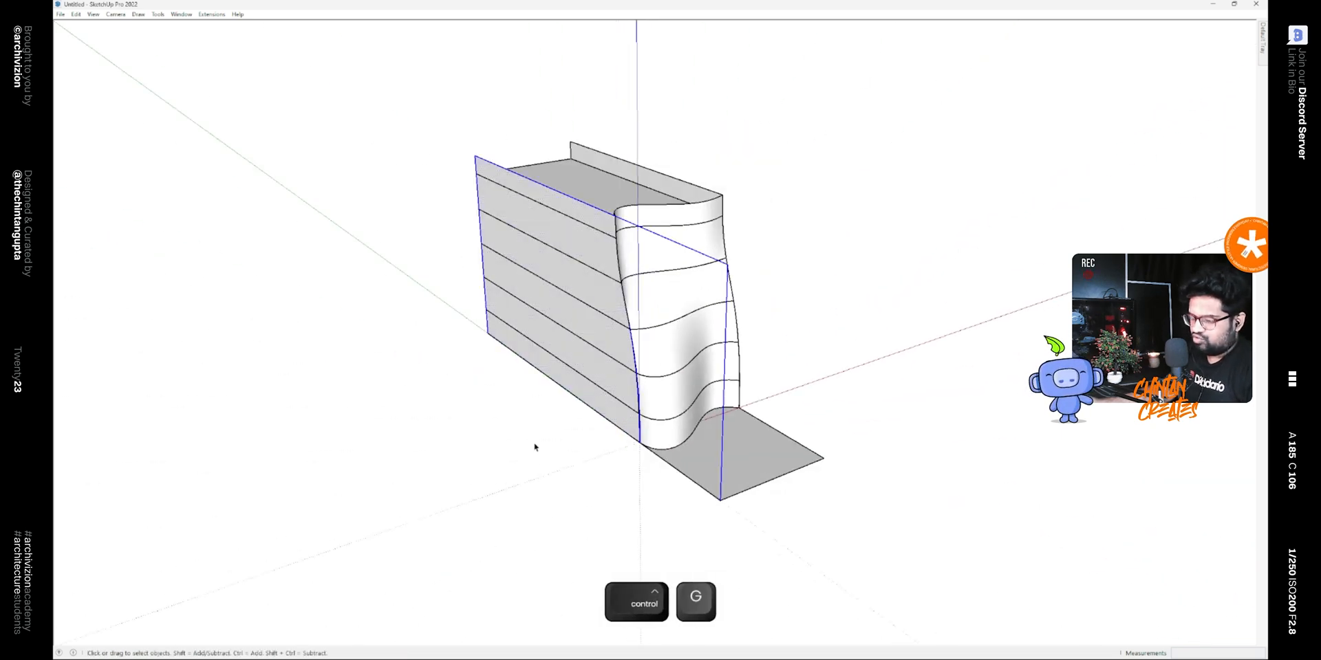
key(m)
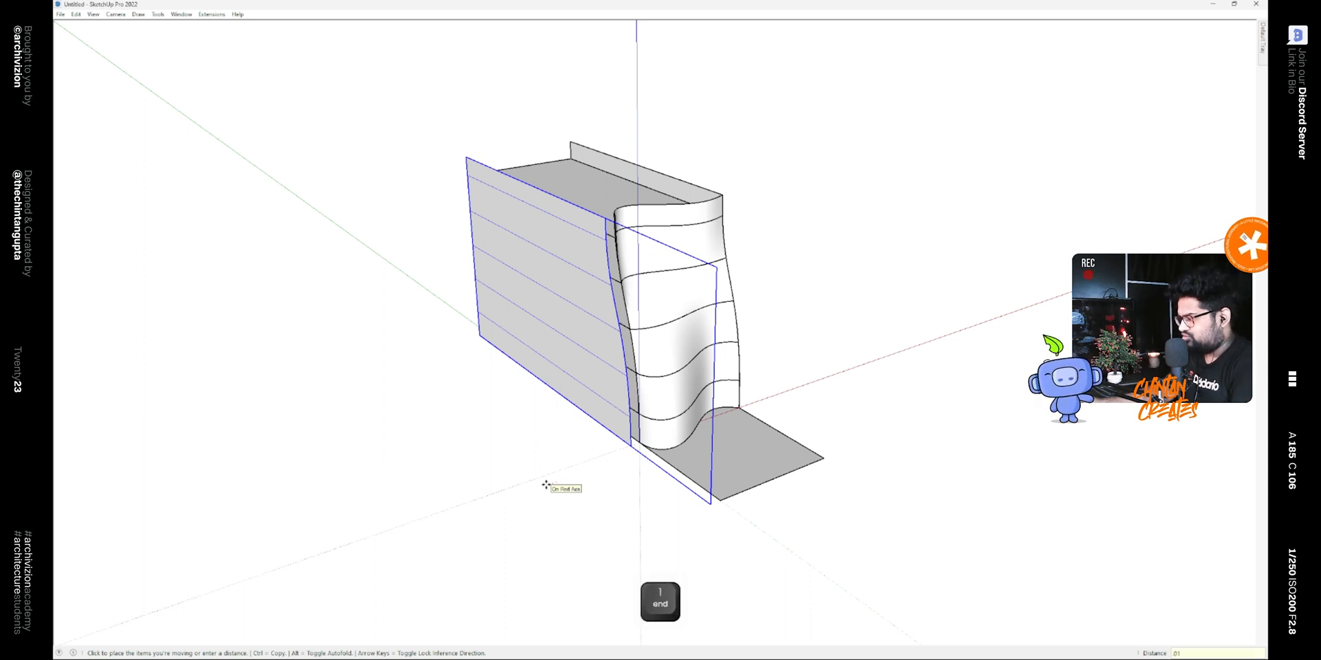
Thicken the banded facade, flat side wall and floor plates into solid slabs with Joint Push Pull
key(space)
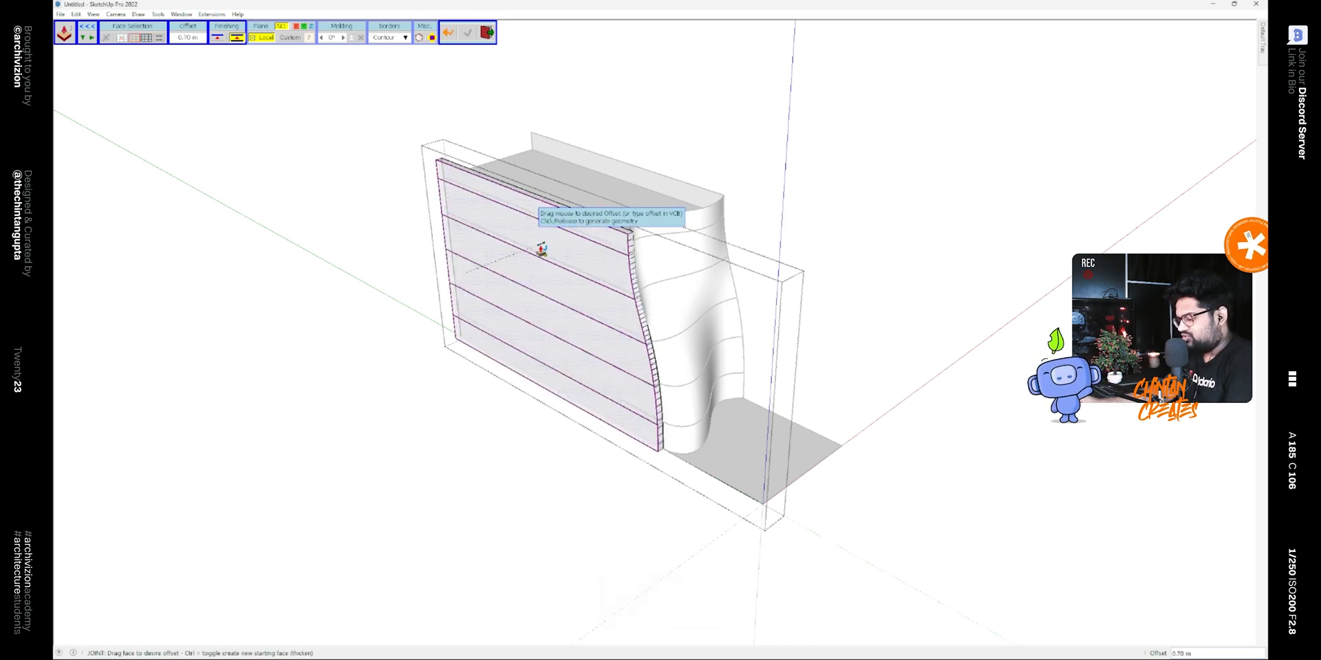
click(555, 249)
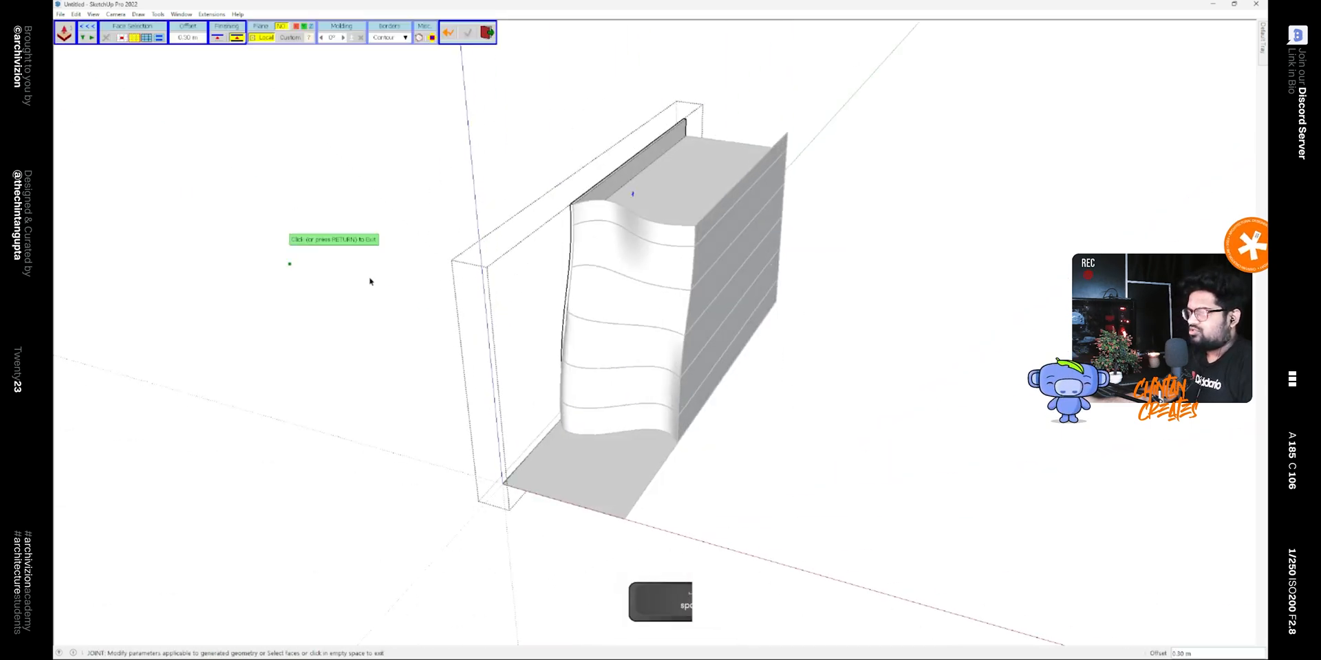
key(space)
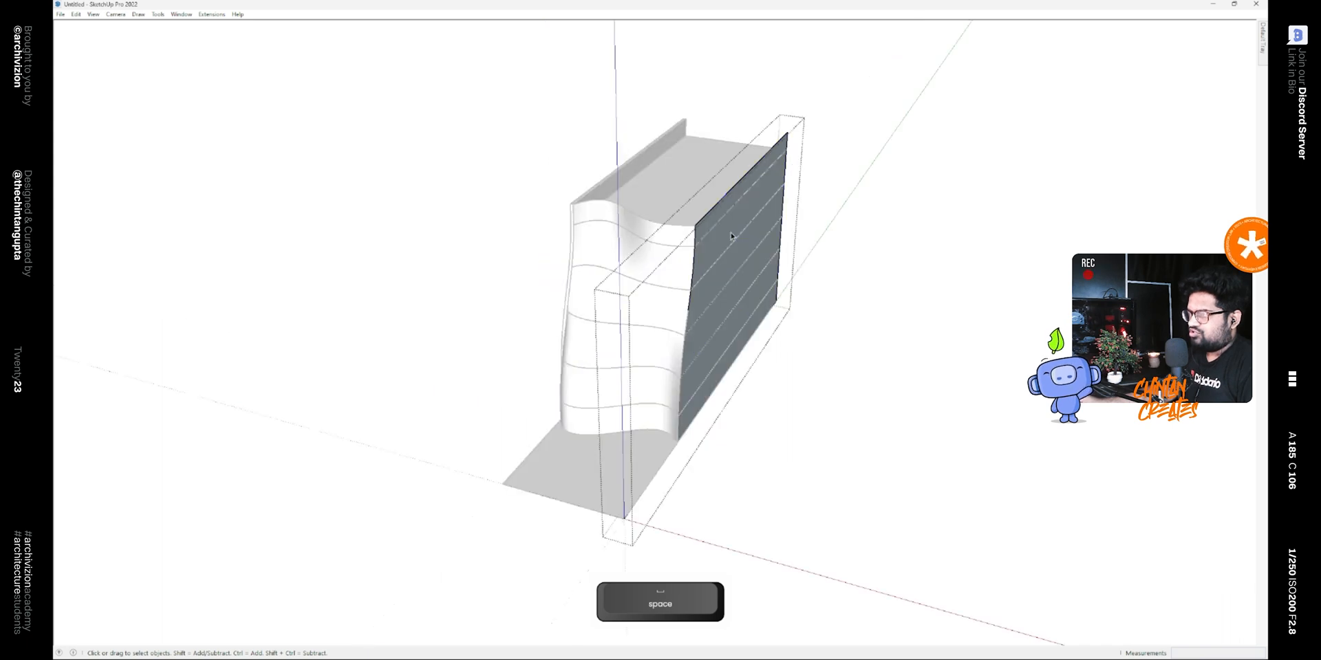
key(p)
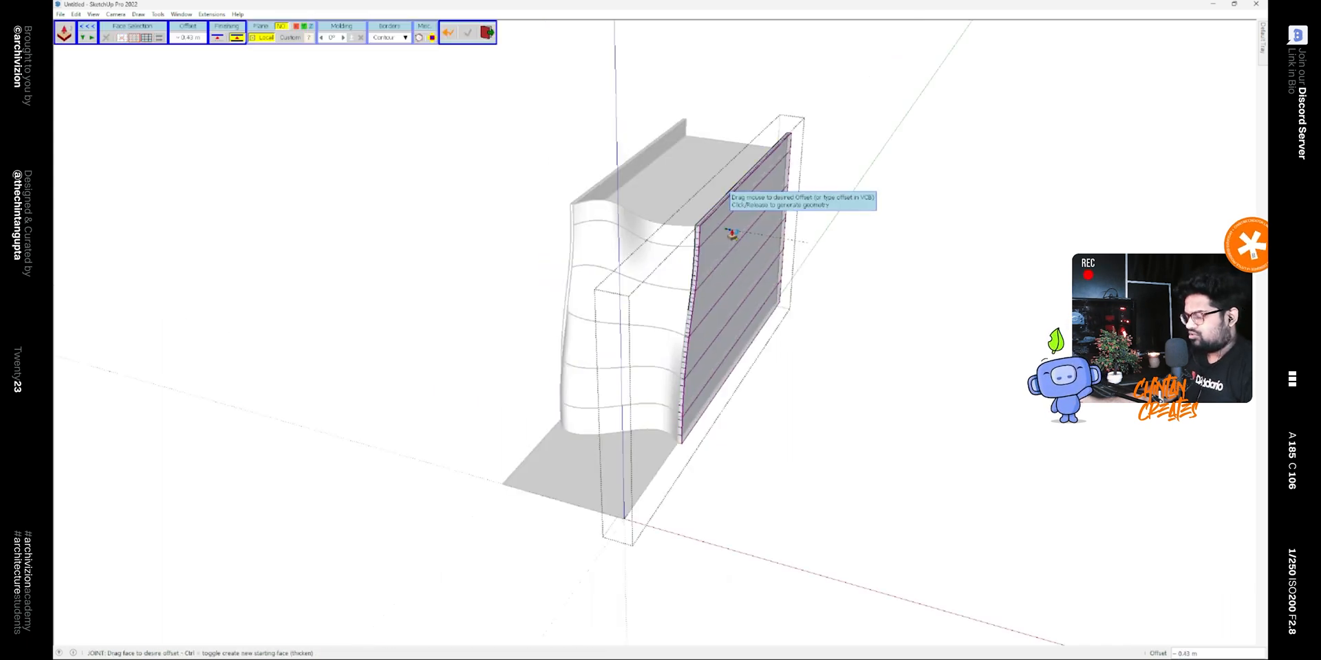
key(space)
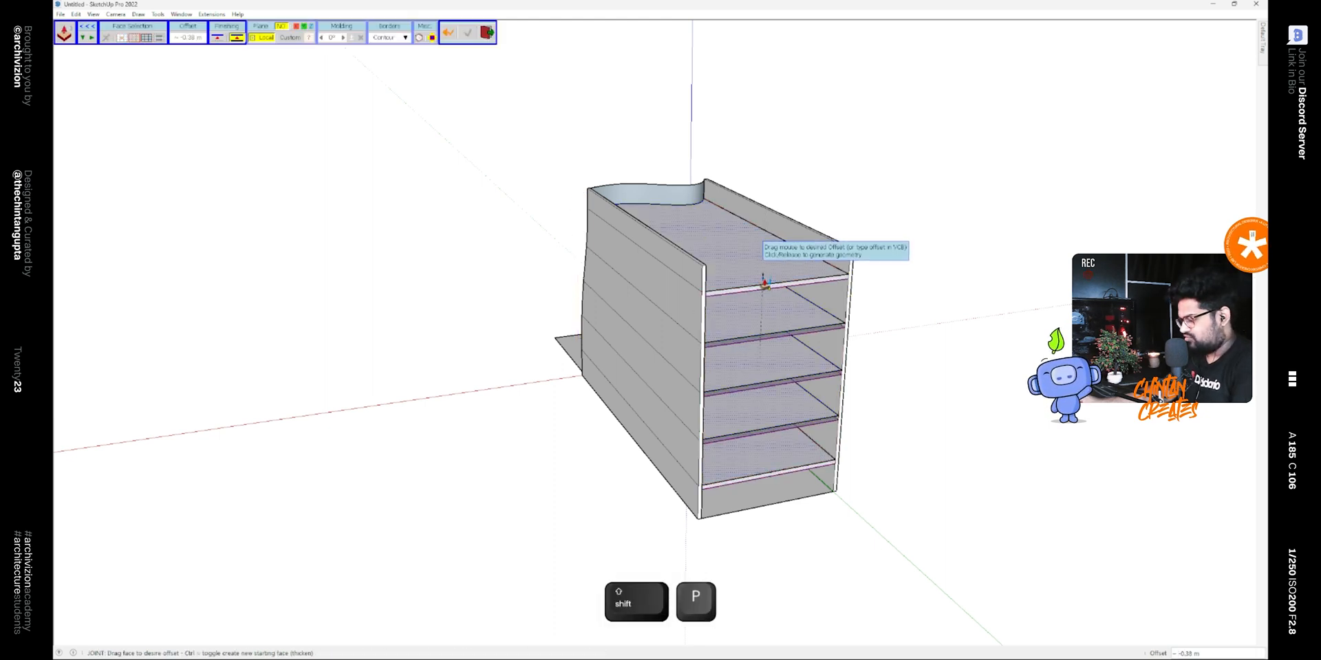
key(enter)
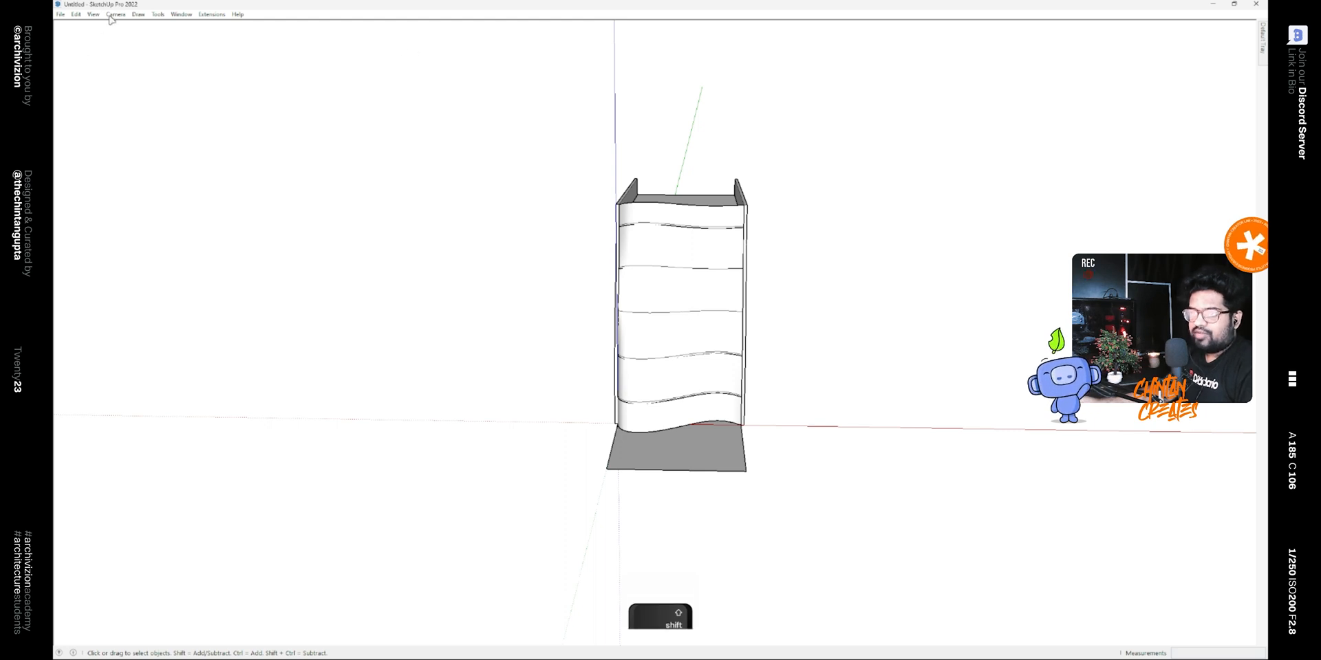
Switch to the Front standard view in parallel projection and start the Tape Measure
click(116, 14)
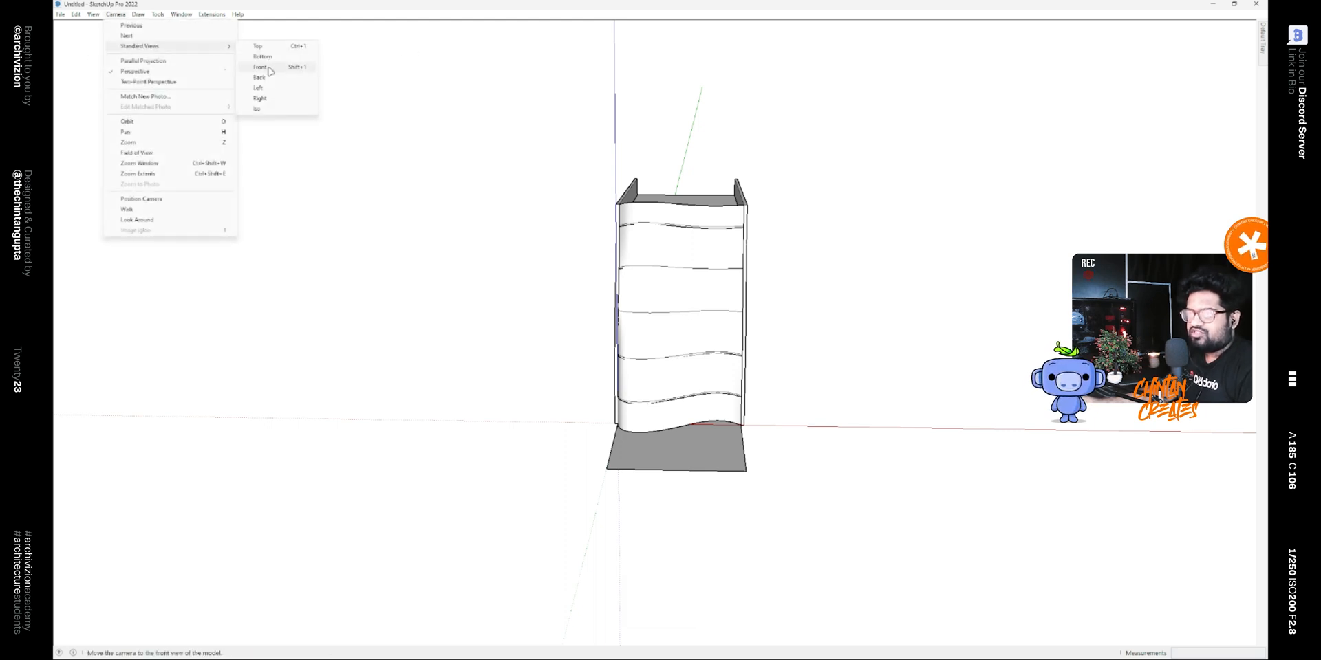
click(260, 66)
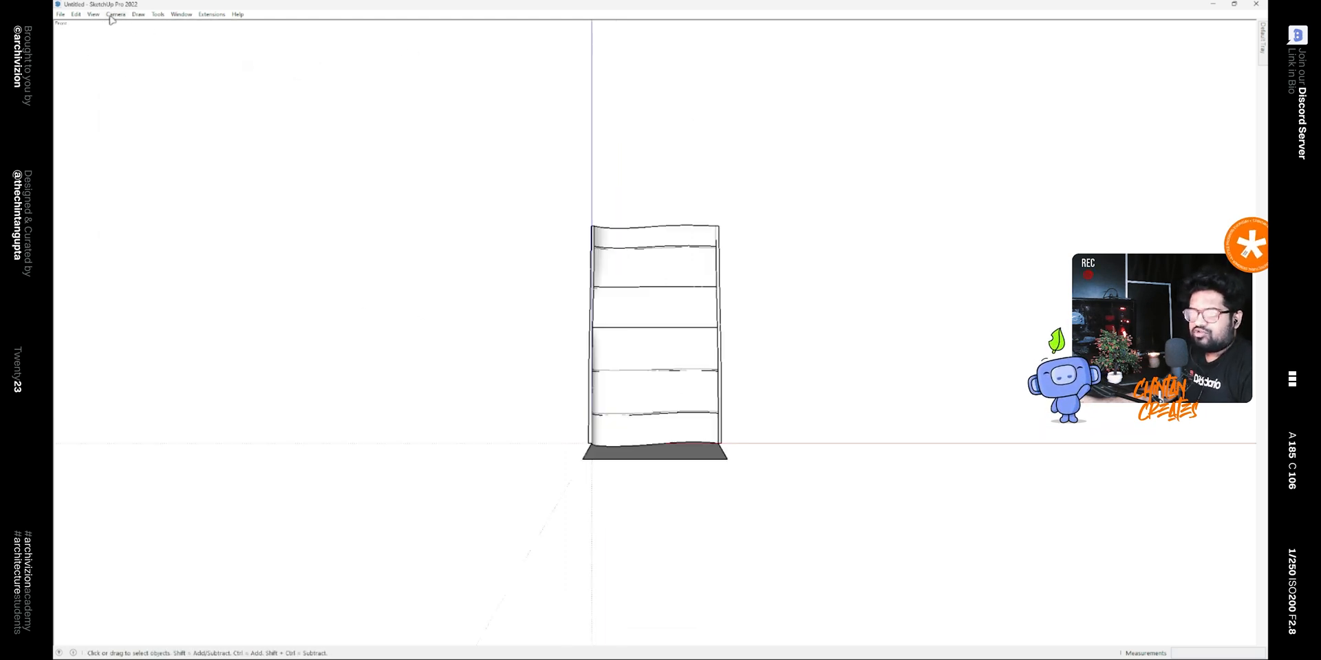
click(115, 14)
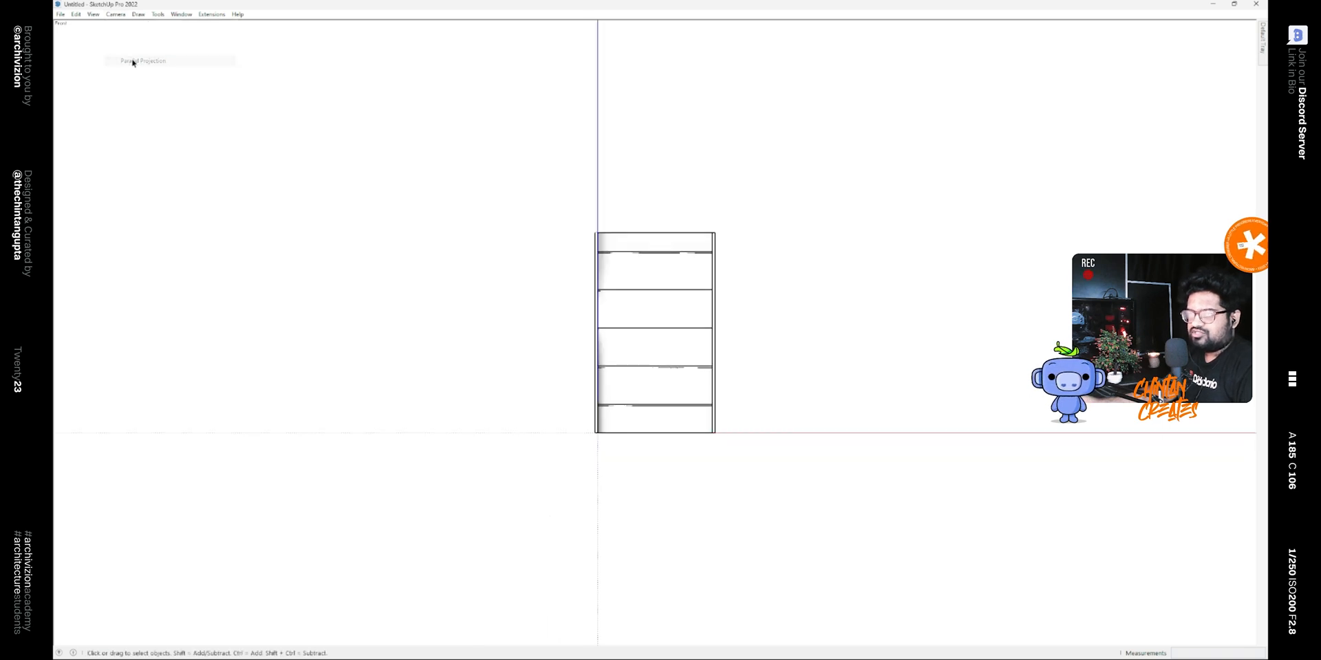
key(t)
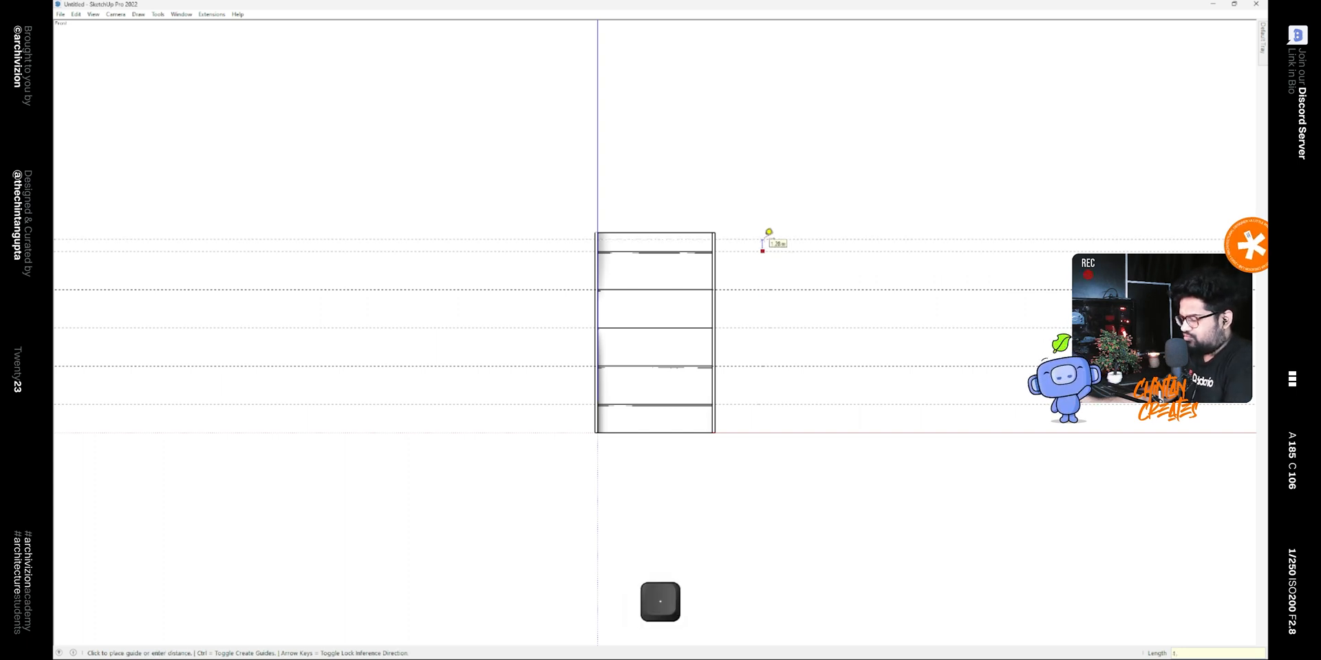
Lay horizontal guides across the facade at the typed floor and band height offsets
text(5)
key(enter)
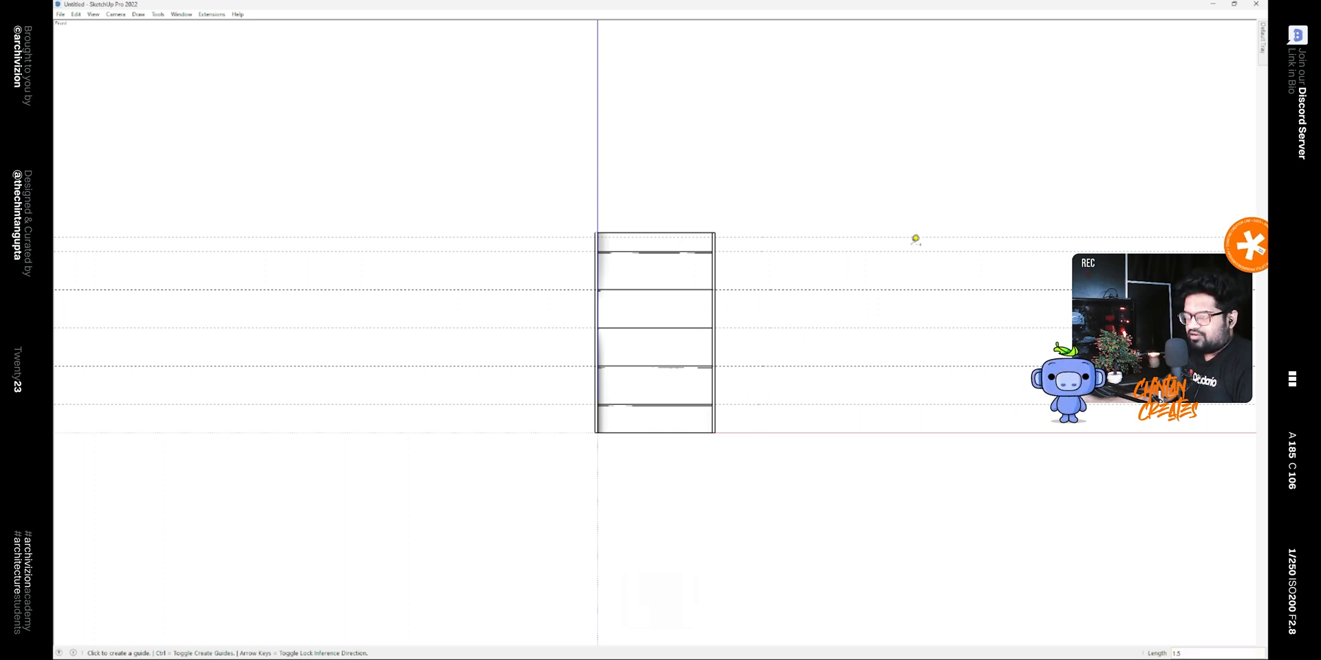
mouse_move(749, 403)
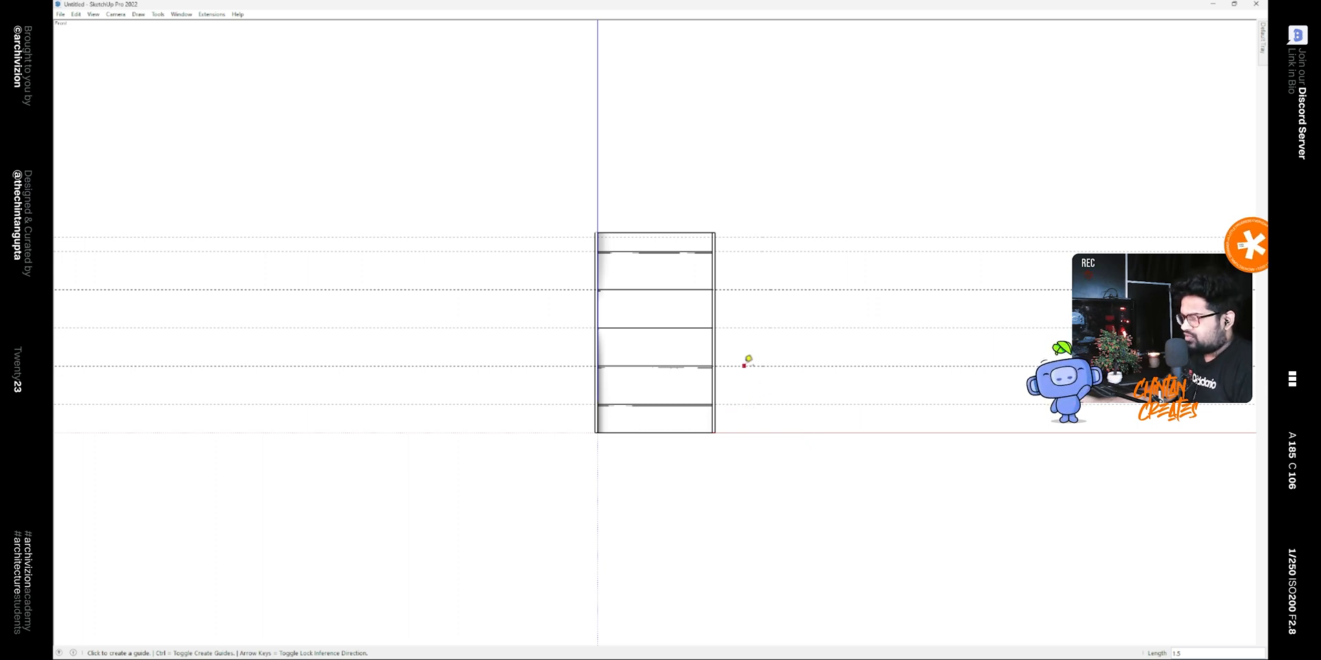
mouse_move(741, 402)
text(1.2)
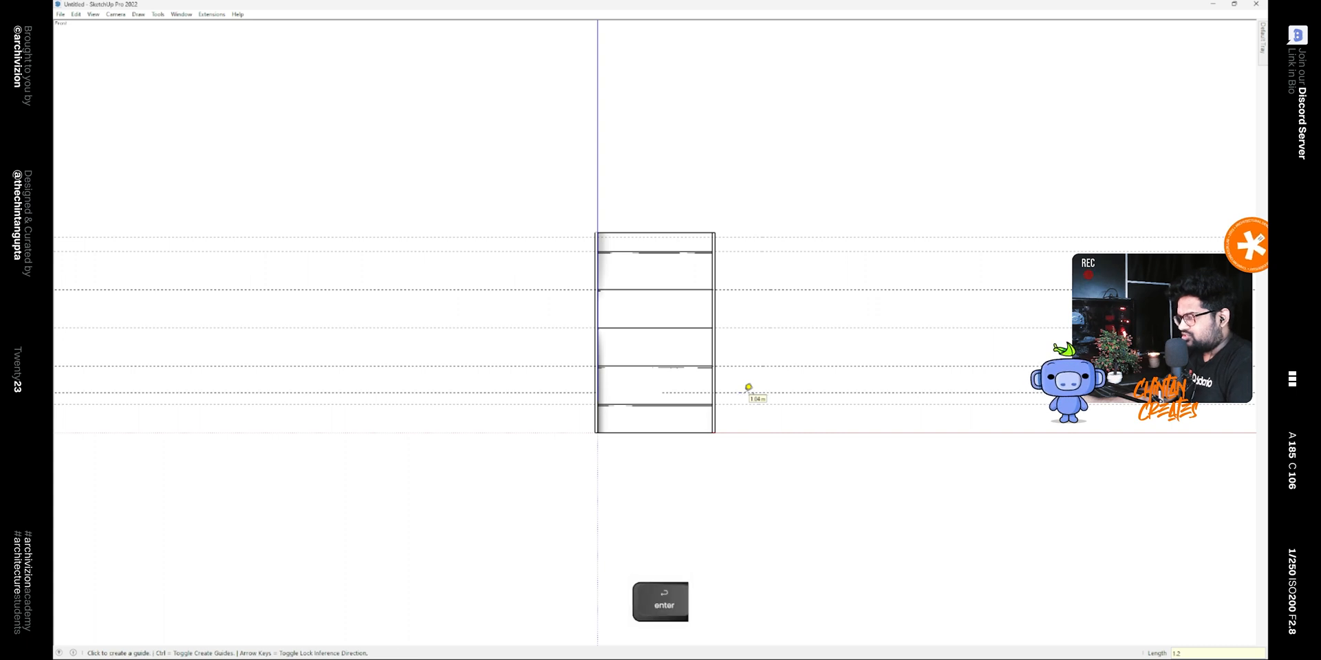
mouse_move(750, 361)
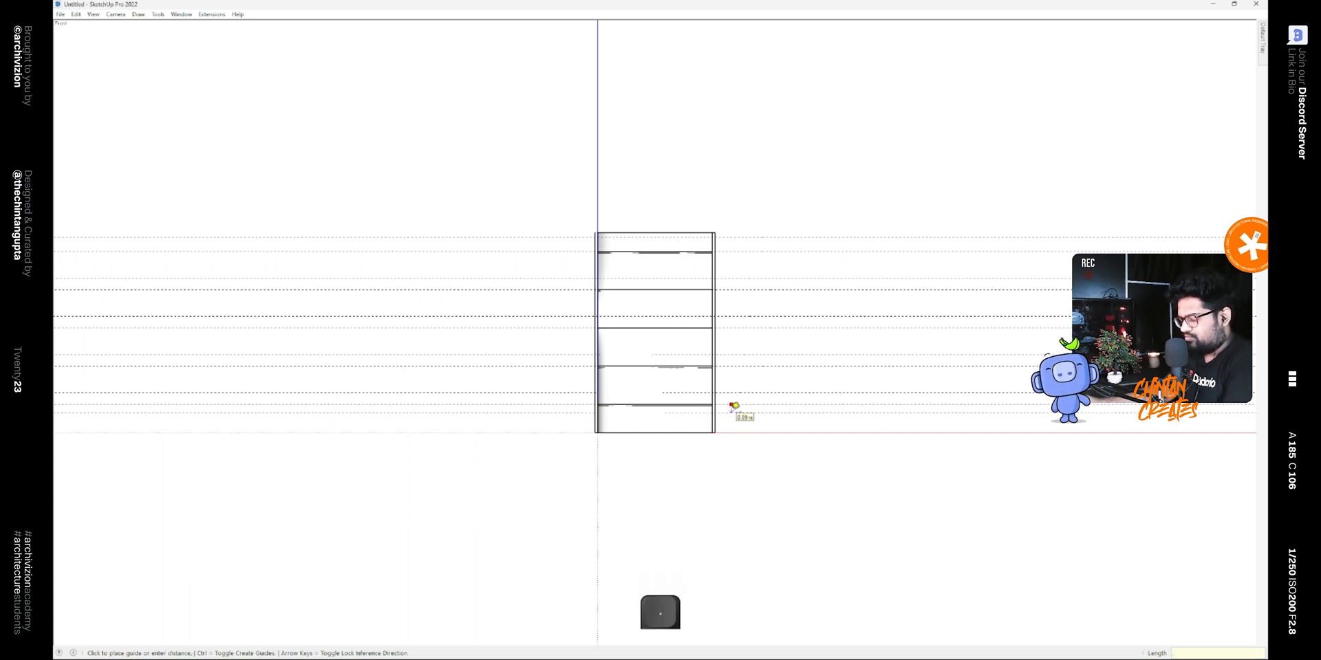
key(enter)
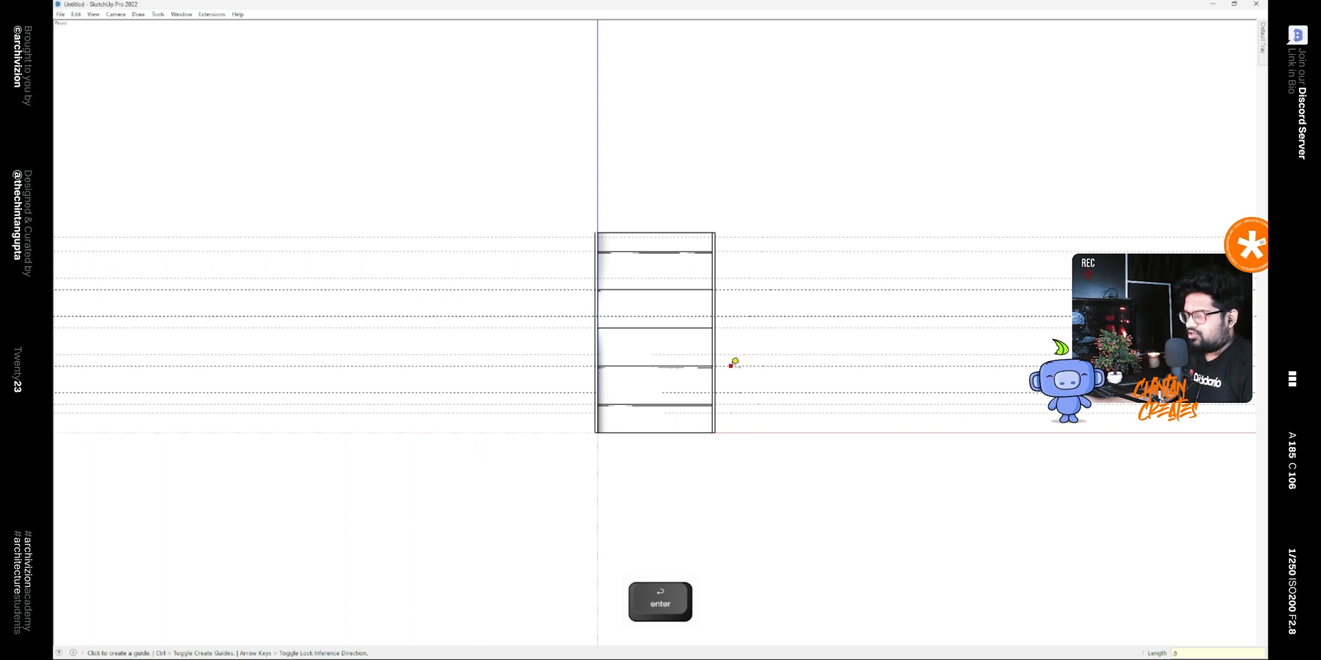
key(enter)
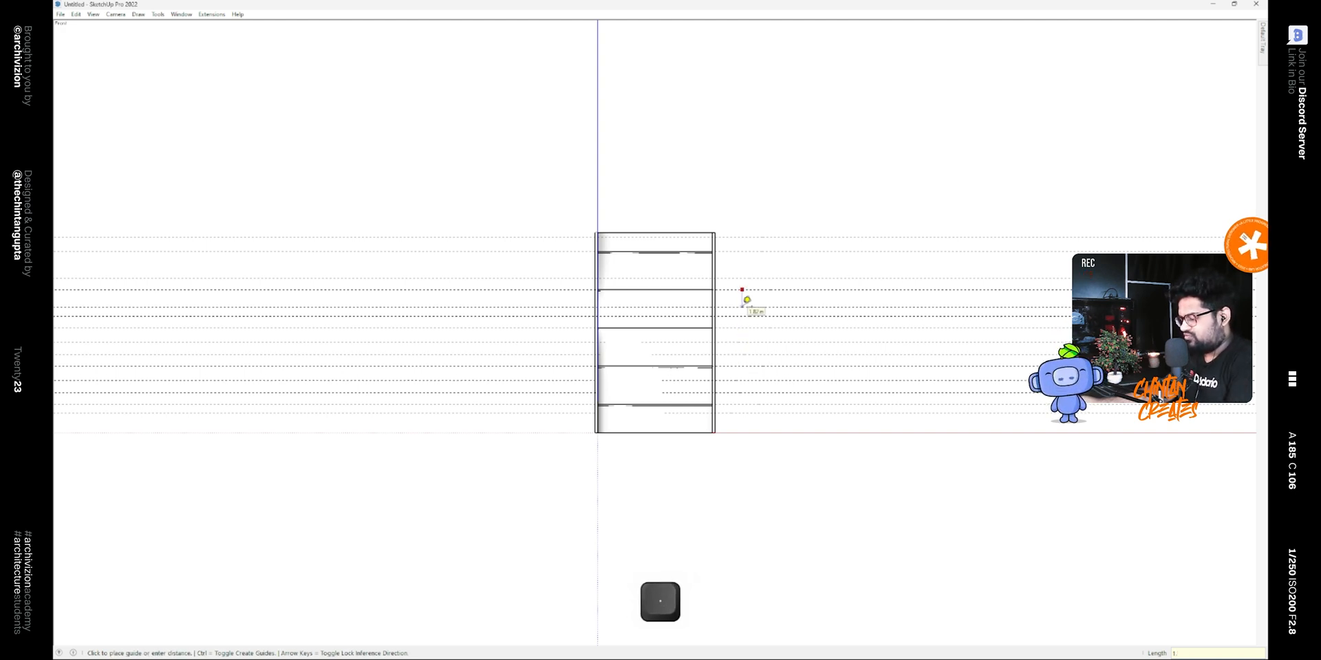
key(space)
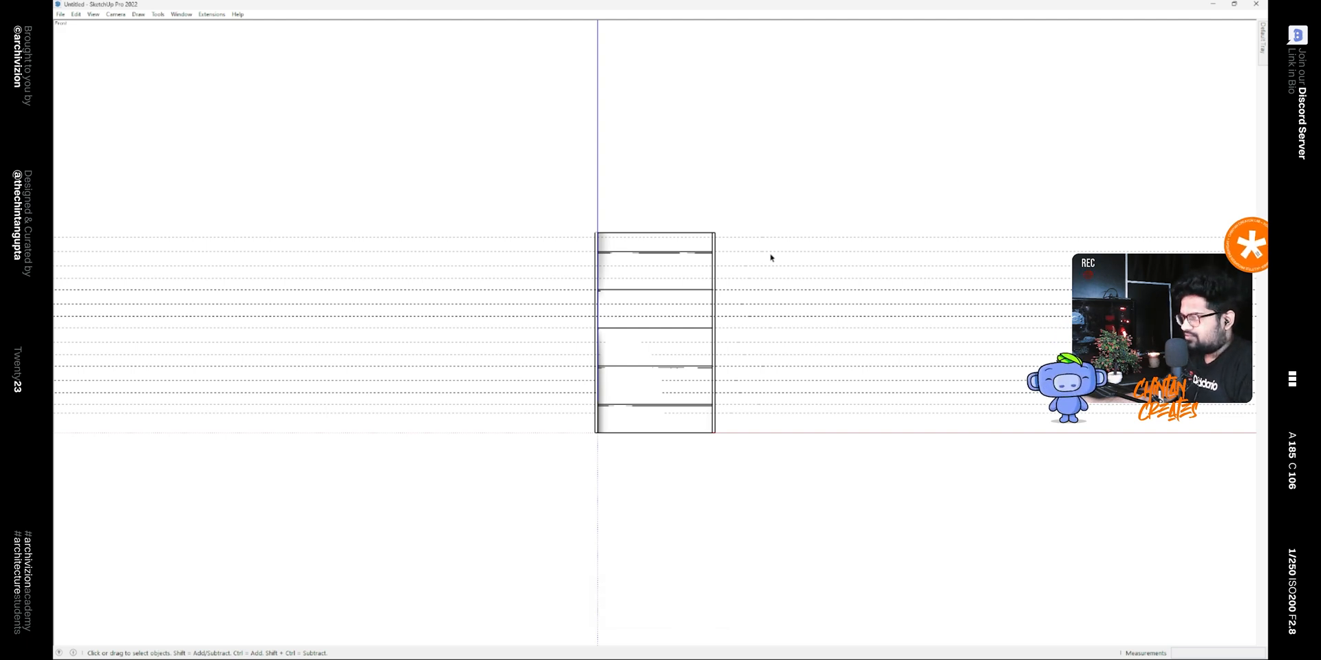
key(shift)
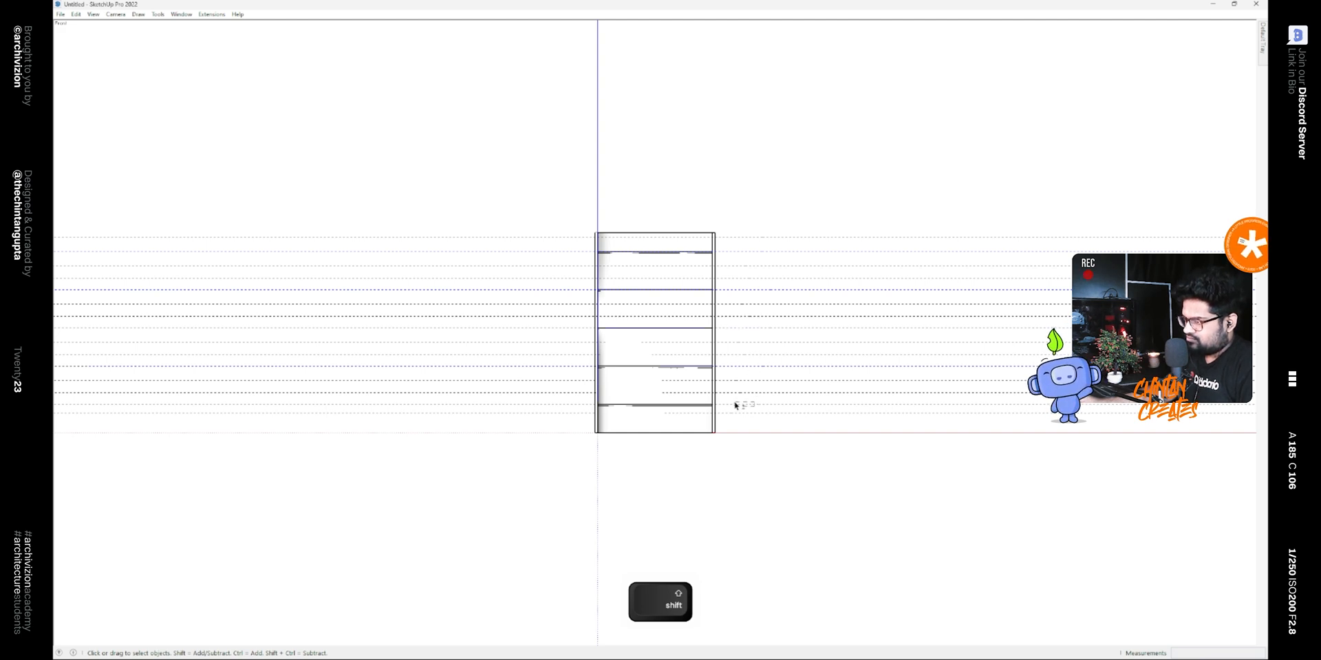
Slice the curved facade horizontally along the guide heights and check the cuts in 3D
key(d)
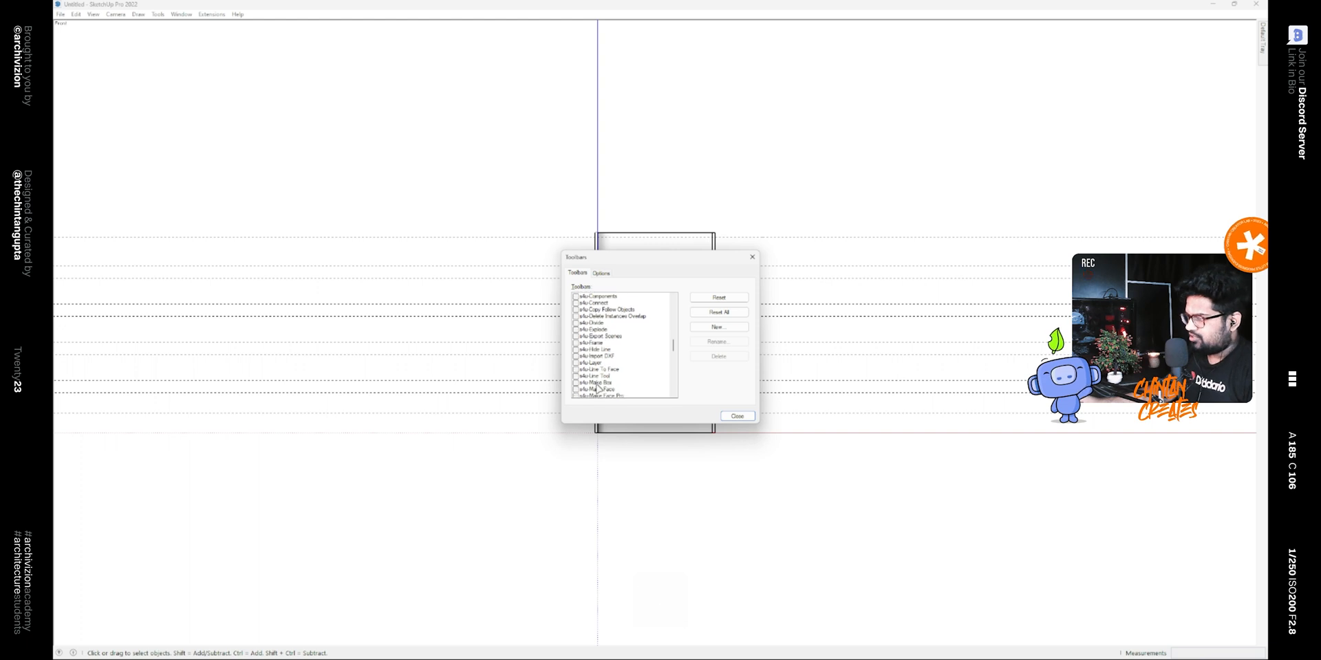
scroll(down, 3)
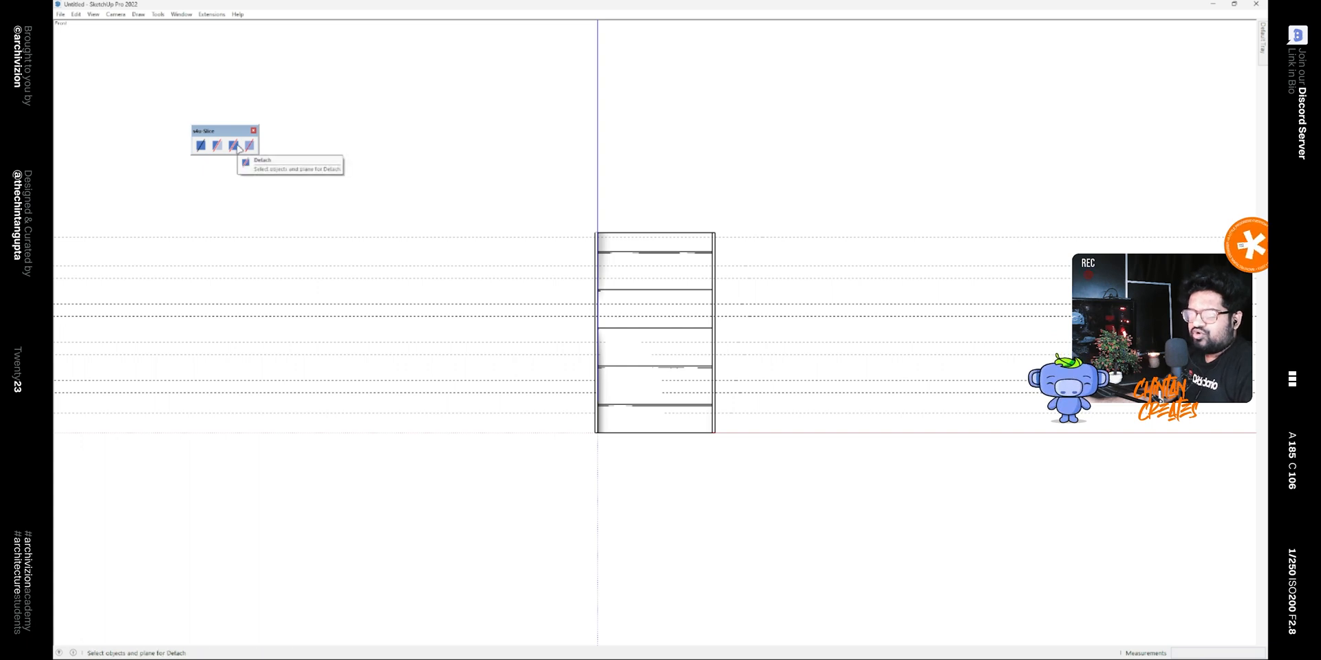
click(246, 146)
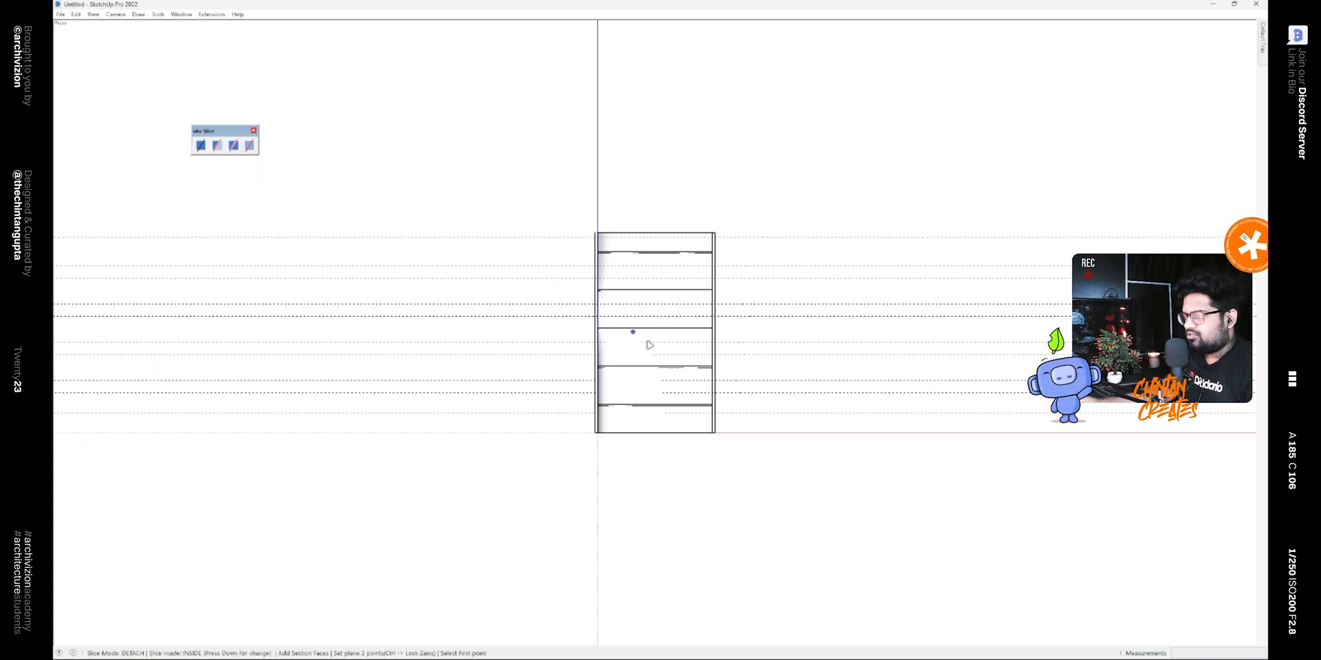
key(space)
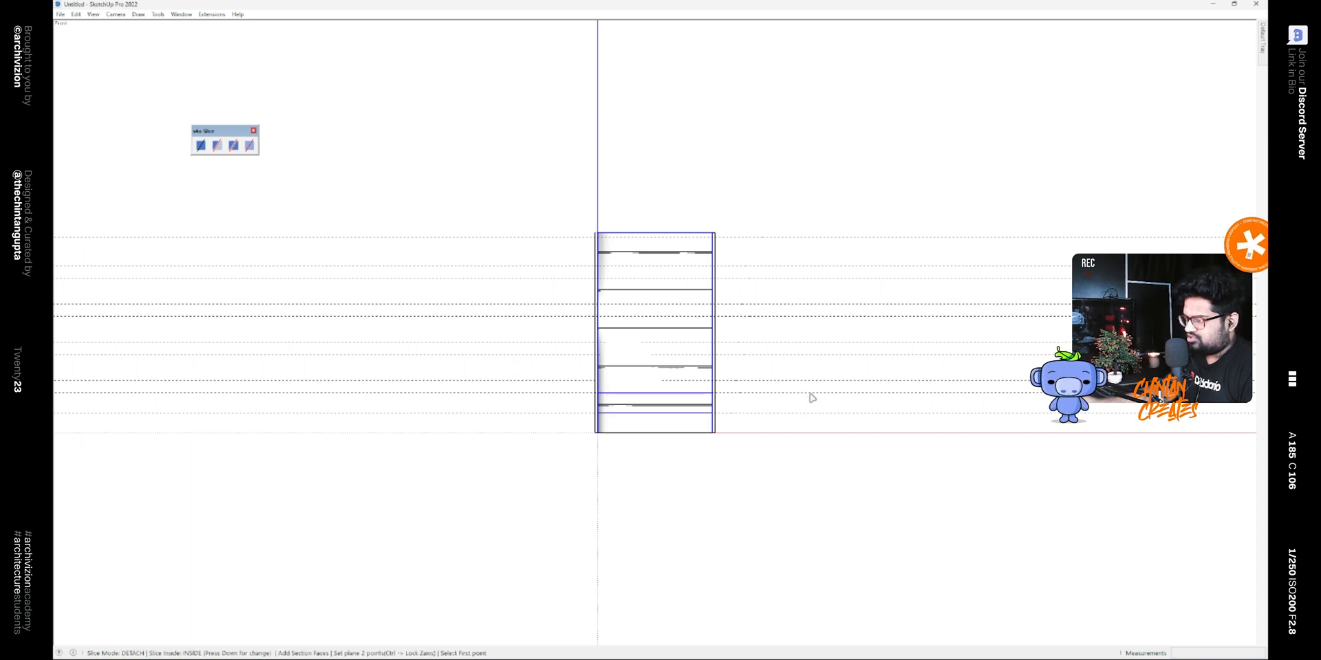
mouse_move(688, 469)
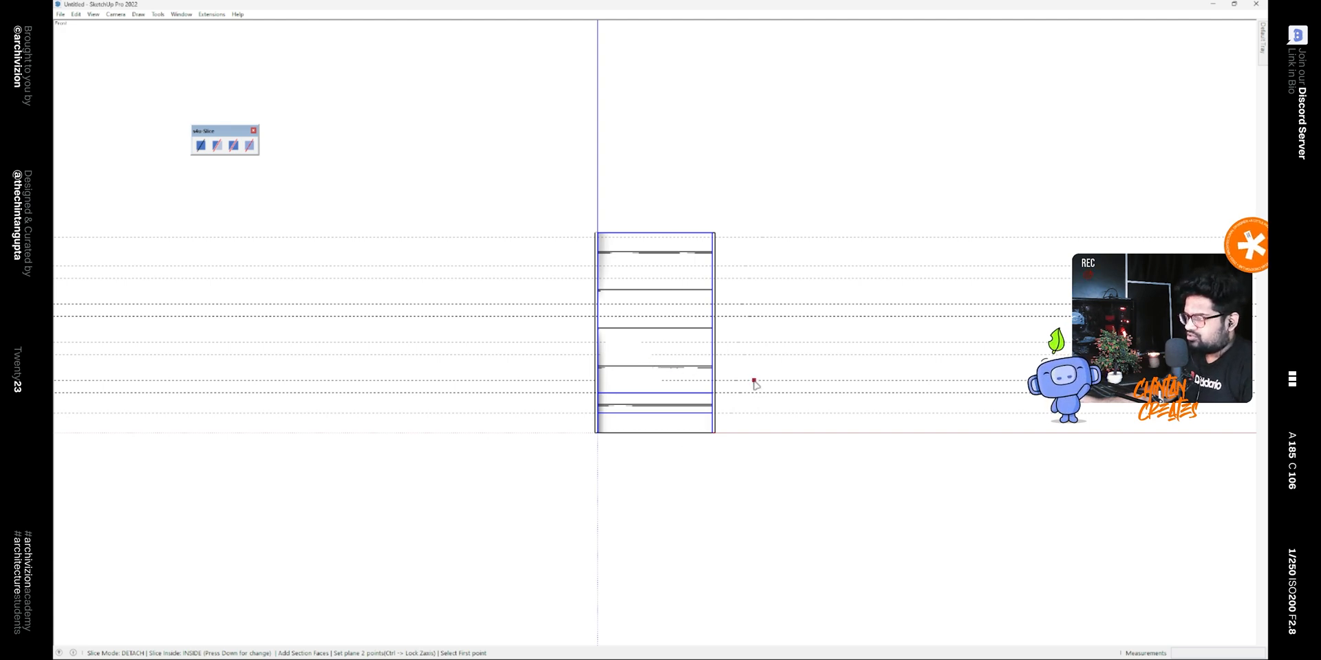
click(754, 383)
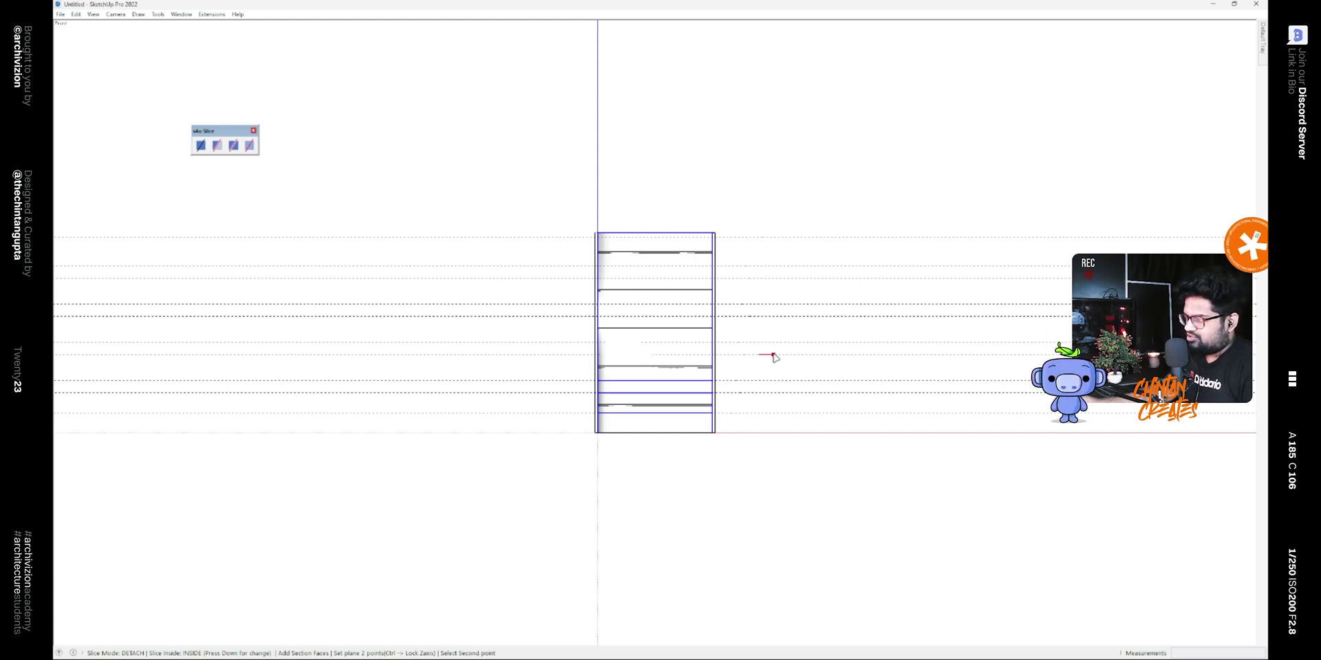
mouse_move(826, 345)
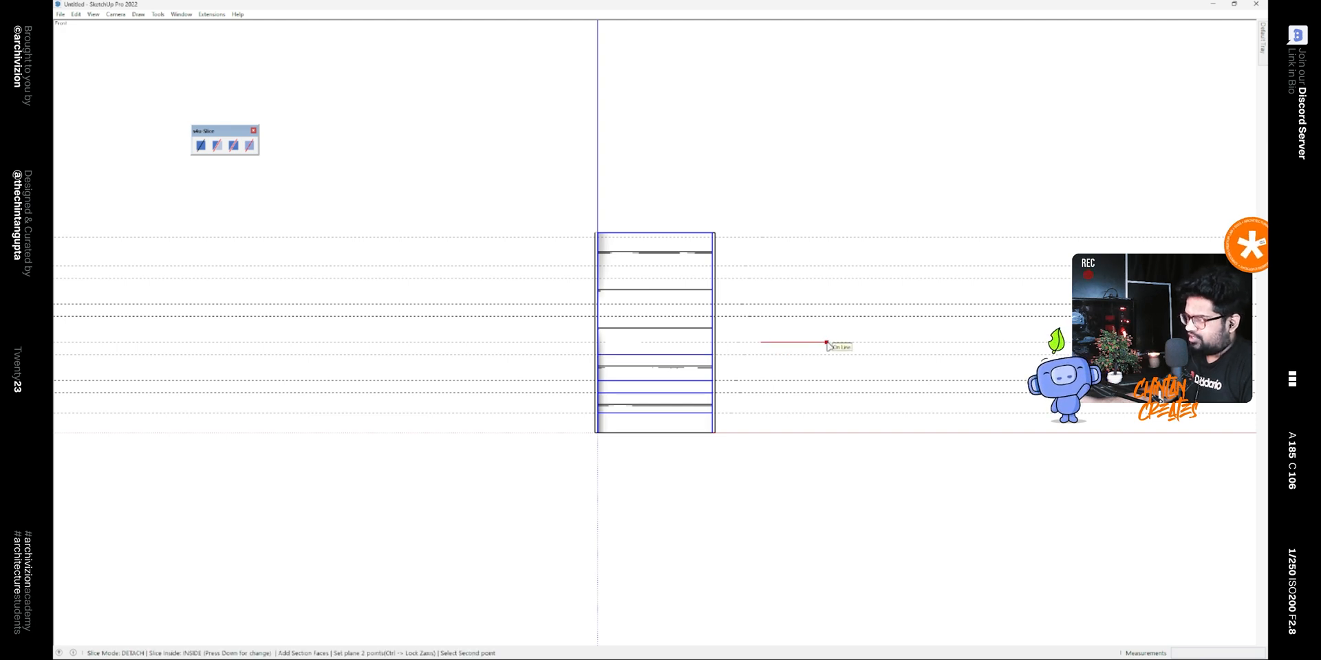
mouse_move(767, 317)
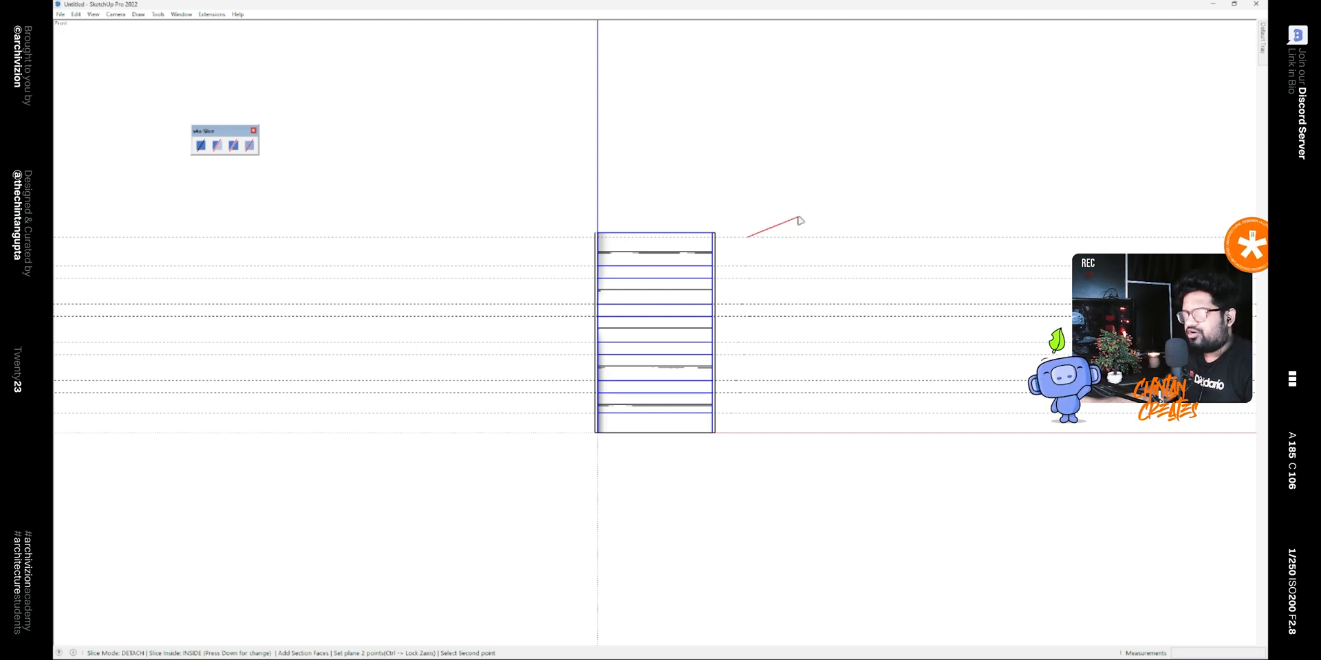
key(ctrl+z)
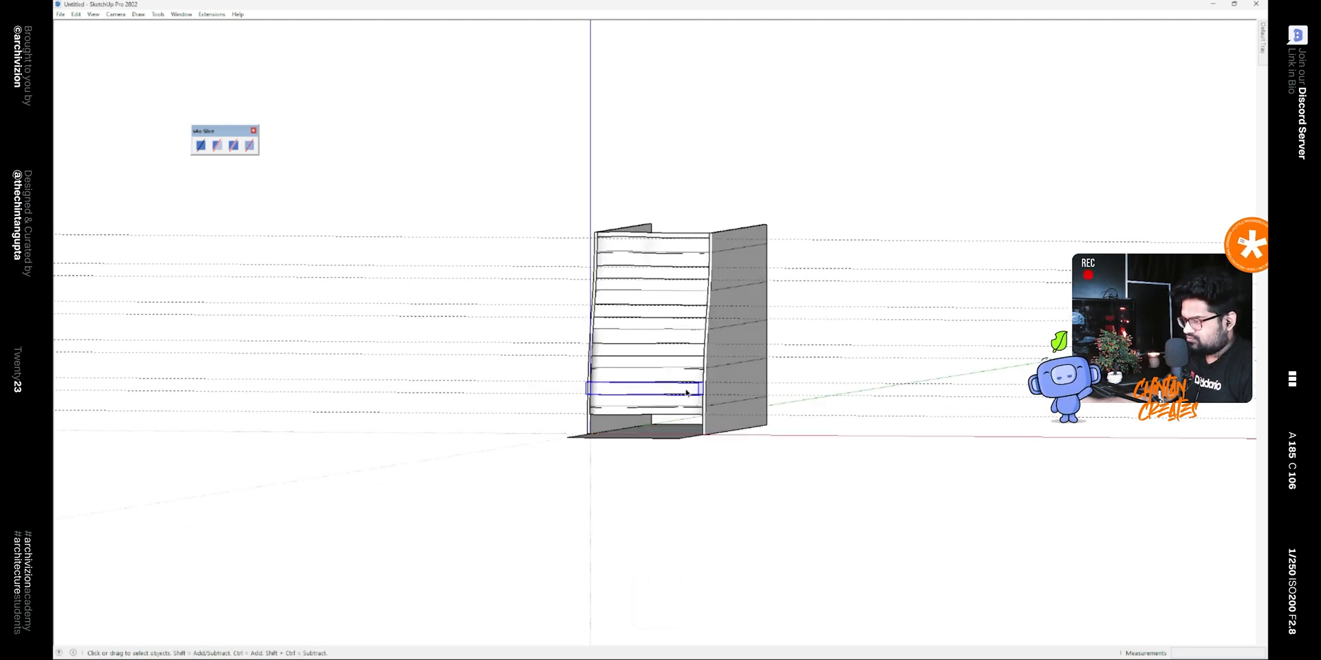
Delete the thin strips between the curved bands, then select all remaining bands
key(d)
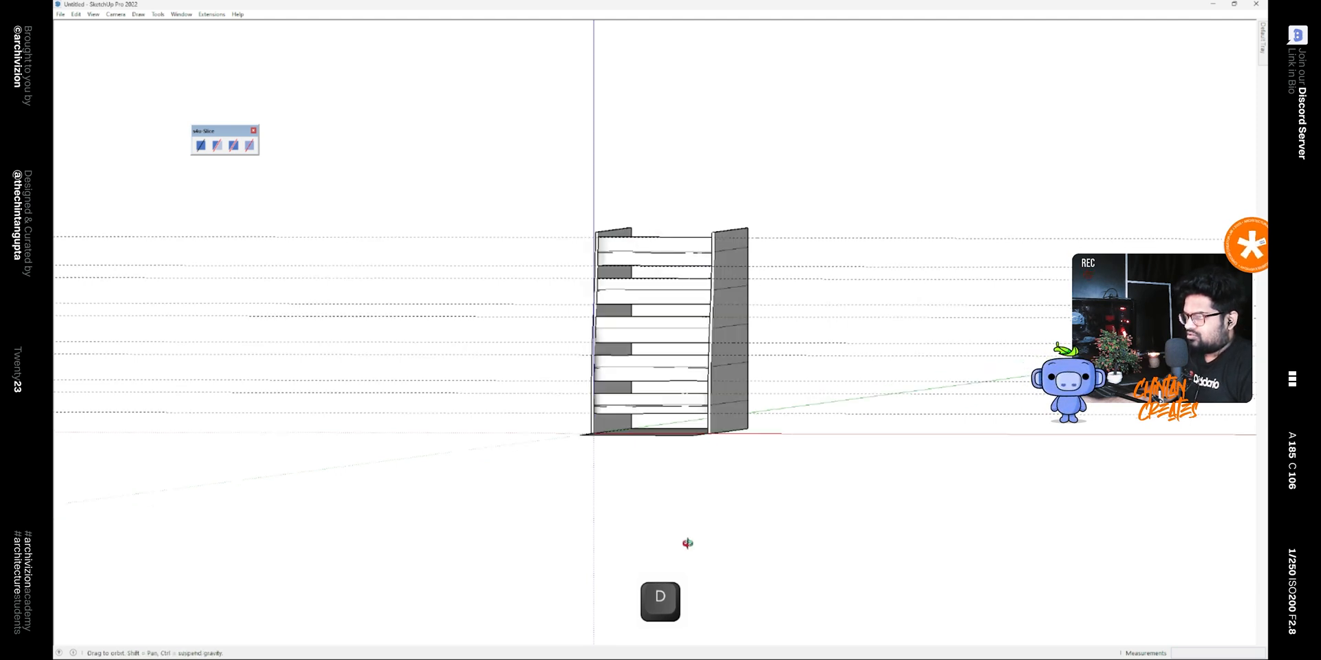
drag(688, 544, 542, 546)
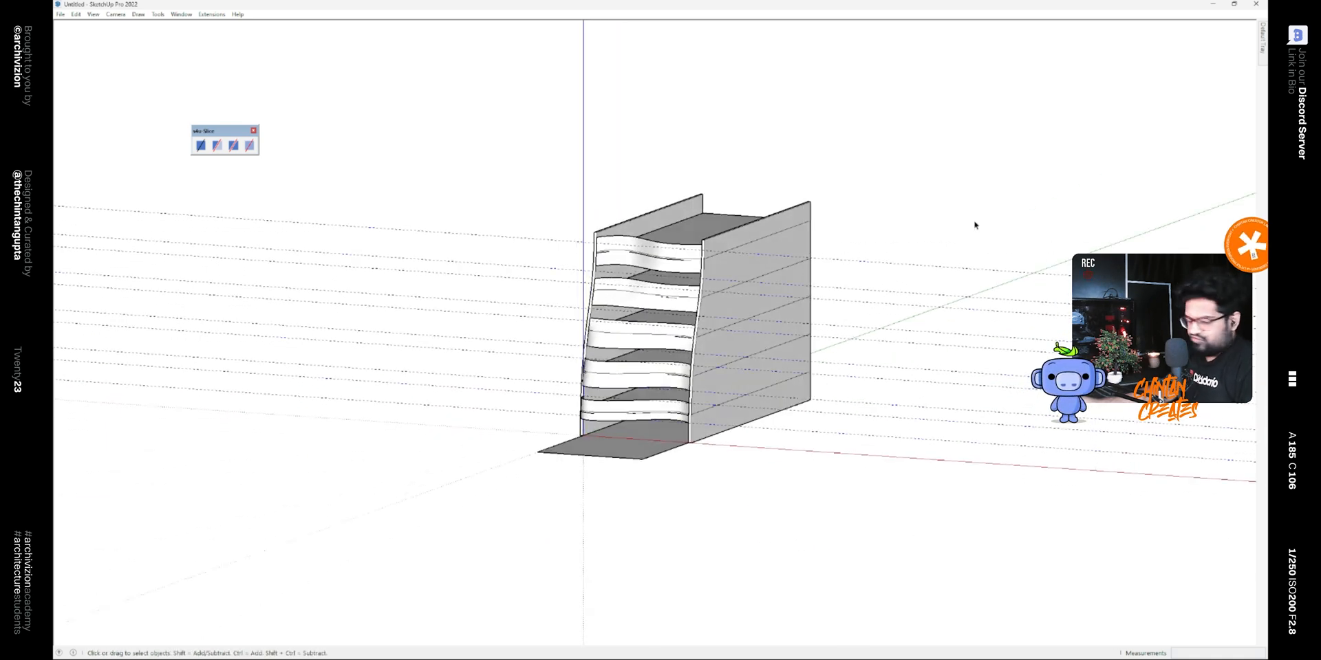
key(d)
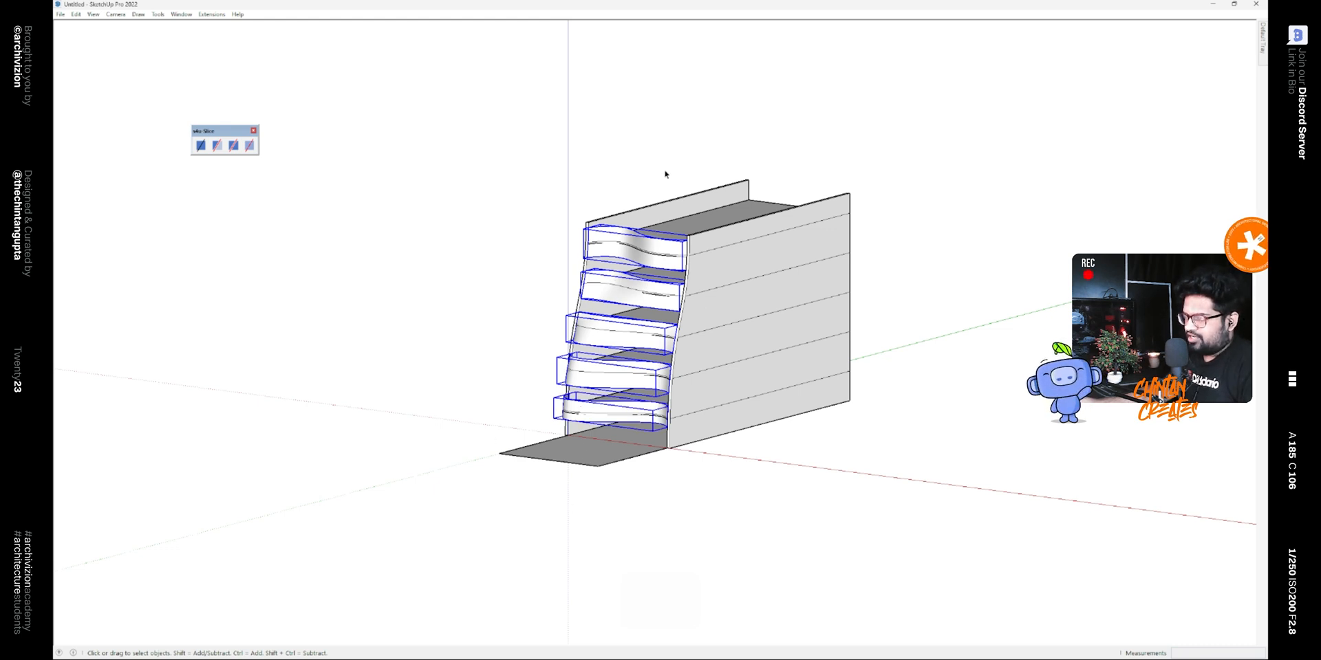
key(ctrl+g)
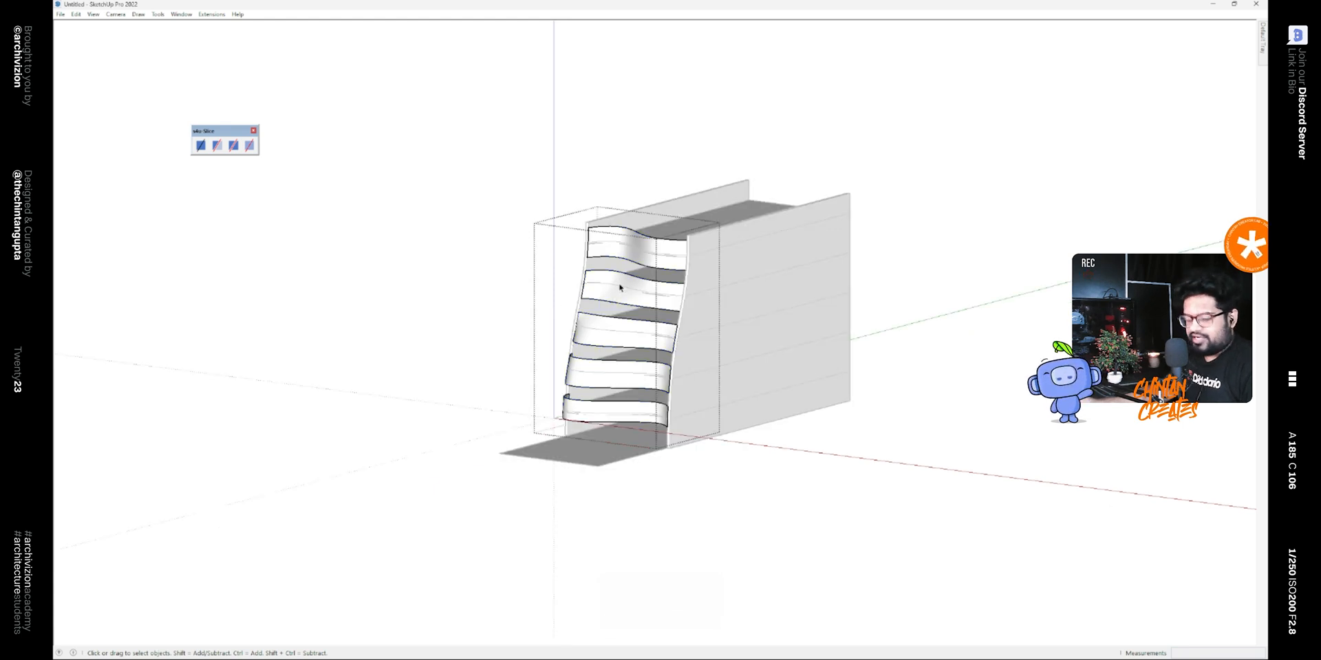
key(ctrl+a)
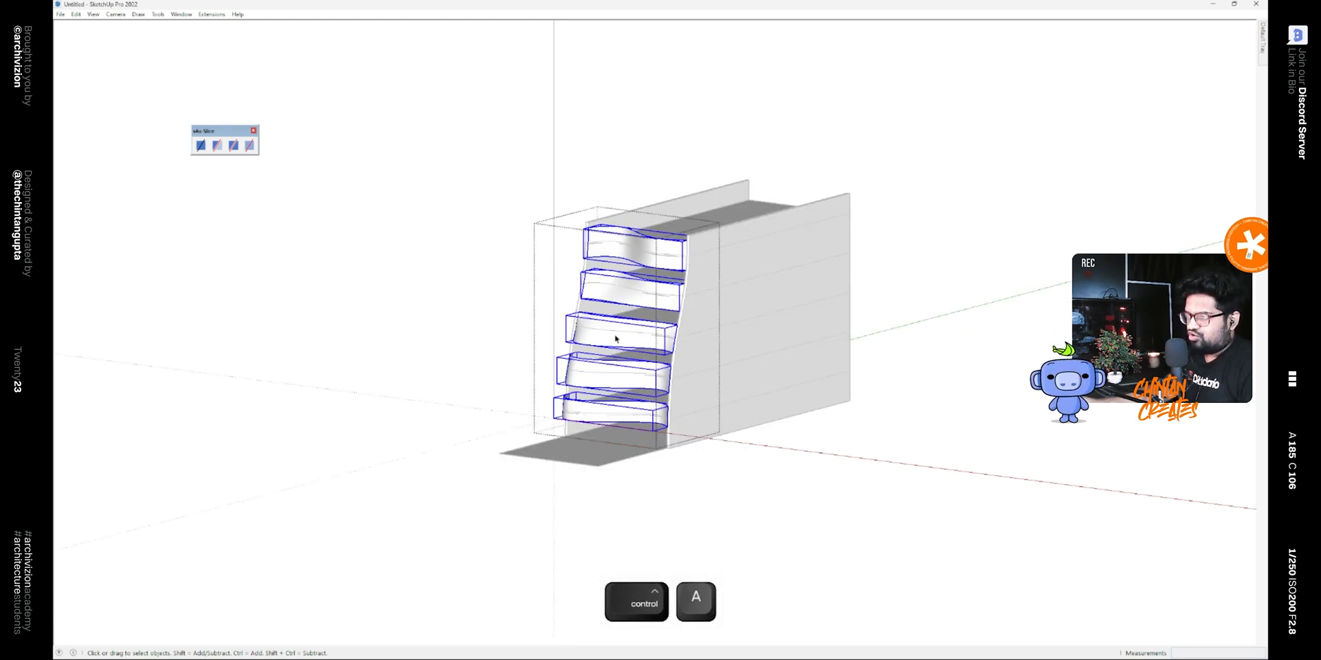
right_click(615, 337)
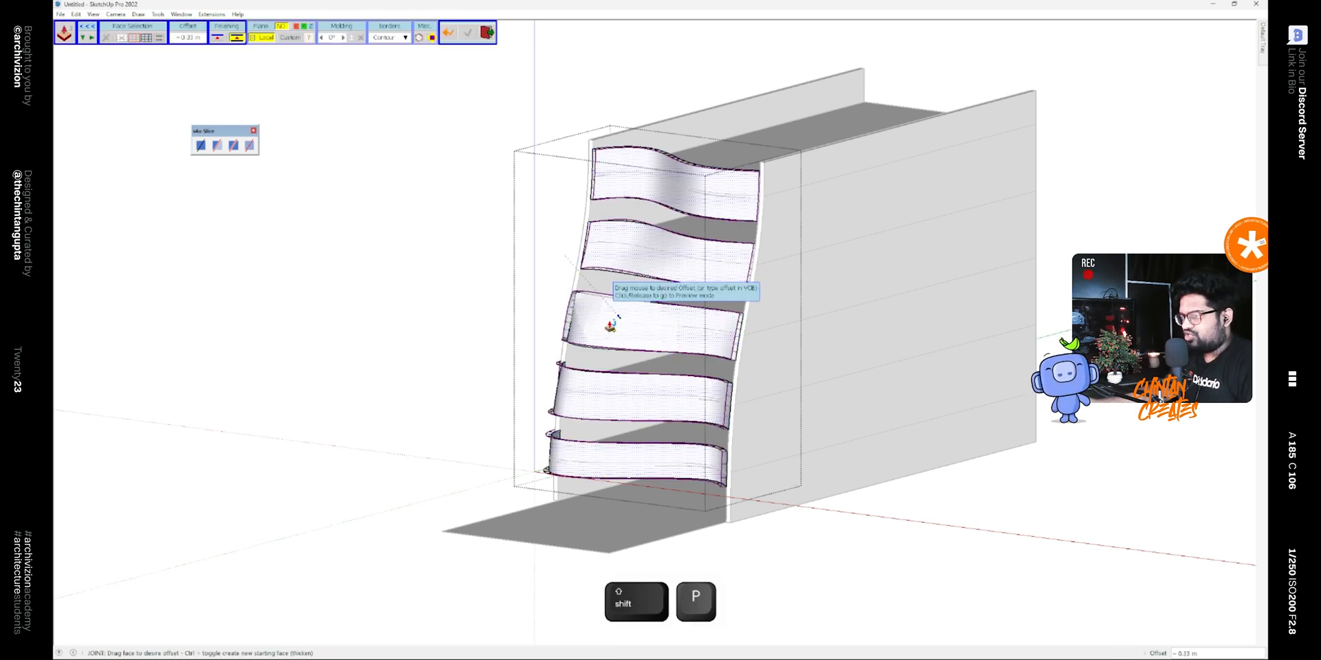
click(611, 328)
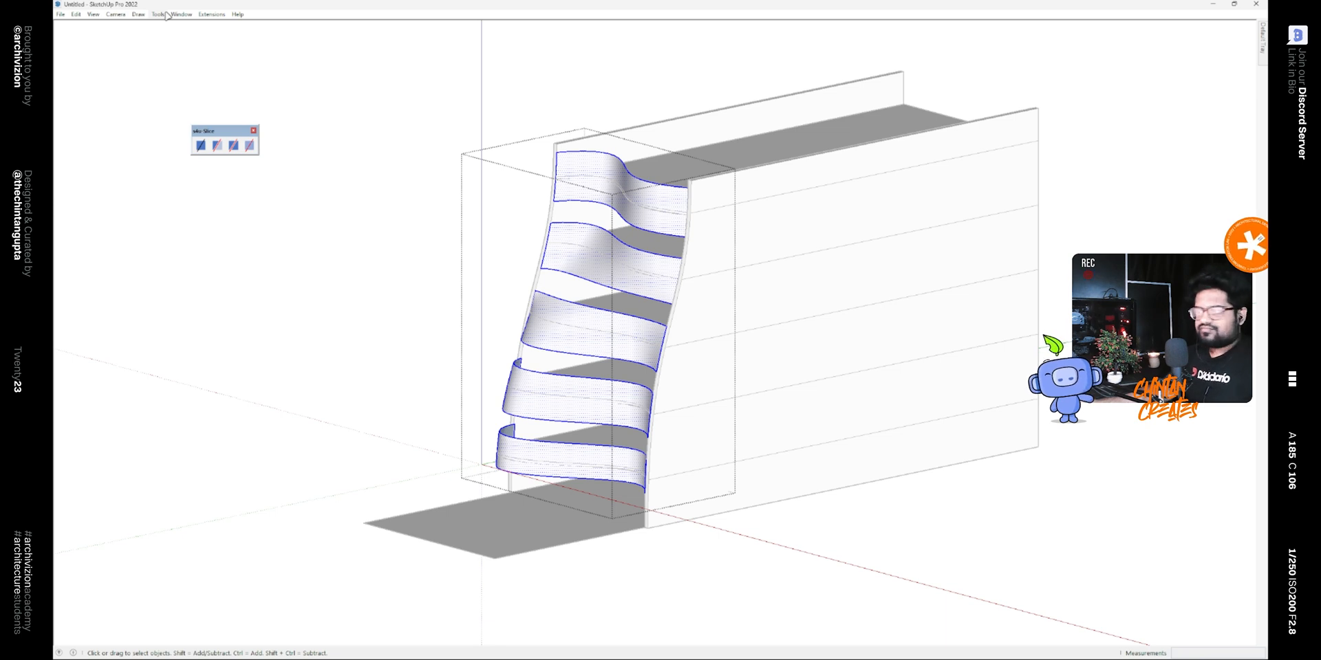
mouse_move(174, 45)
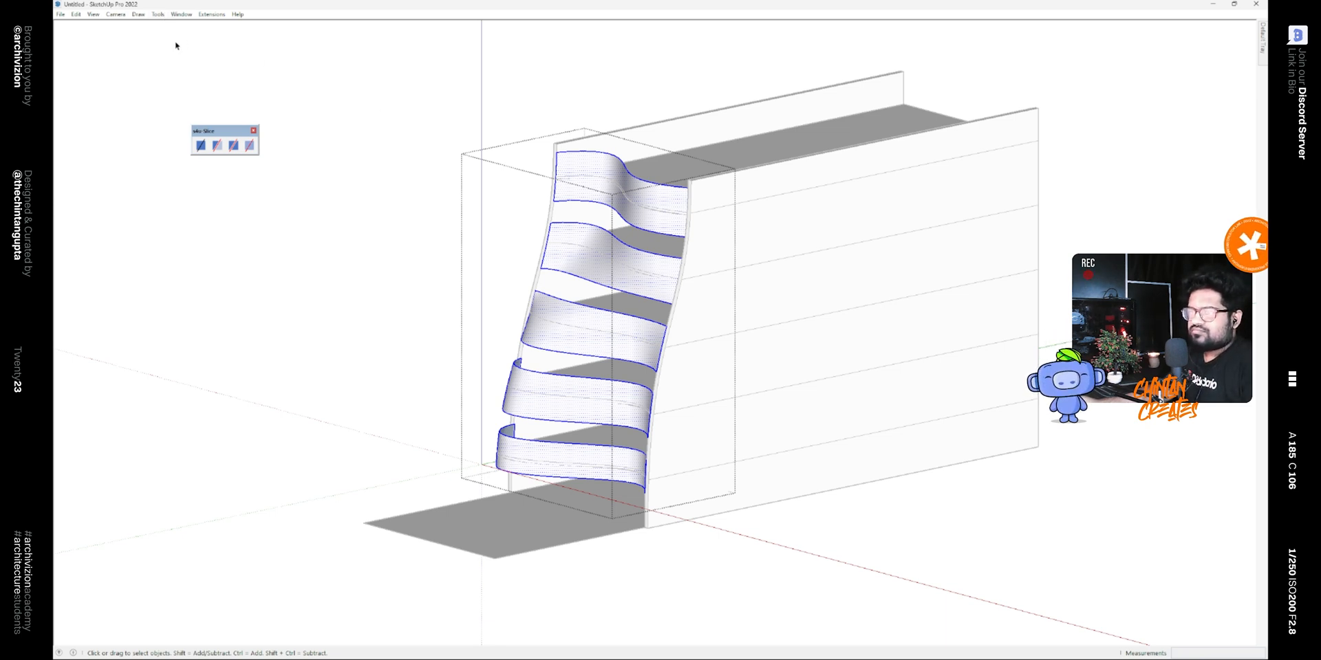
mouse_move(413, 100)
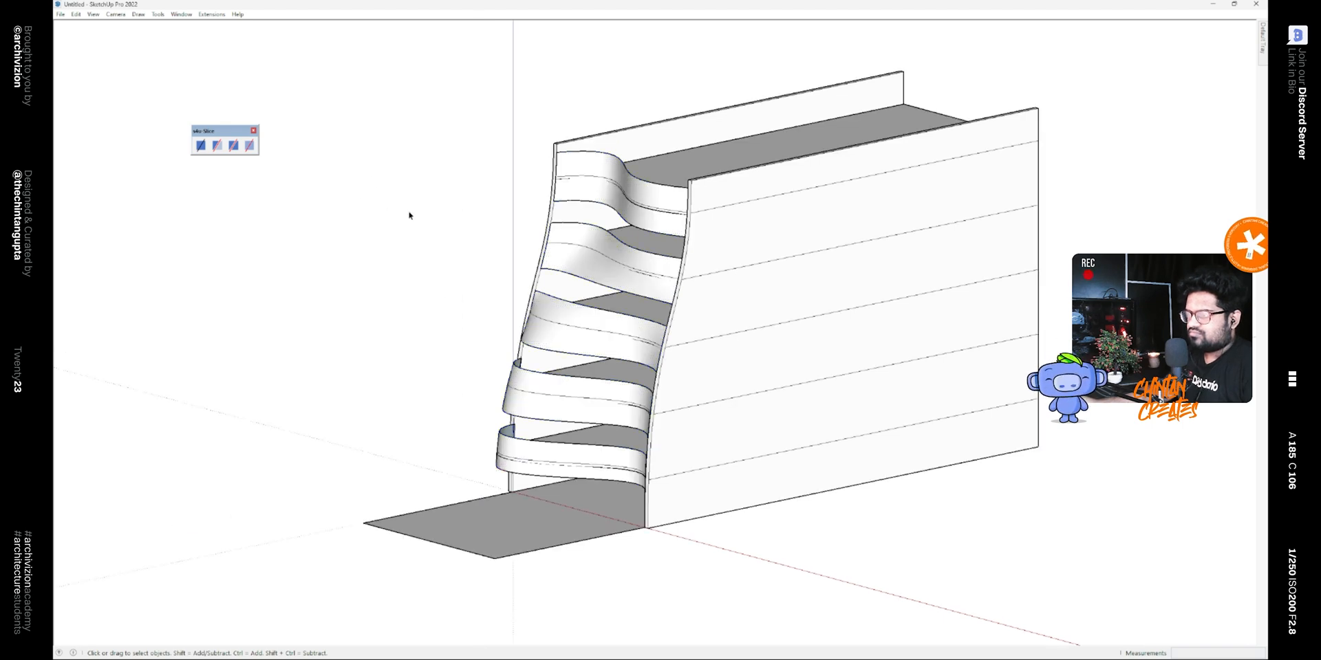
key(ctrl+a)
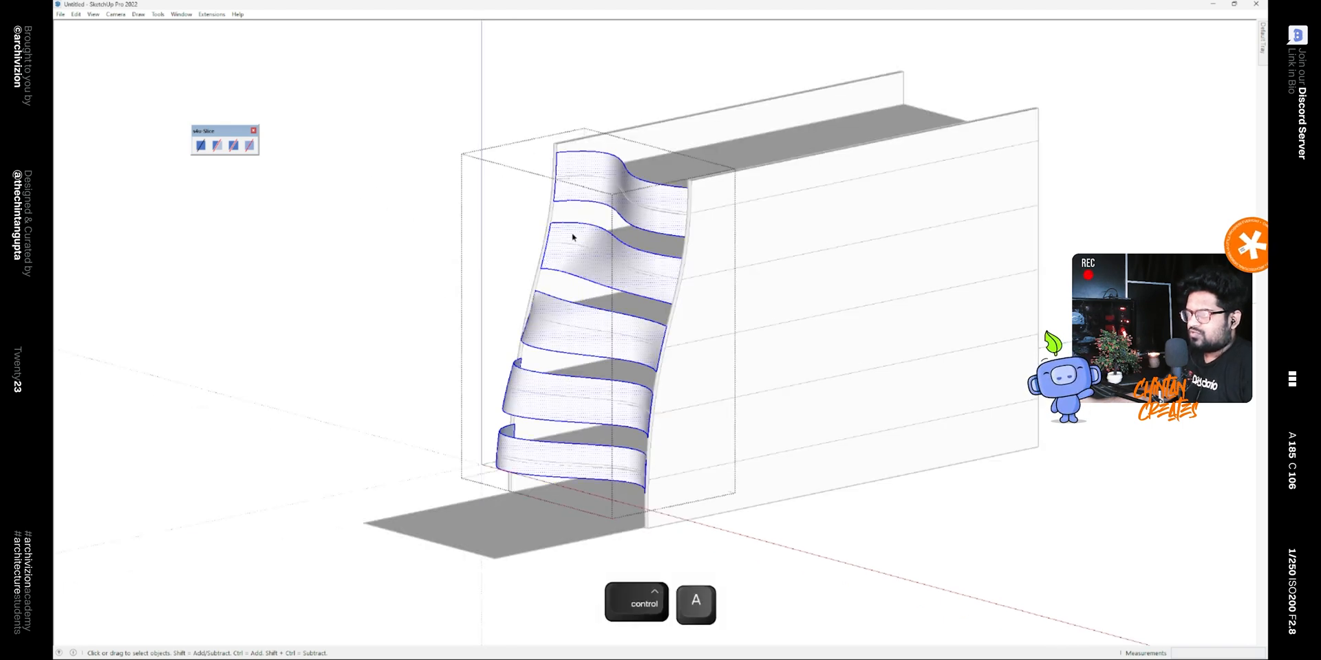
click(182, 14)
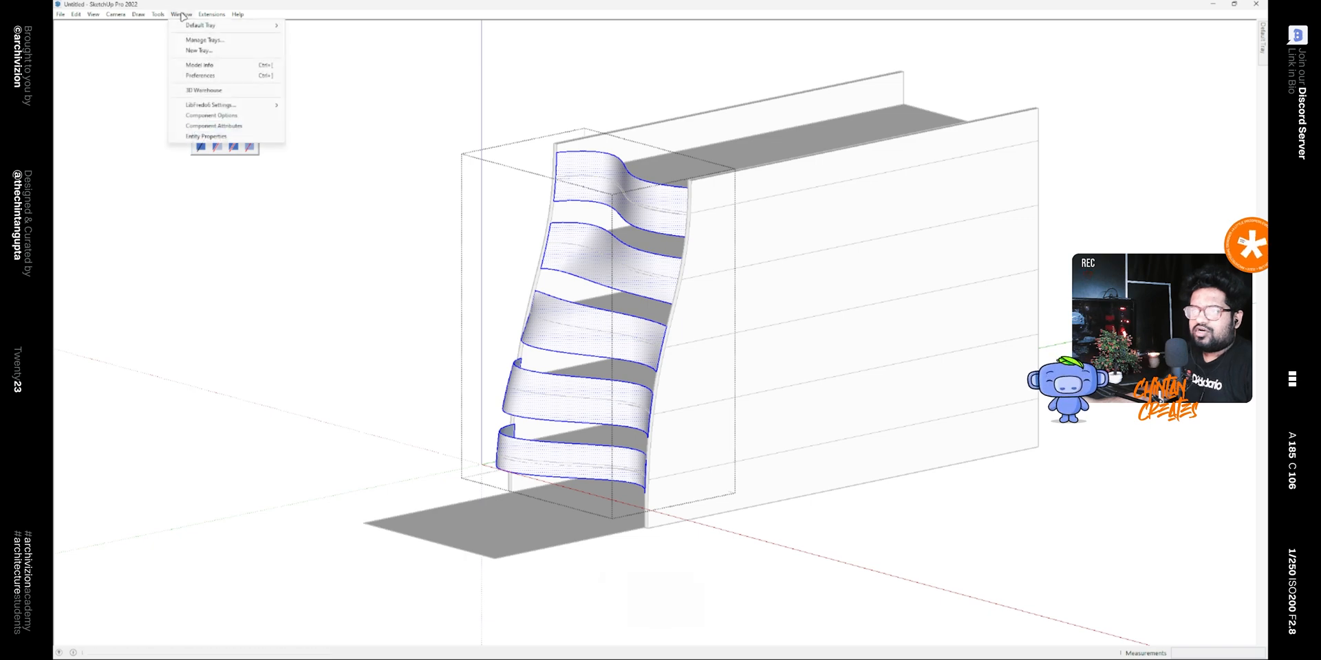
click(157, 14)
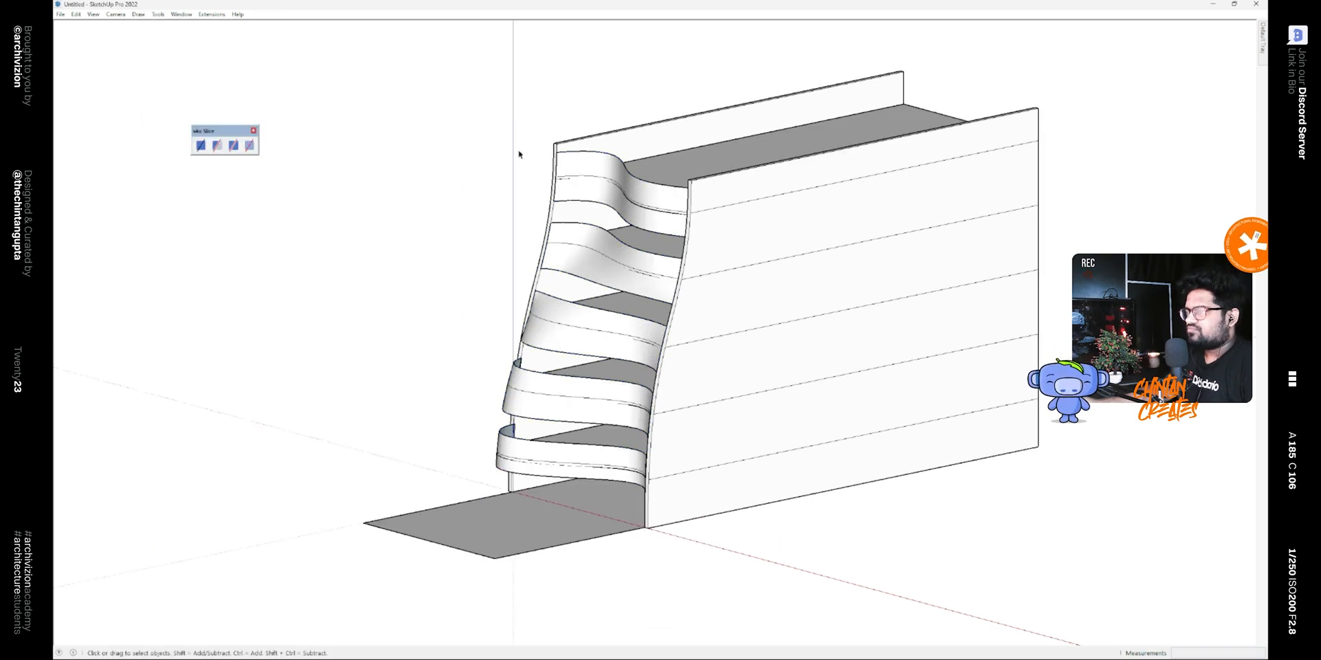
key(ctrl+a)
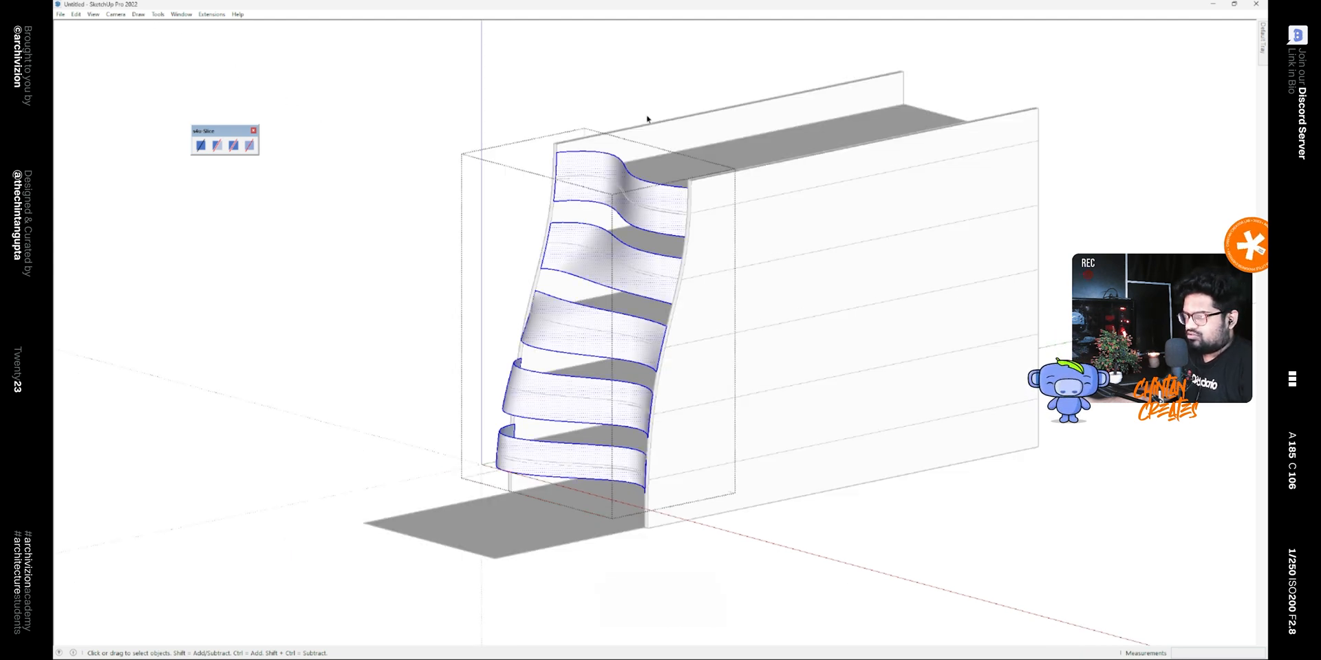
Thicken the ribbon group with Joint Push Pull into solid bands and check their depth
click(157, 14)
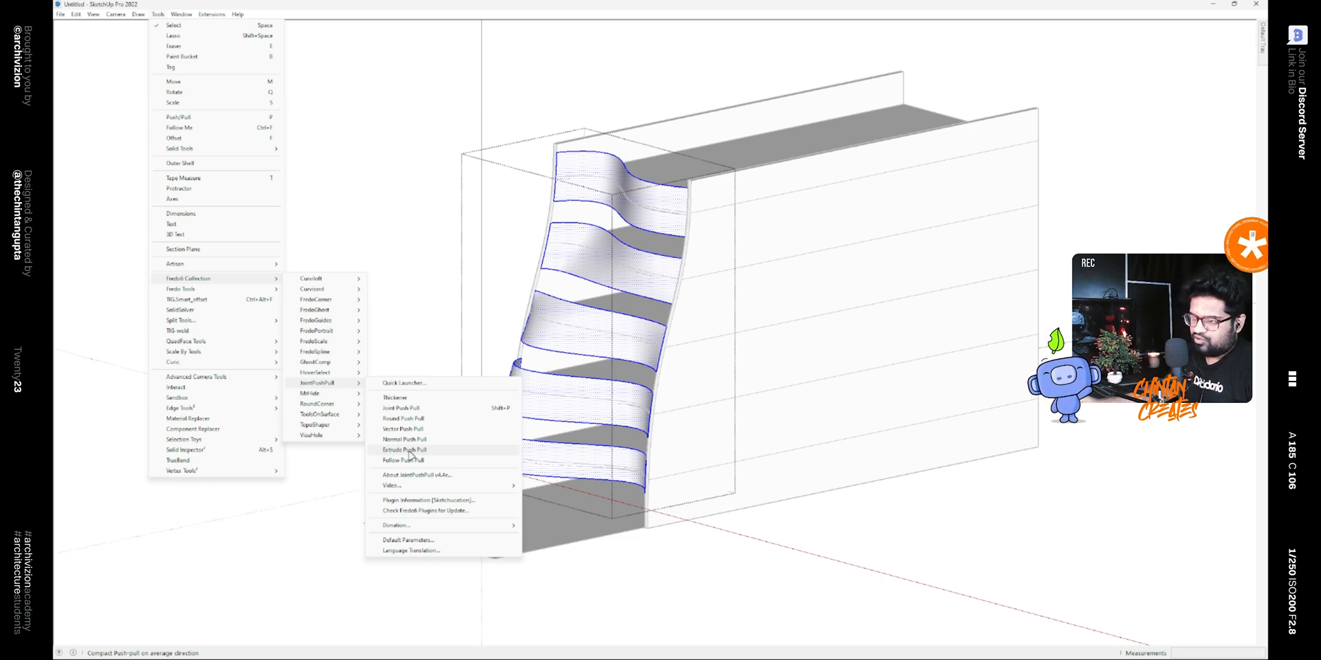
click(404, 450)
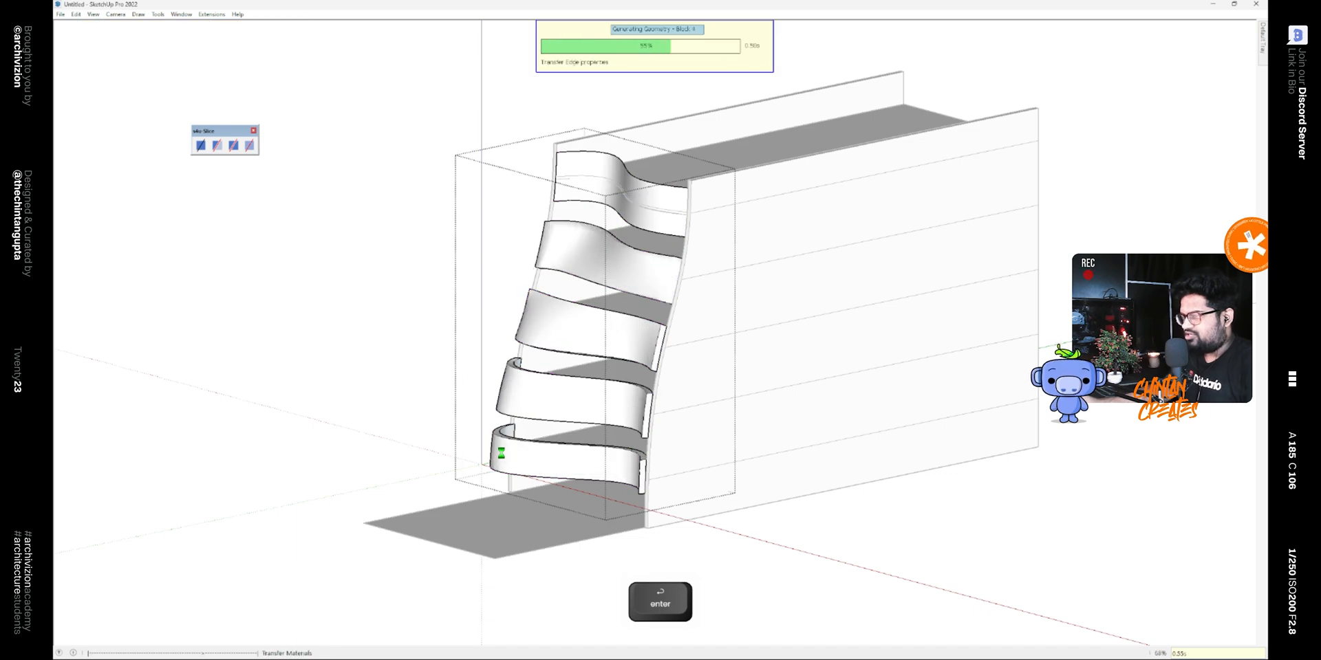
key(space)
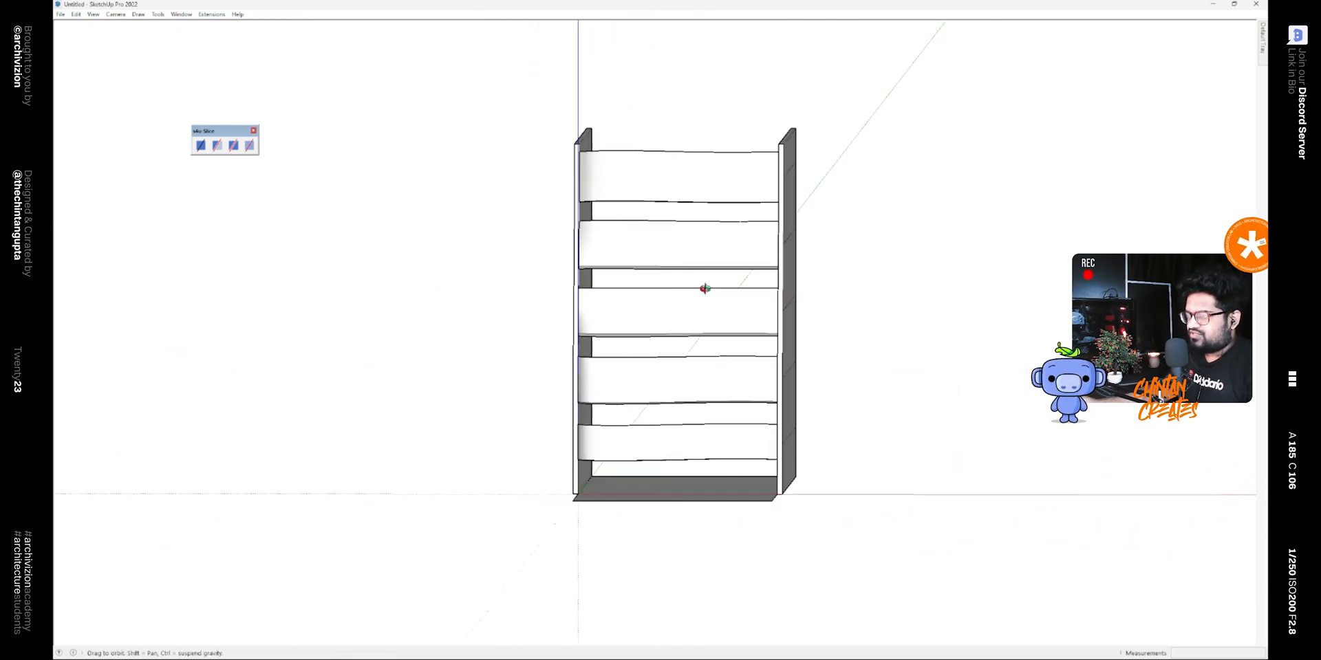
drag(703, 289, 674, 304)
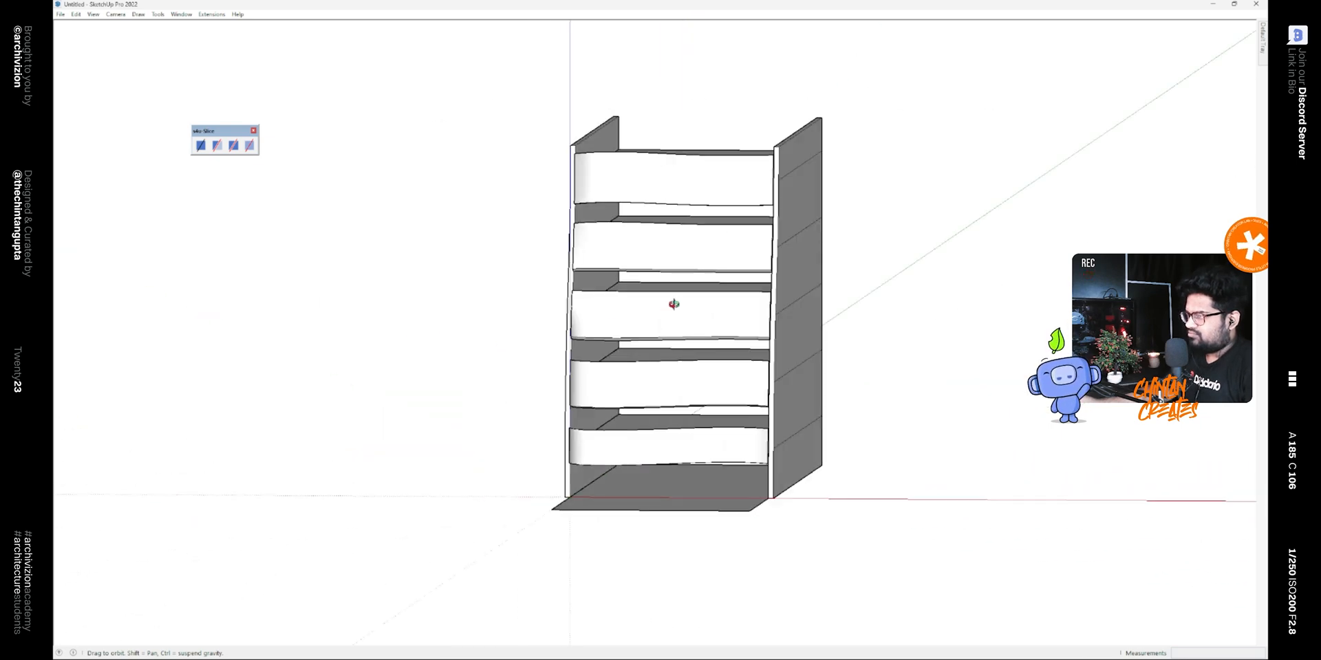
drag(674, 303, 741, 295)
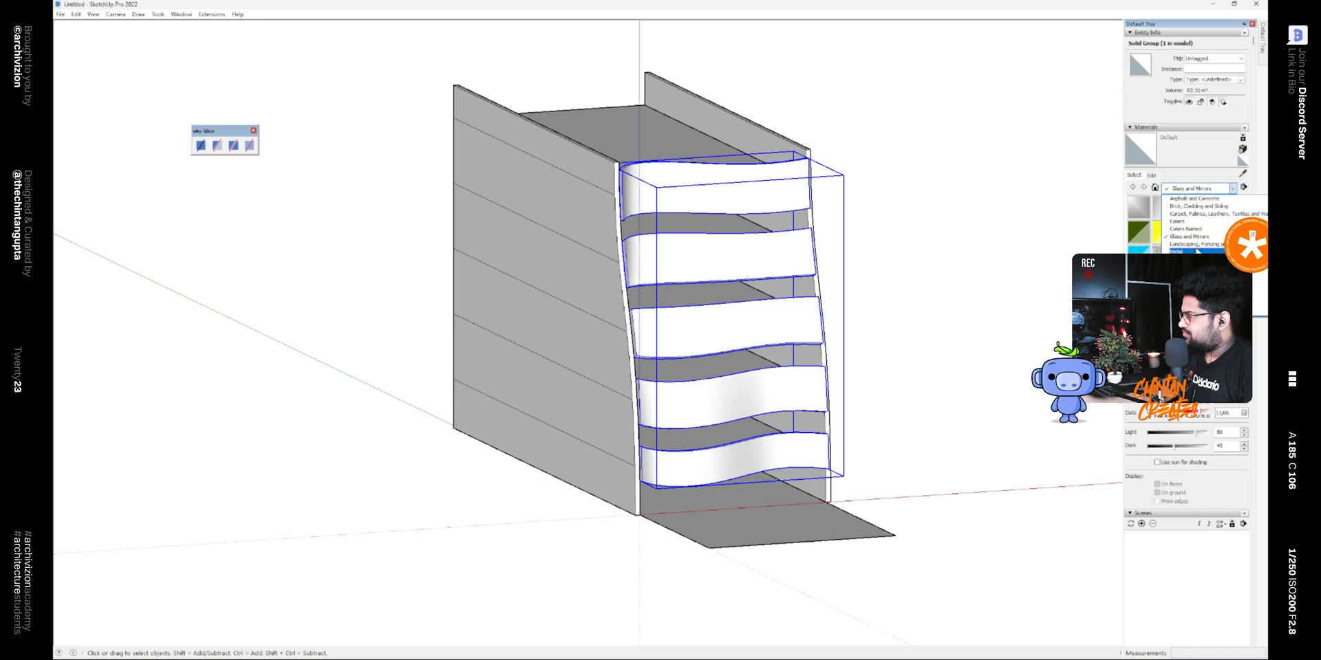
Paint the ribbons with a grey material and draw a flat face over the open back side
click(1198, 227)
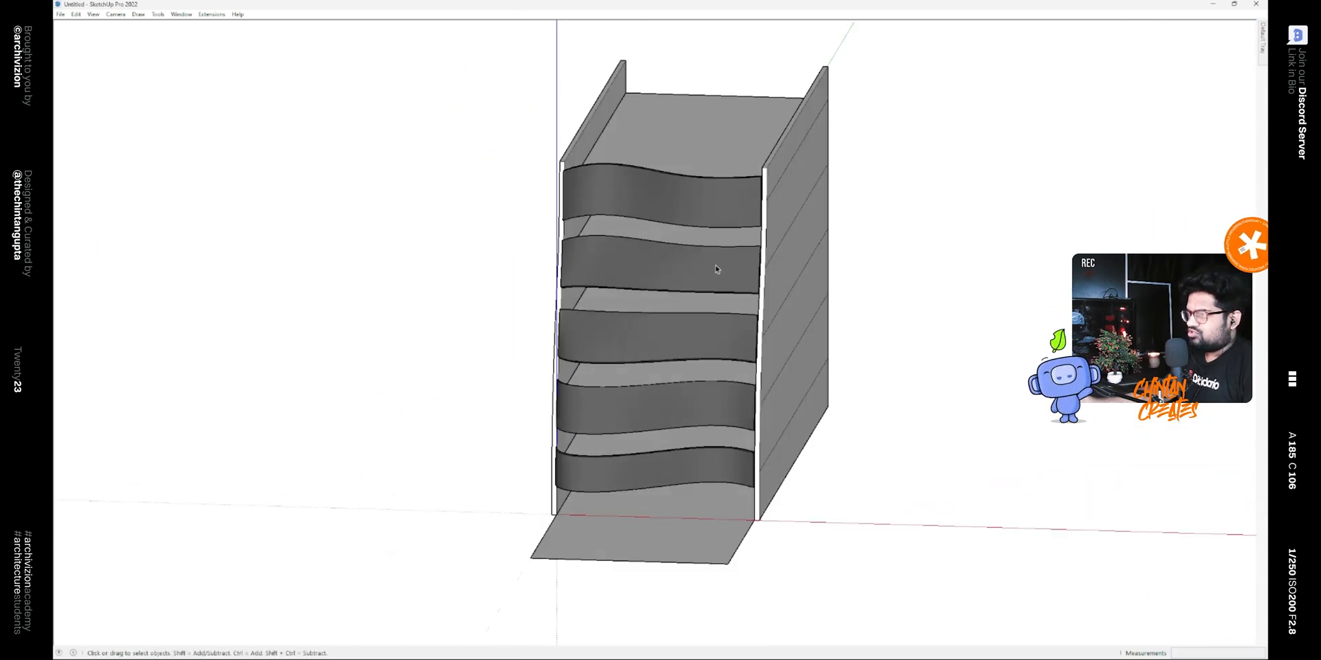
drag(715, 270, 421, 278)
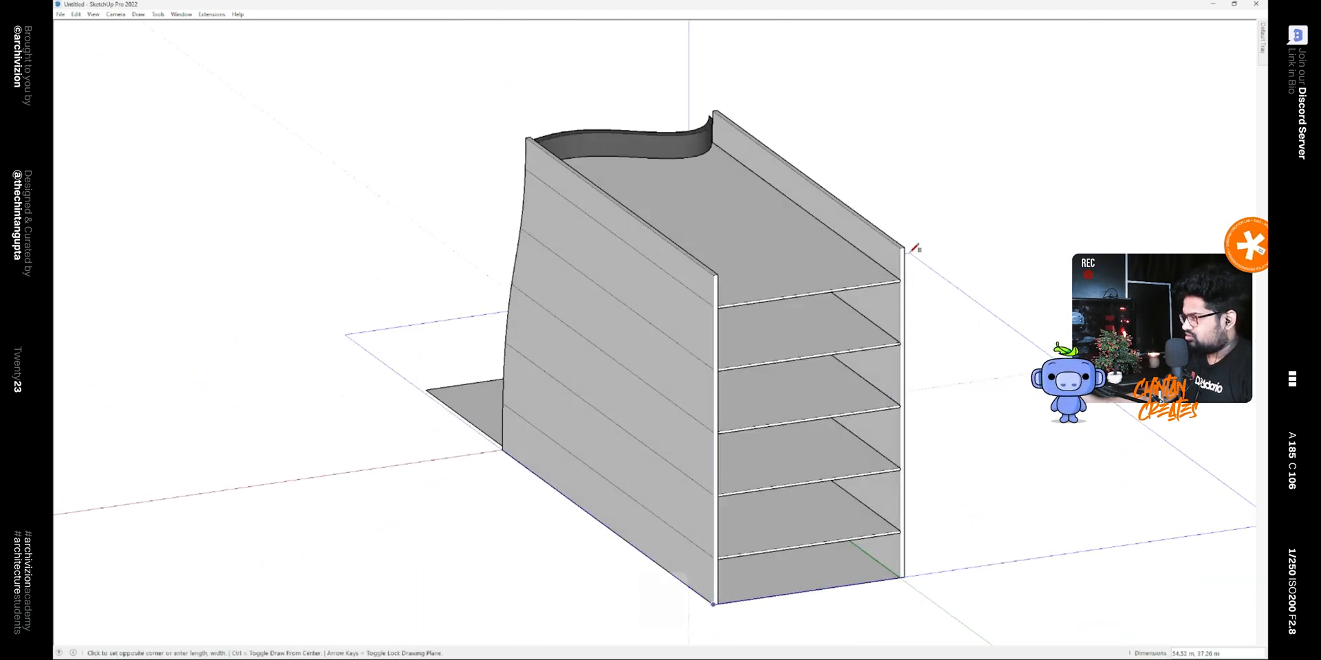
key(space)
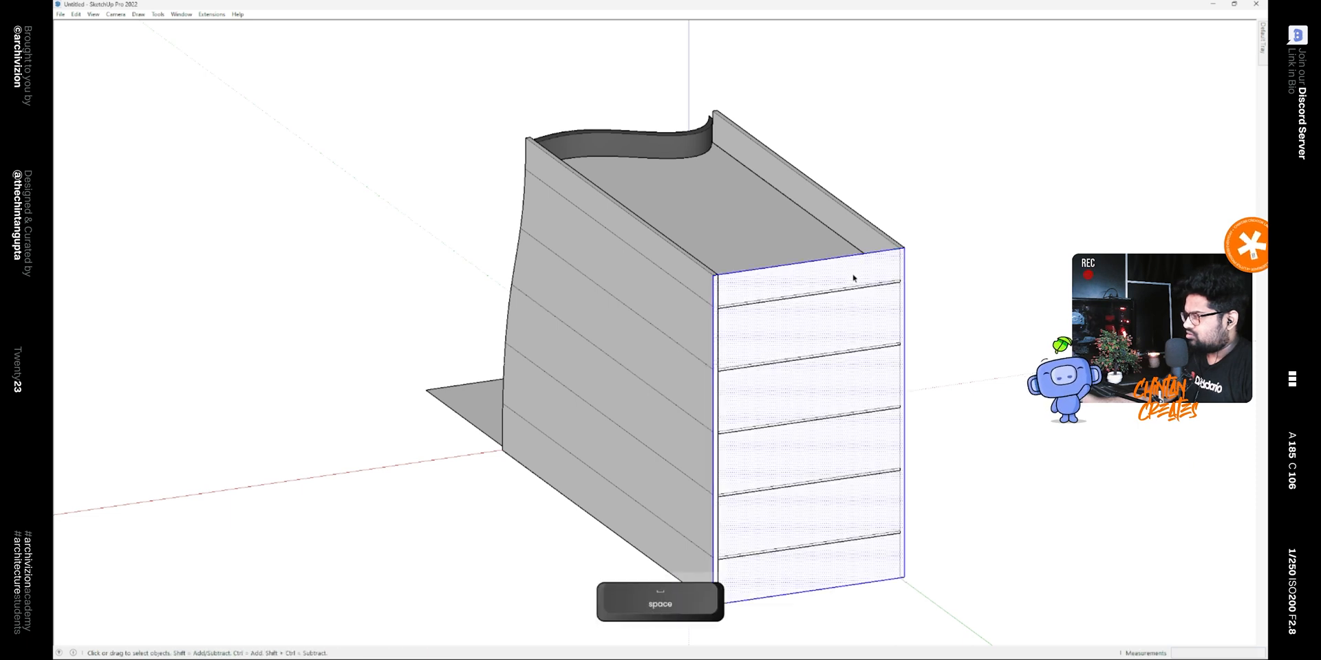
Draw a rectangle across the ground-floor opening, move it 2 m inward and group it
key(p)
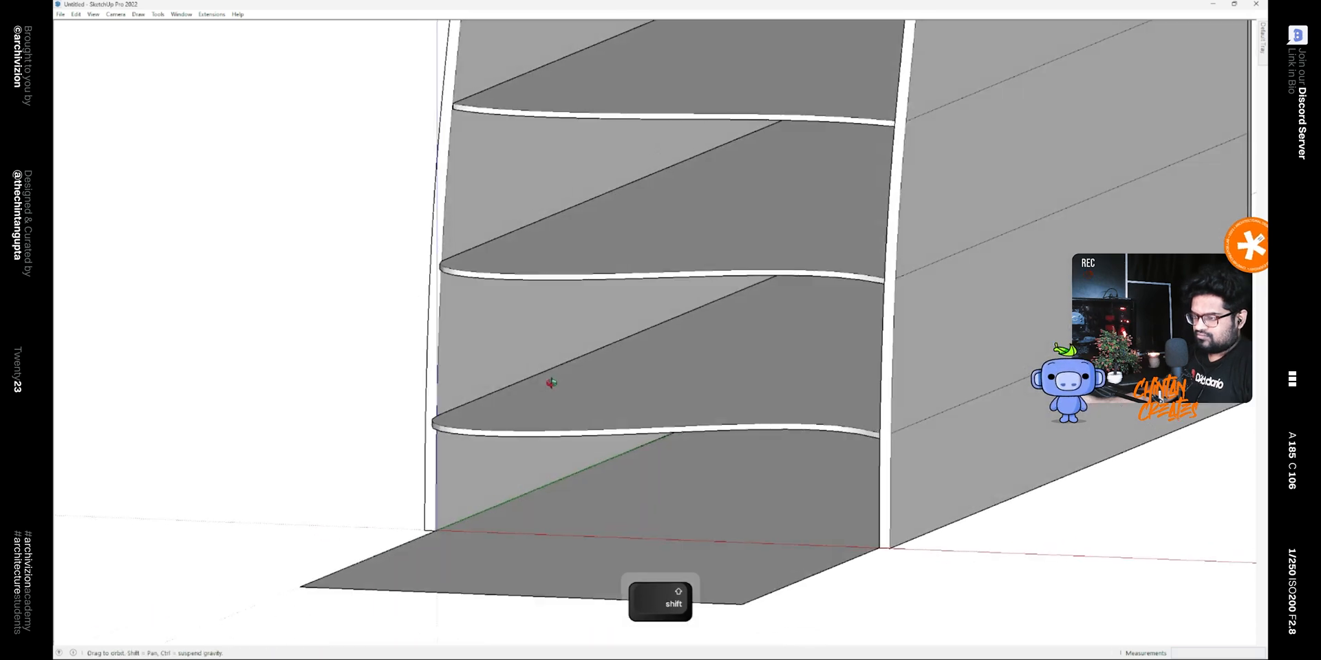
key(r)
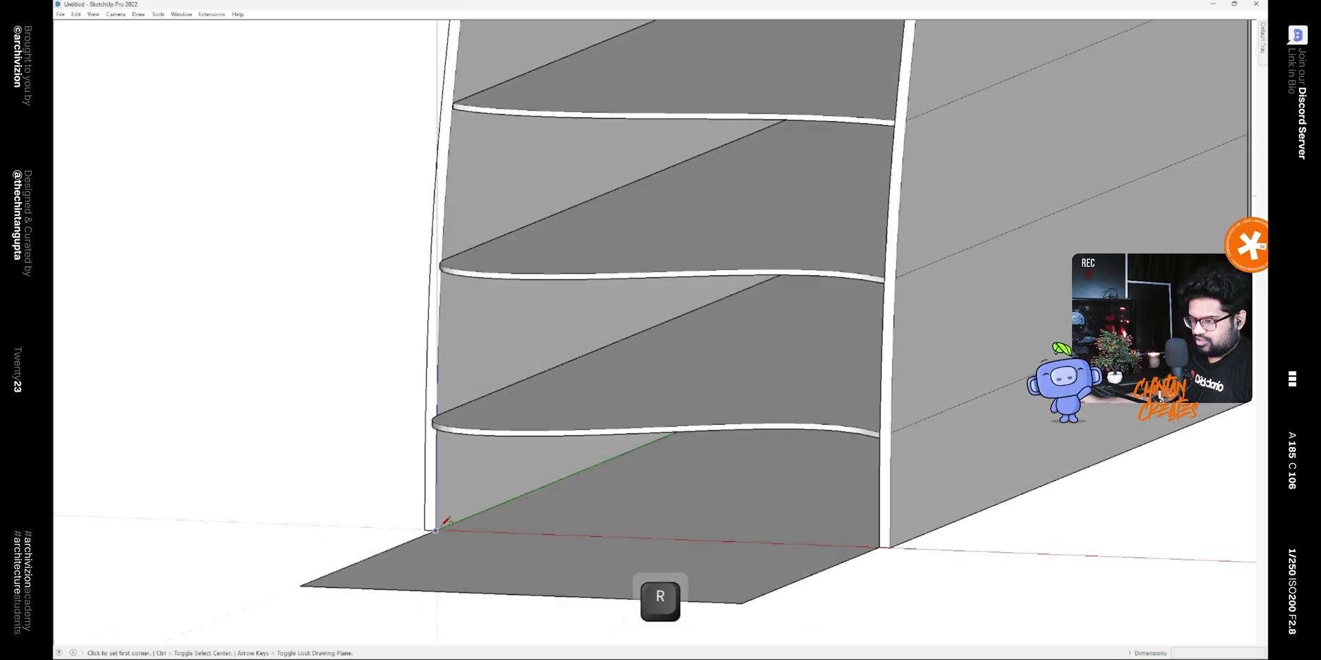
click(433, 531)
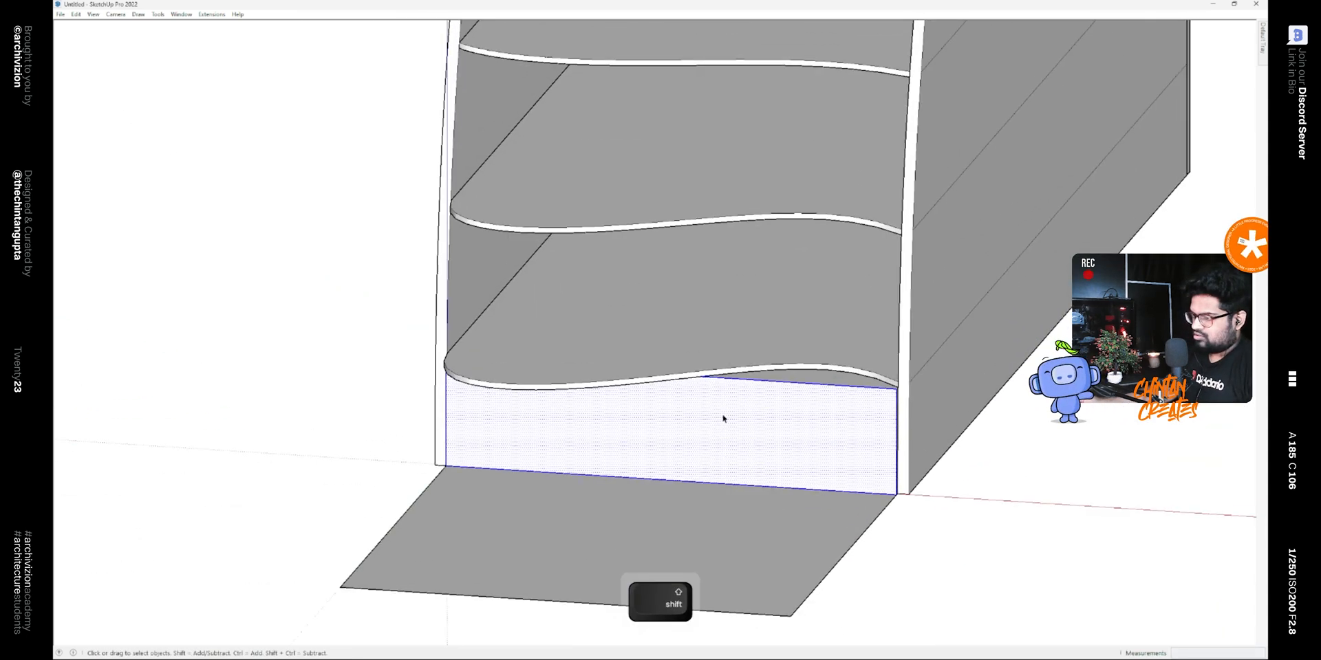
key(m)
text(2)
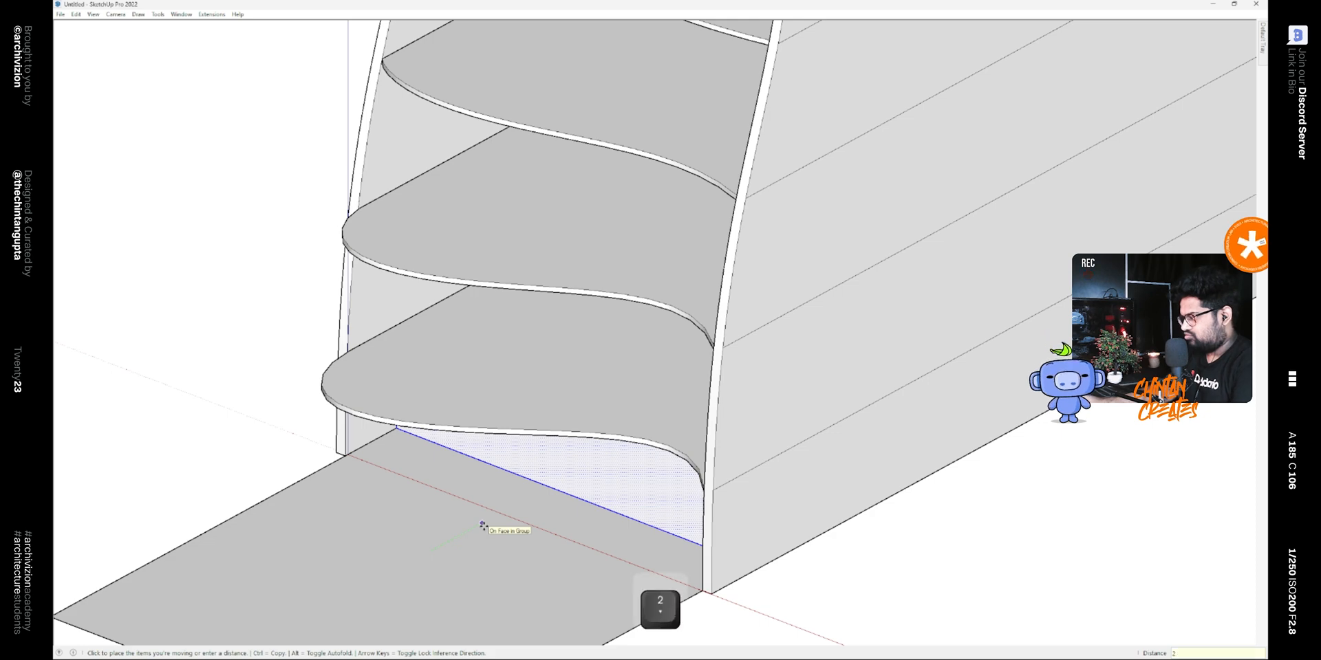
key(Return)
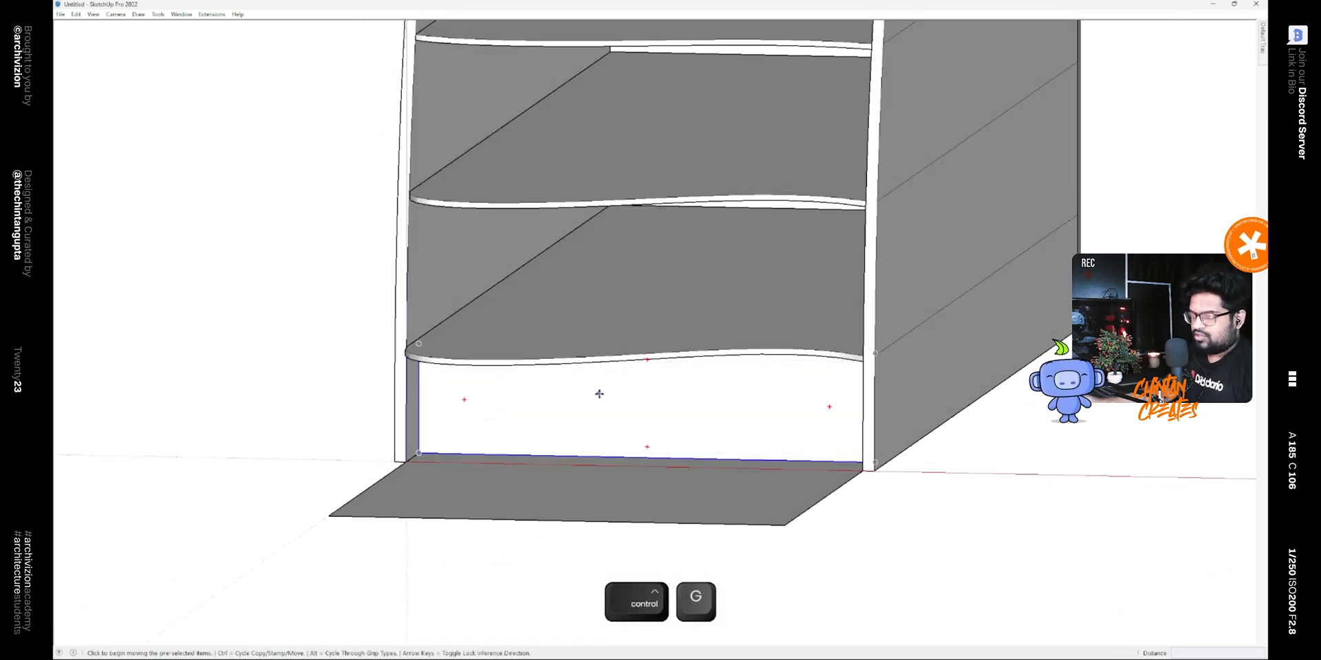
key(space)
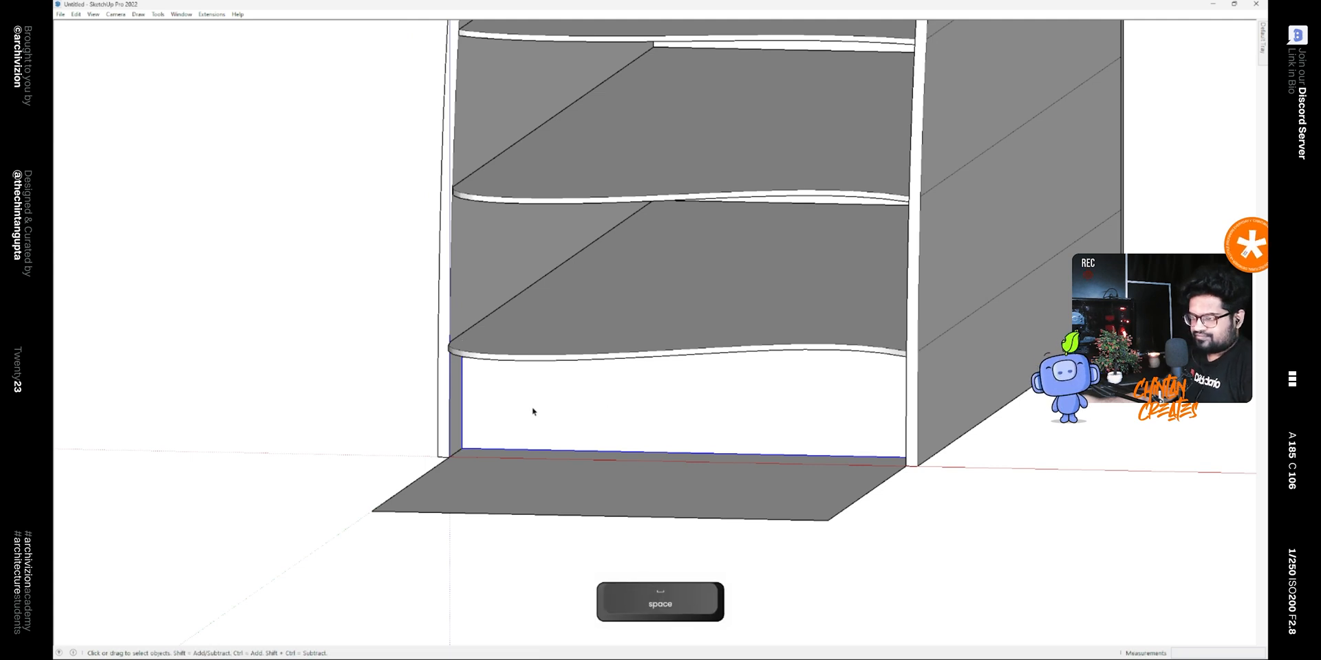
Copy the ground-floor wall up to the upper floors and scale it to fit
key(ctrl)
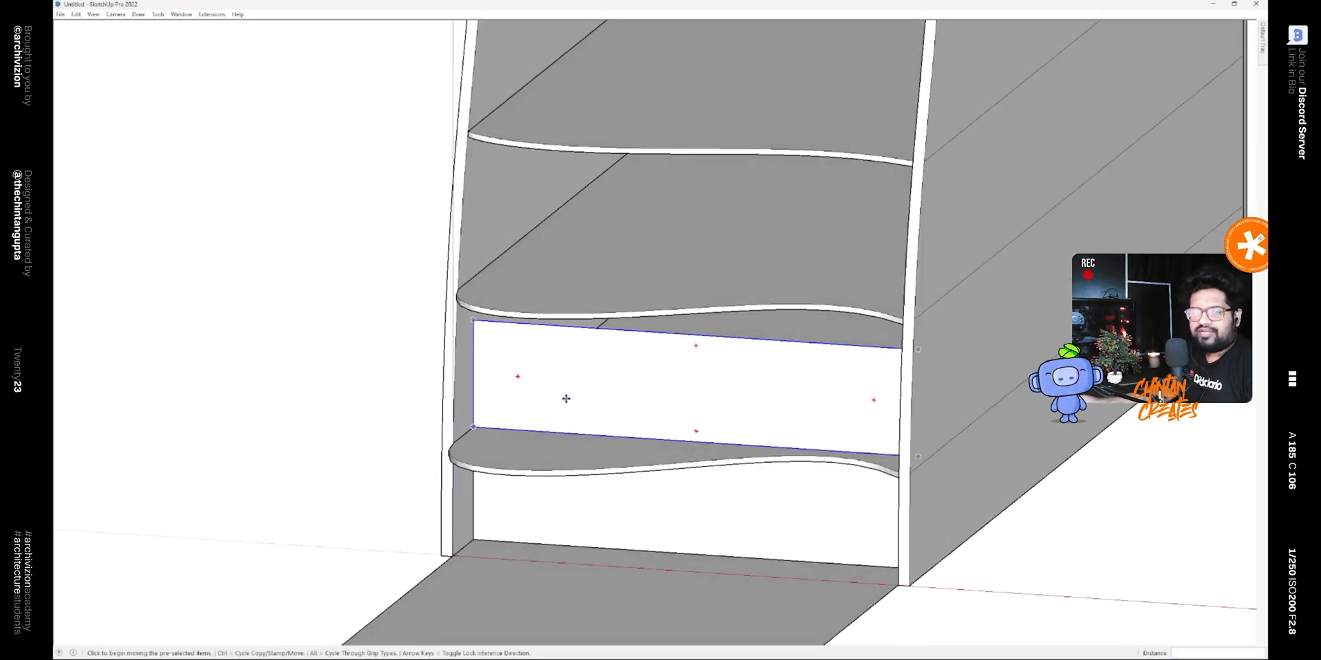
mouse_move(679, 380)
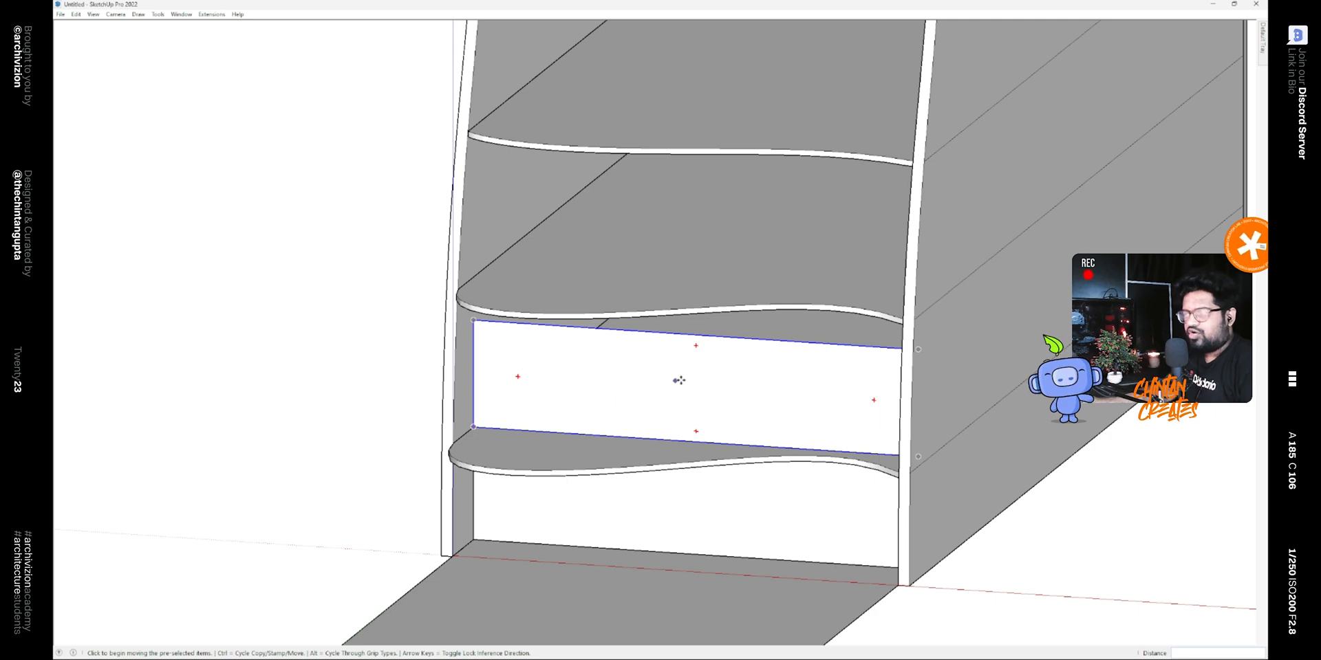
key(s)
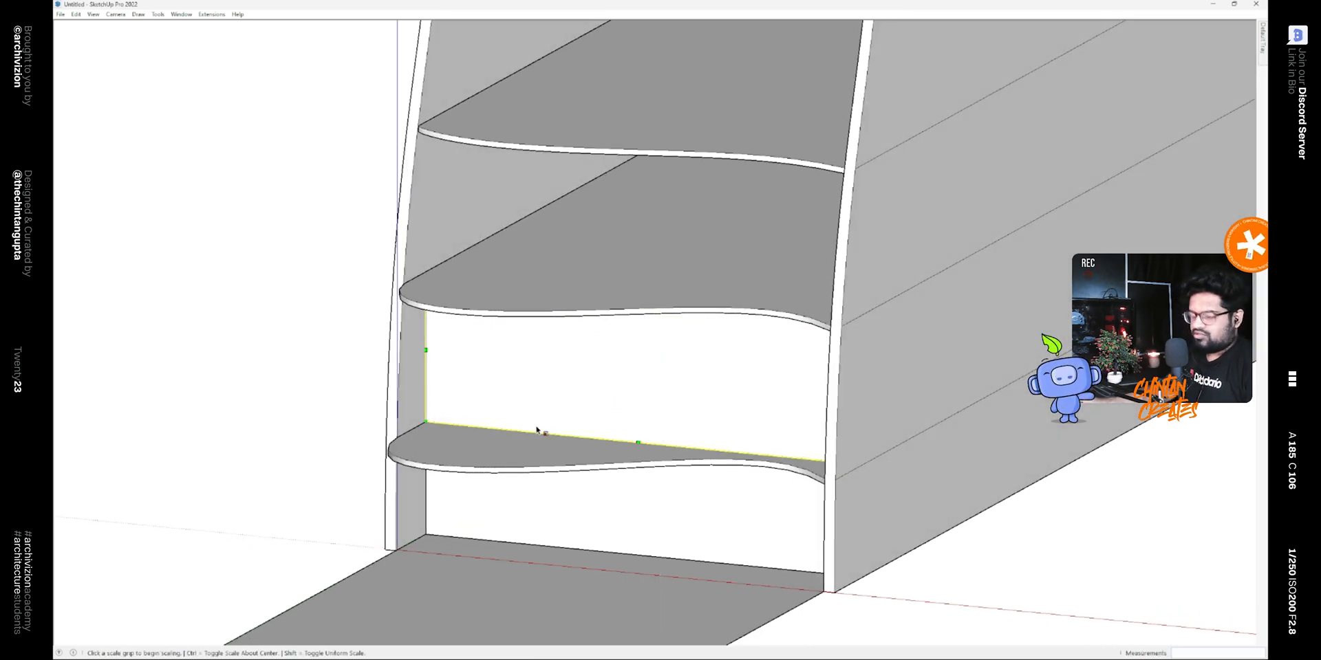
key(m)
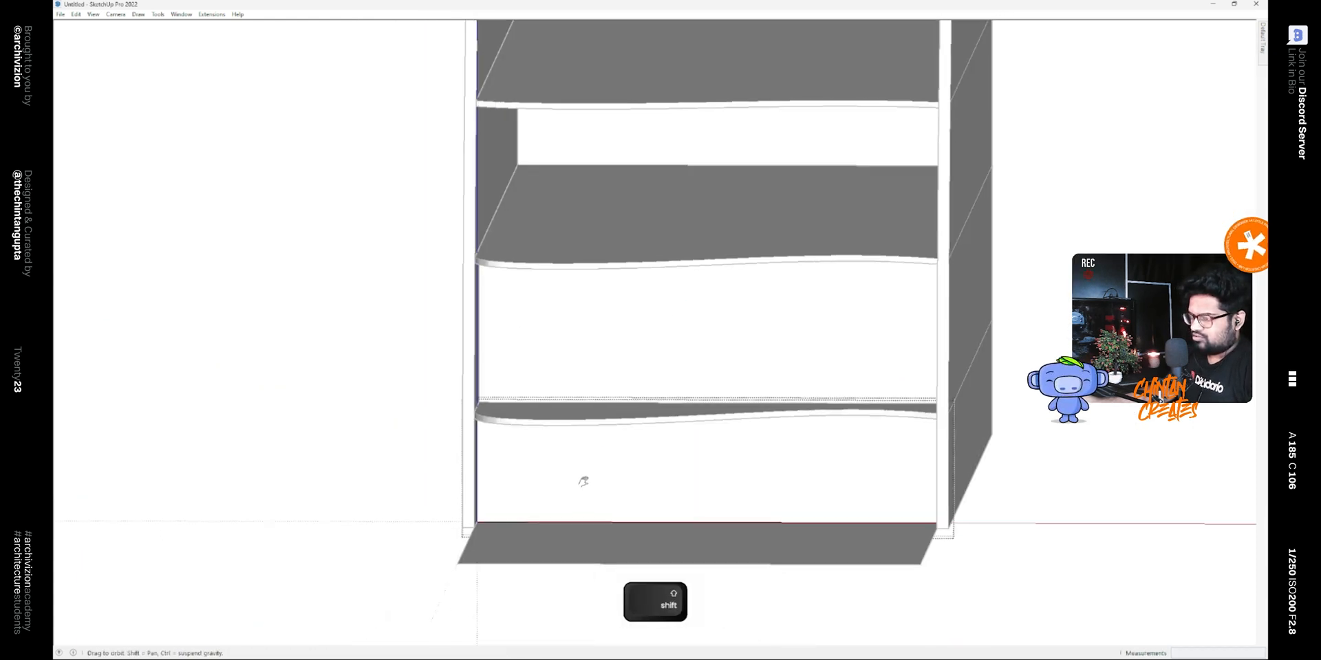
Copy the ground-floor wall edge sideways to split off a narrow white block on the left
key(m)
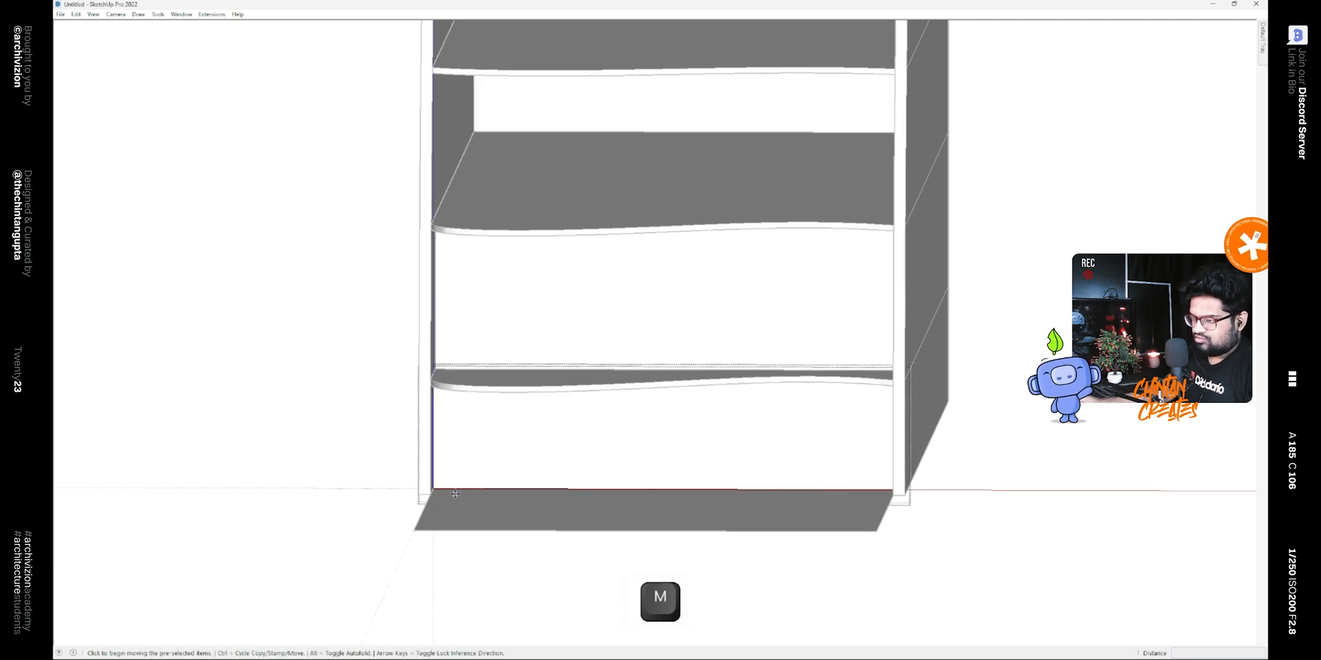
key(ctrl)
text(1.5)
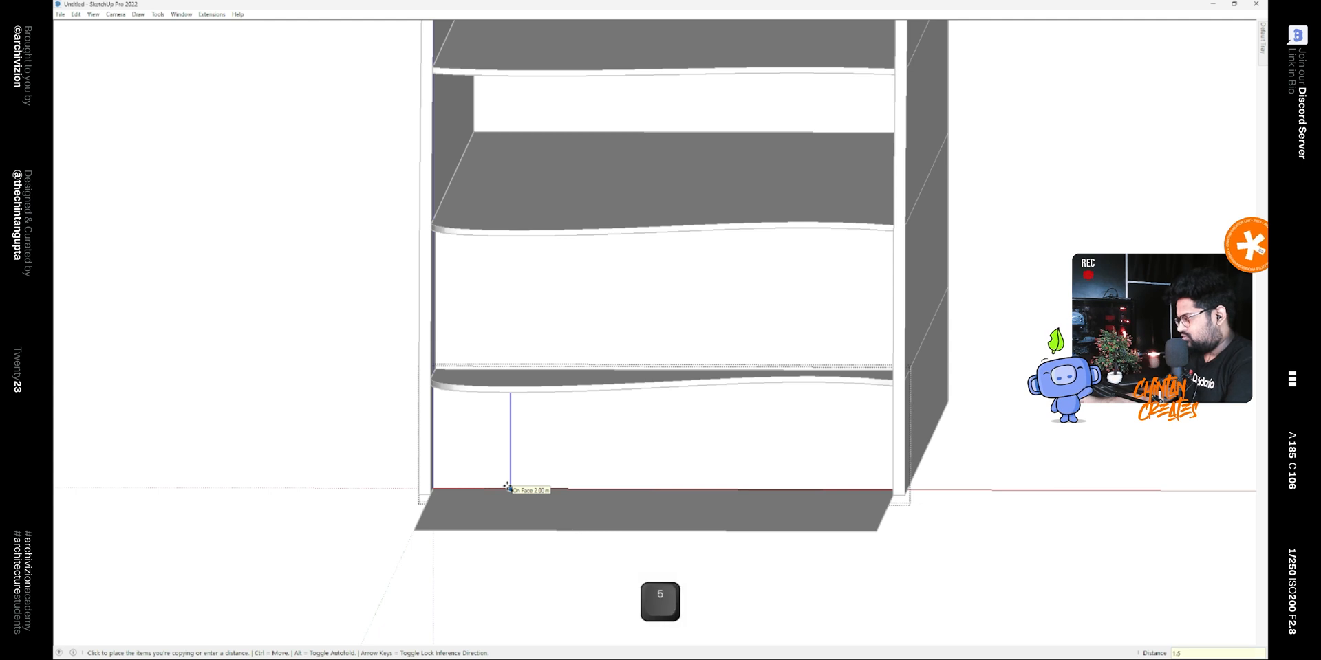
key(space)
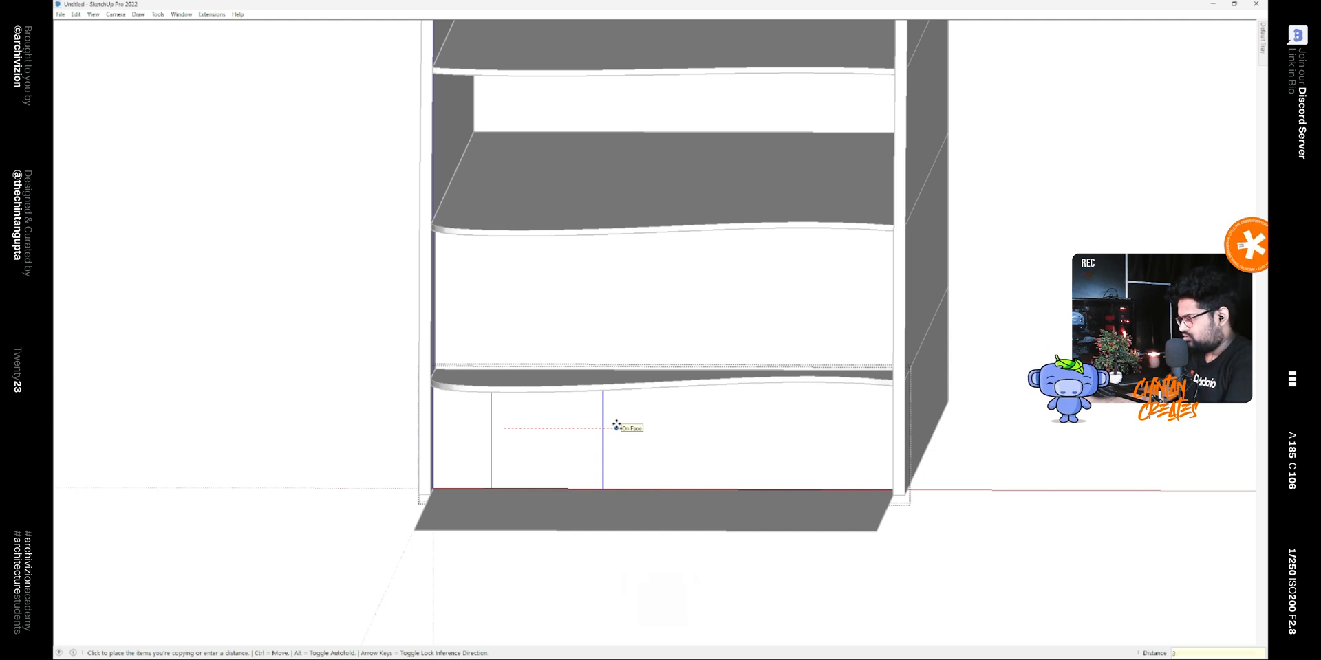
key(space)
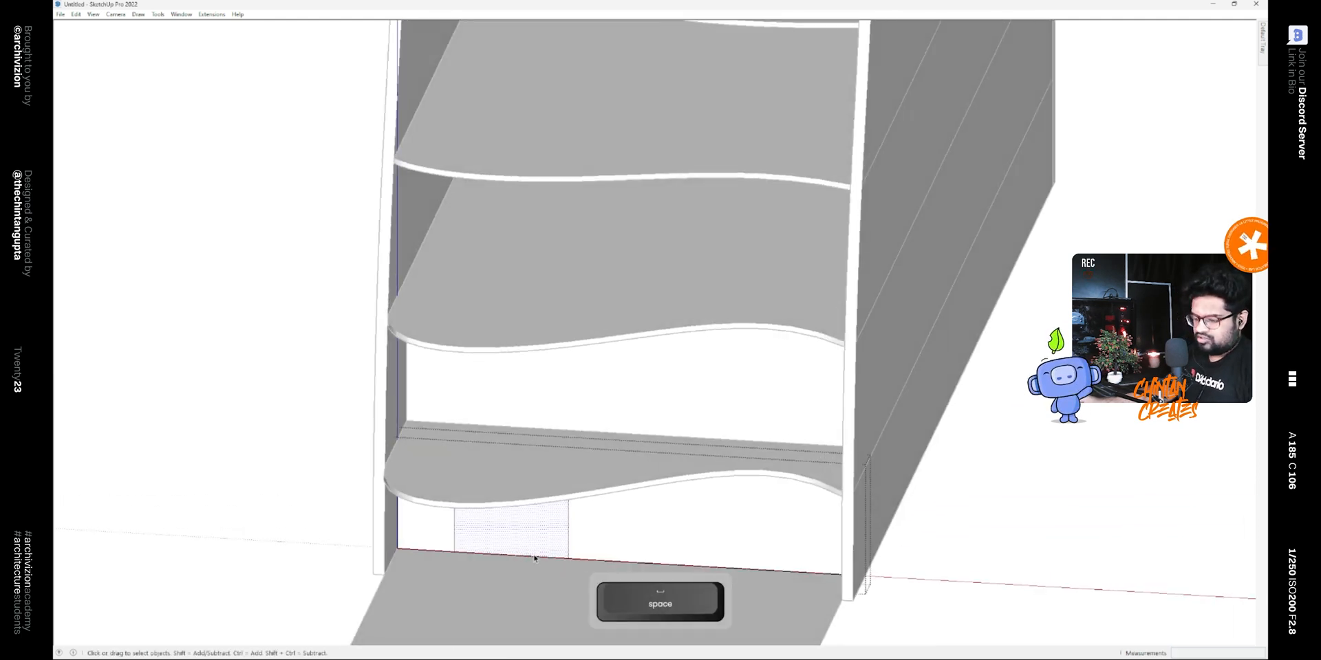
key(p)
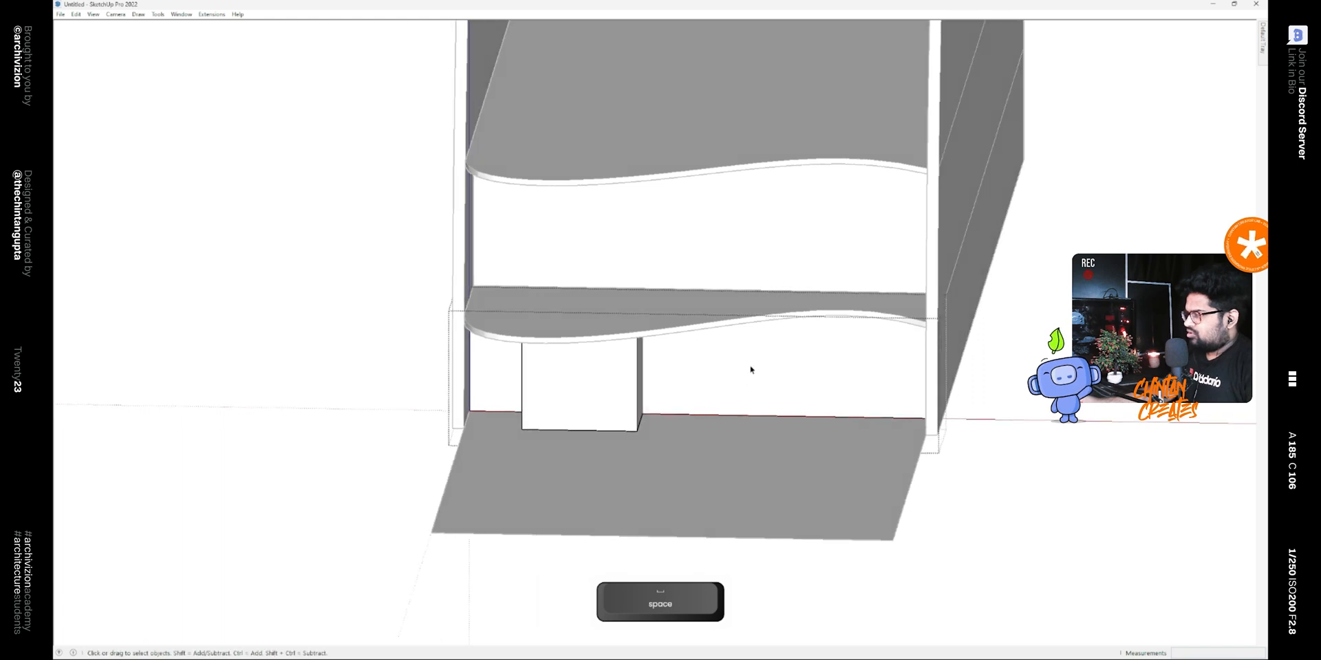
Divide the wide right ground-floor window into 6 framed glass panels with Panel divider
key(ctrl+d)
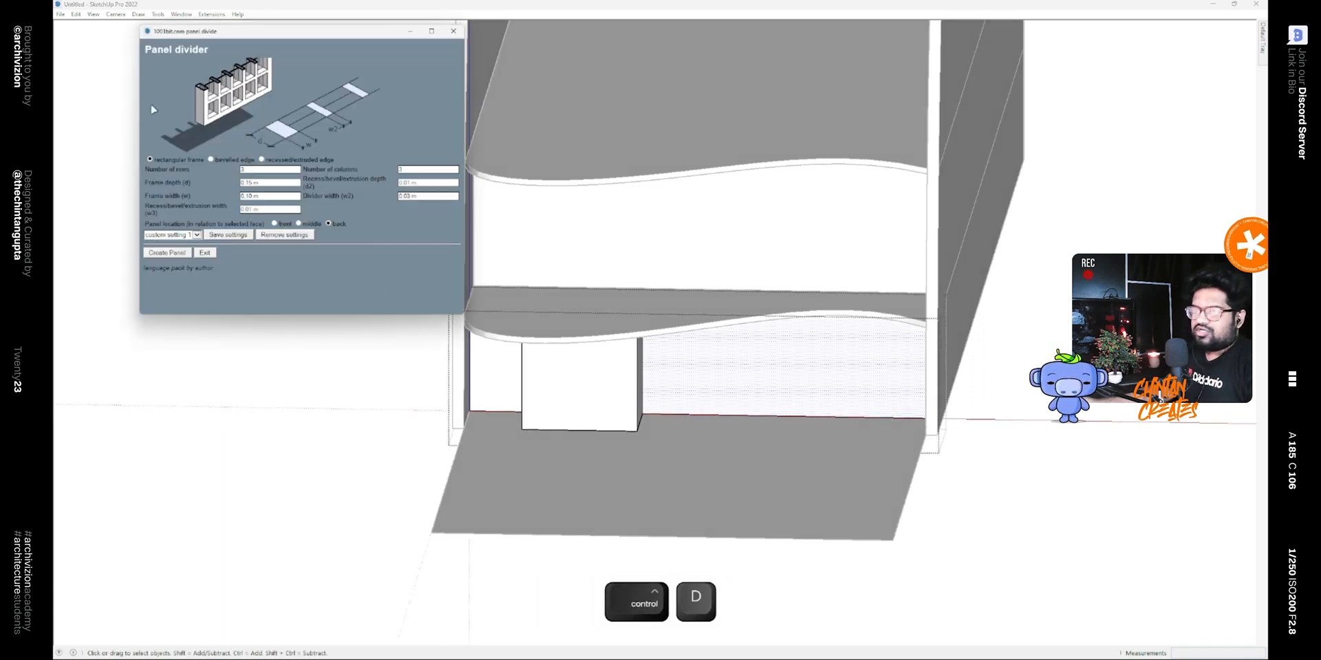
click(268, 169)
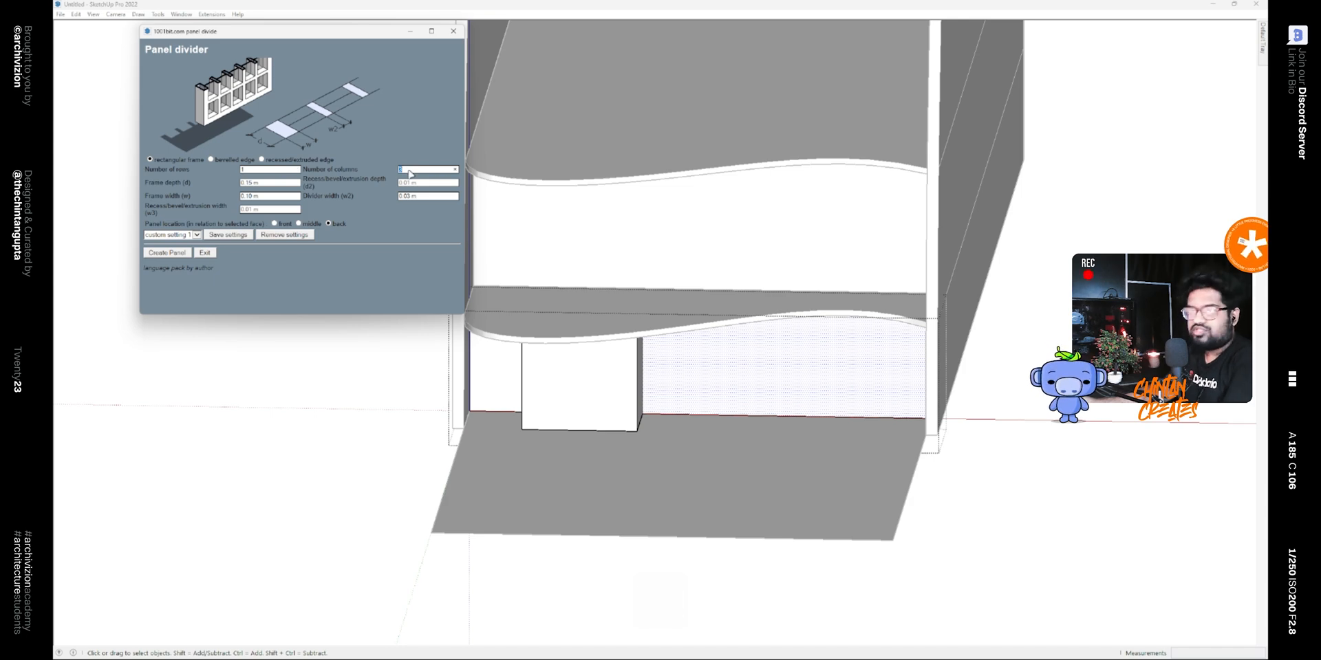
text(6)
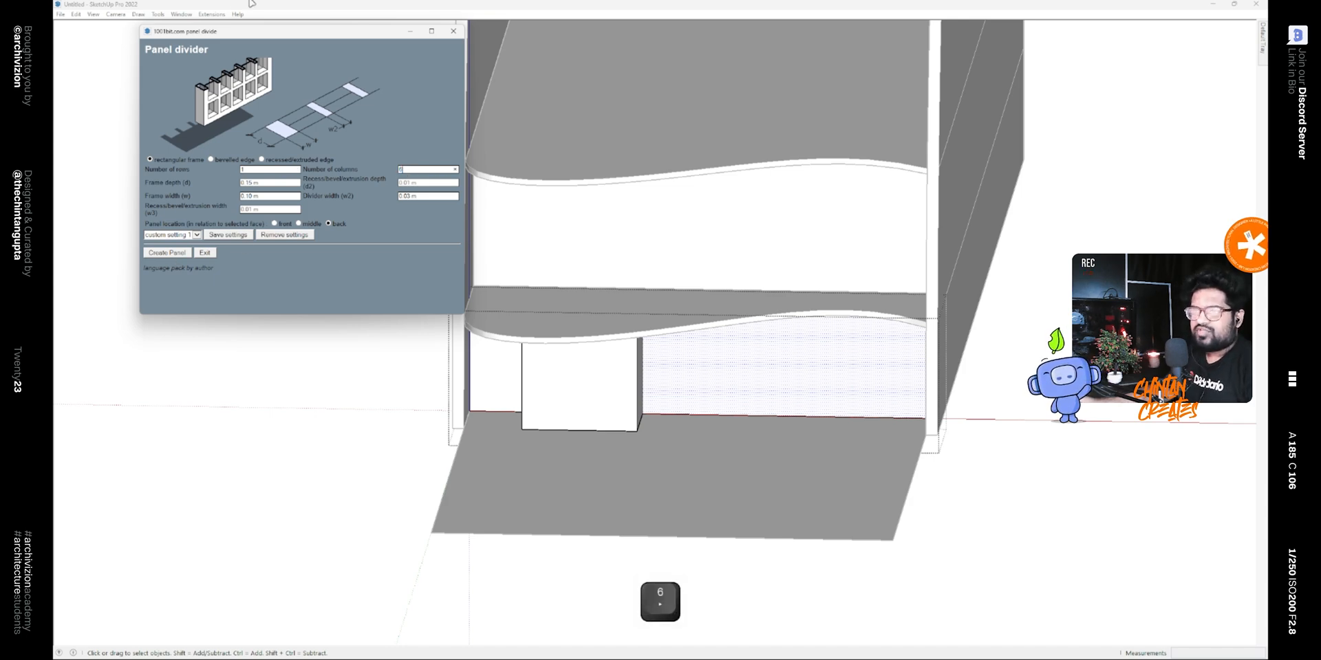
click(167, 252)
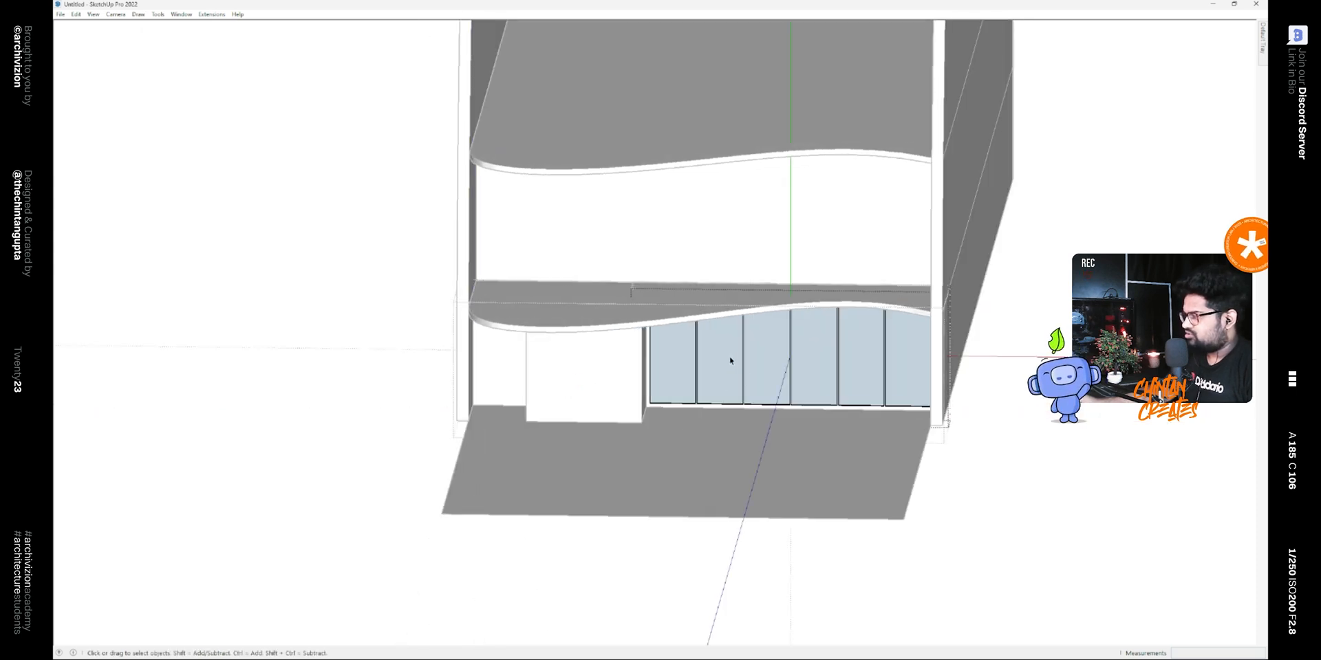
Divide the small left ground-floor window face into framed panels too
key(ctrl+a)
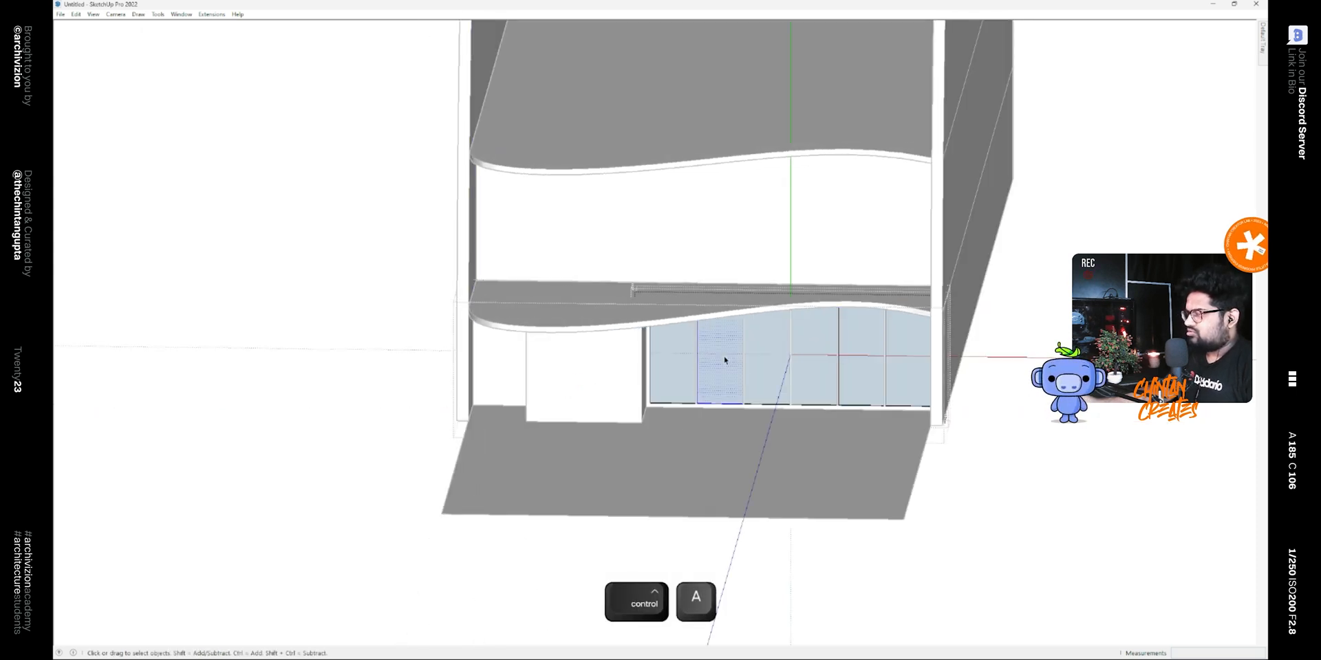
key(r)
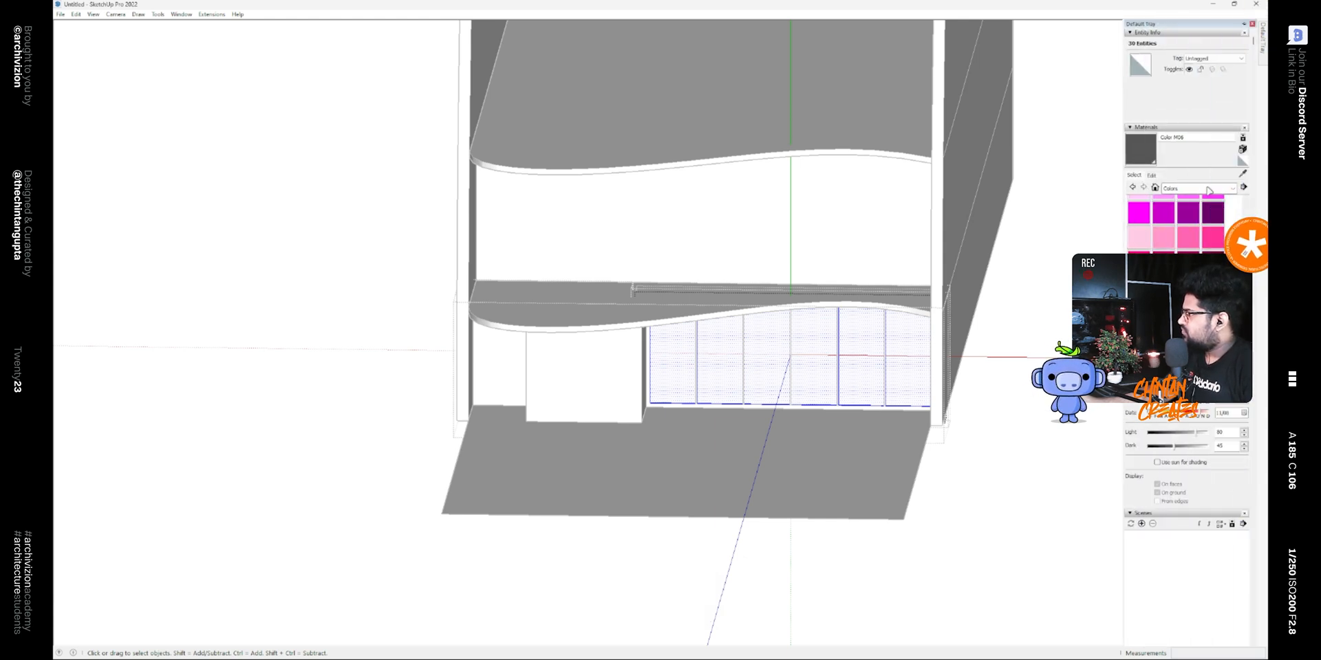
click(1233, 189)
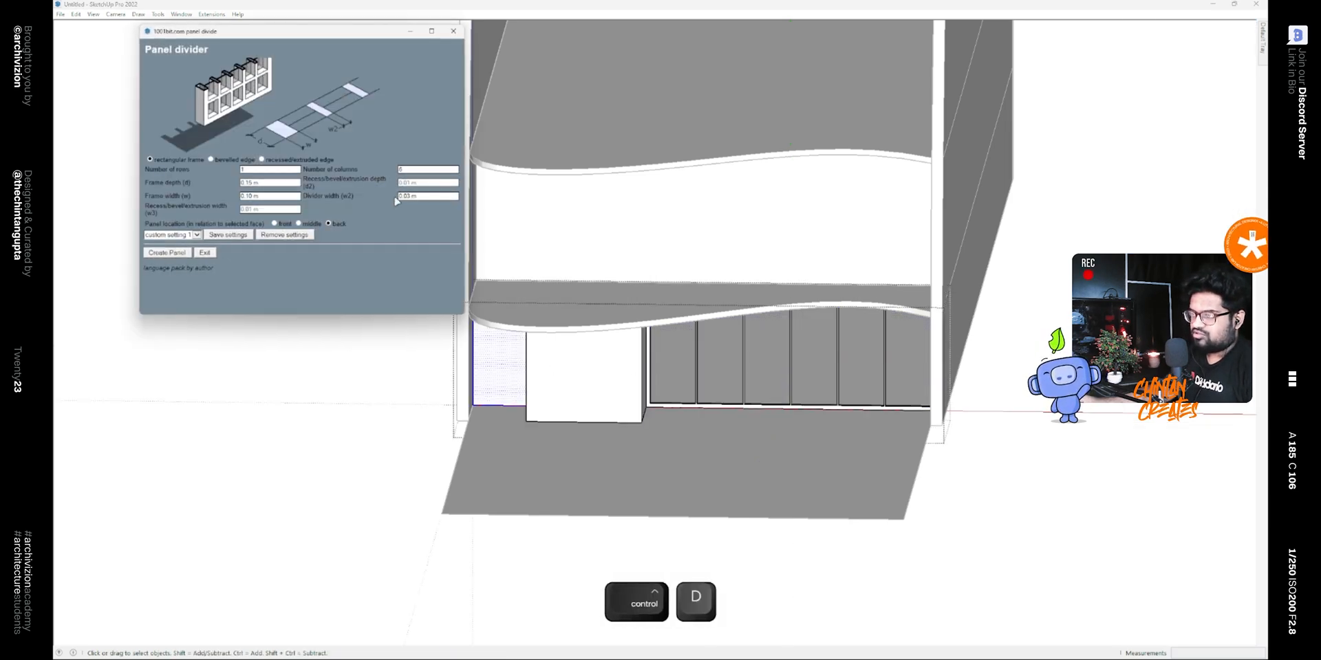
click(426, 170)
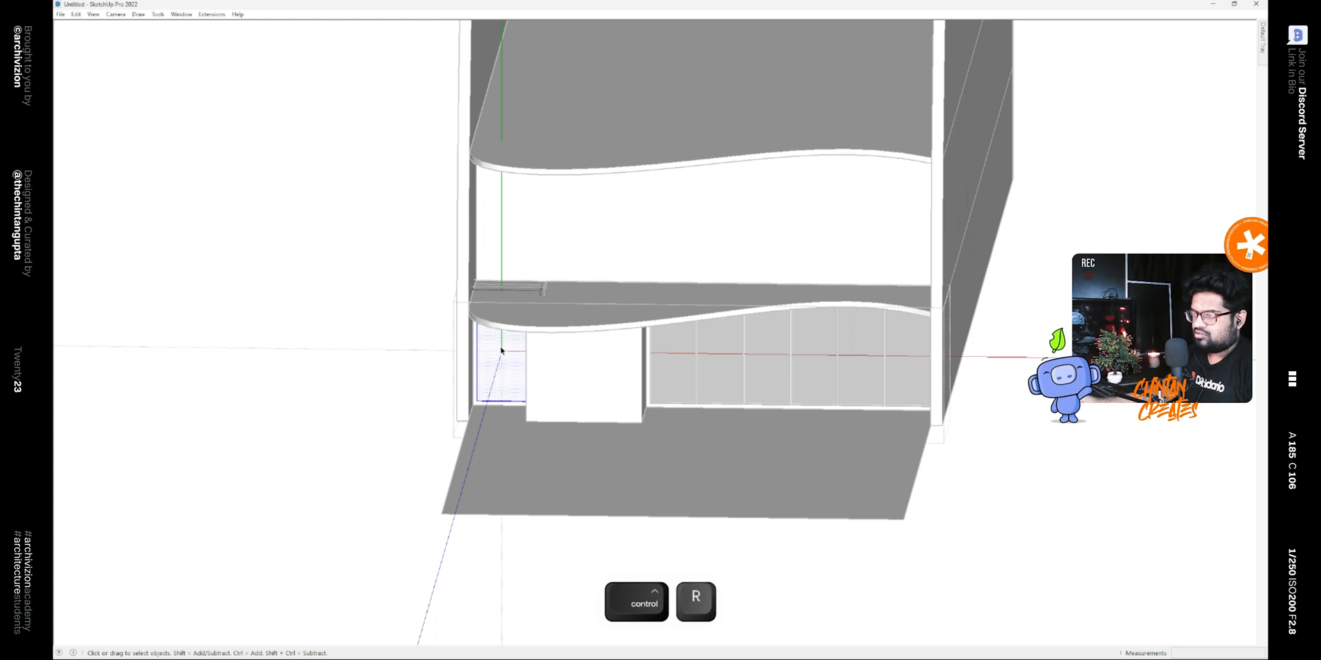
Copy the window face up 3 m to the first floor and divide it into blue glass panels
key(Escape)
text(3)
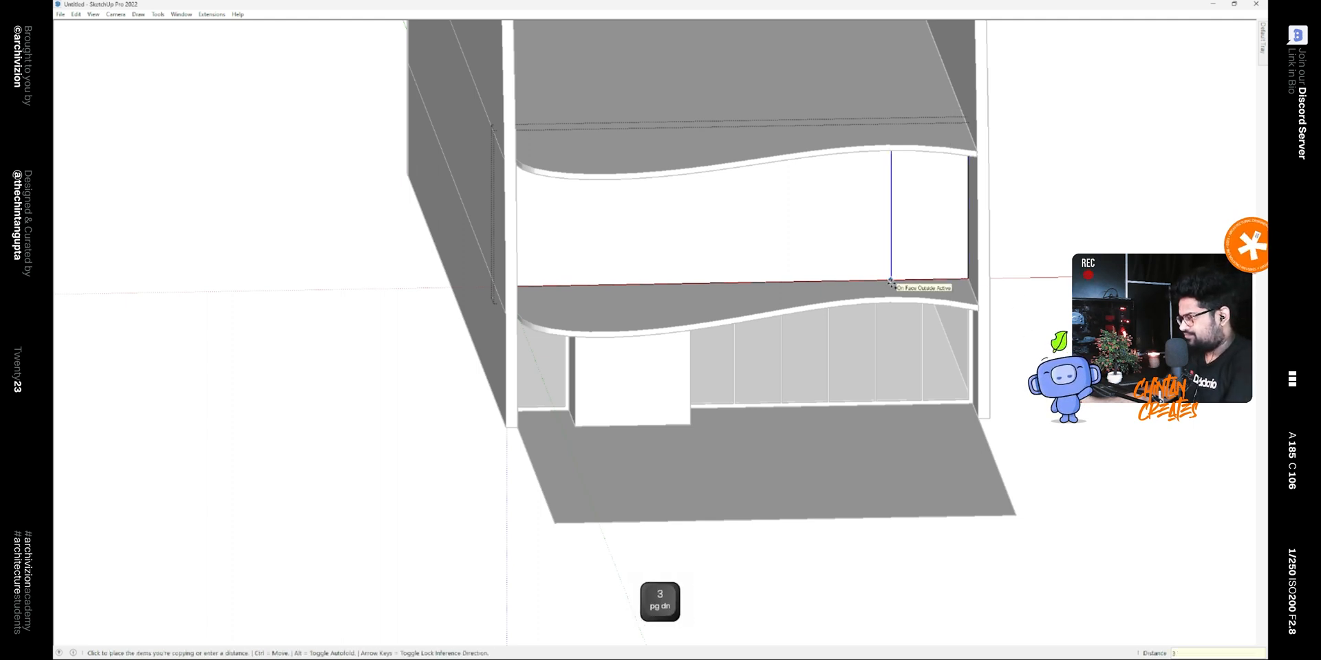
key(space)
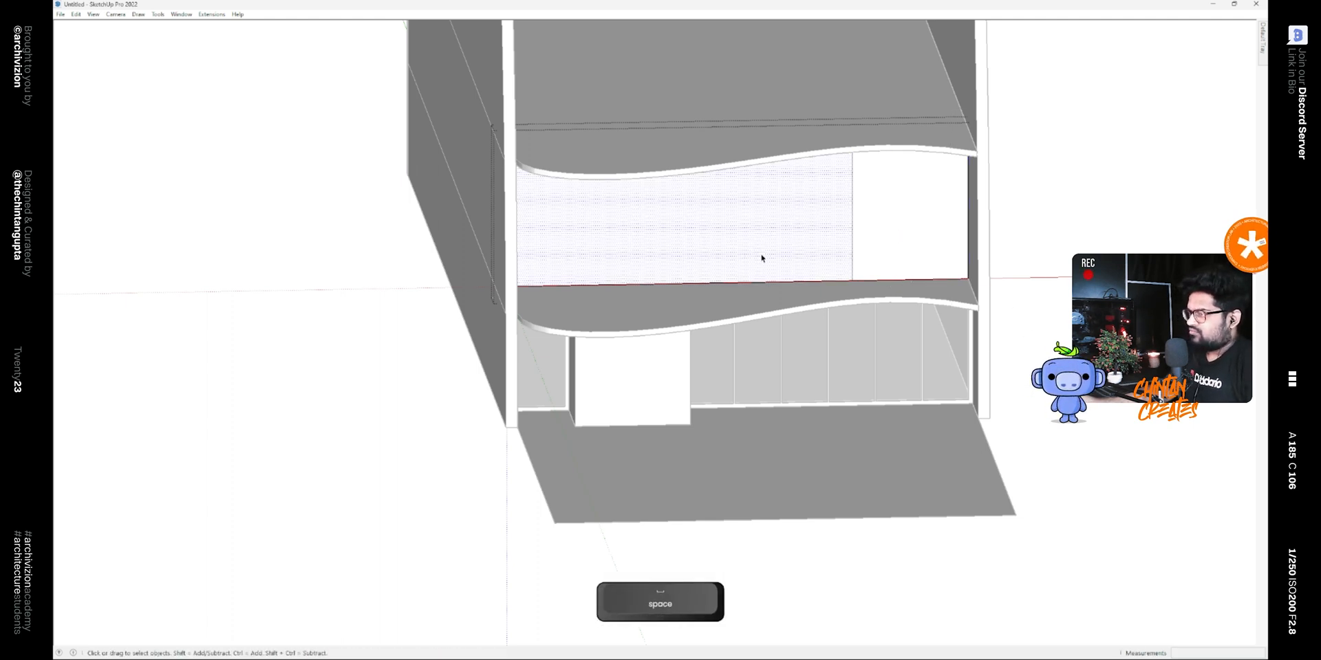
key(ctrl+d)
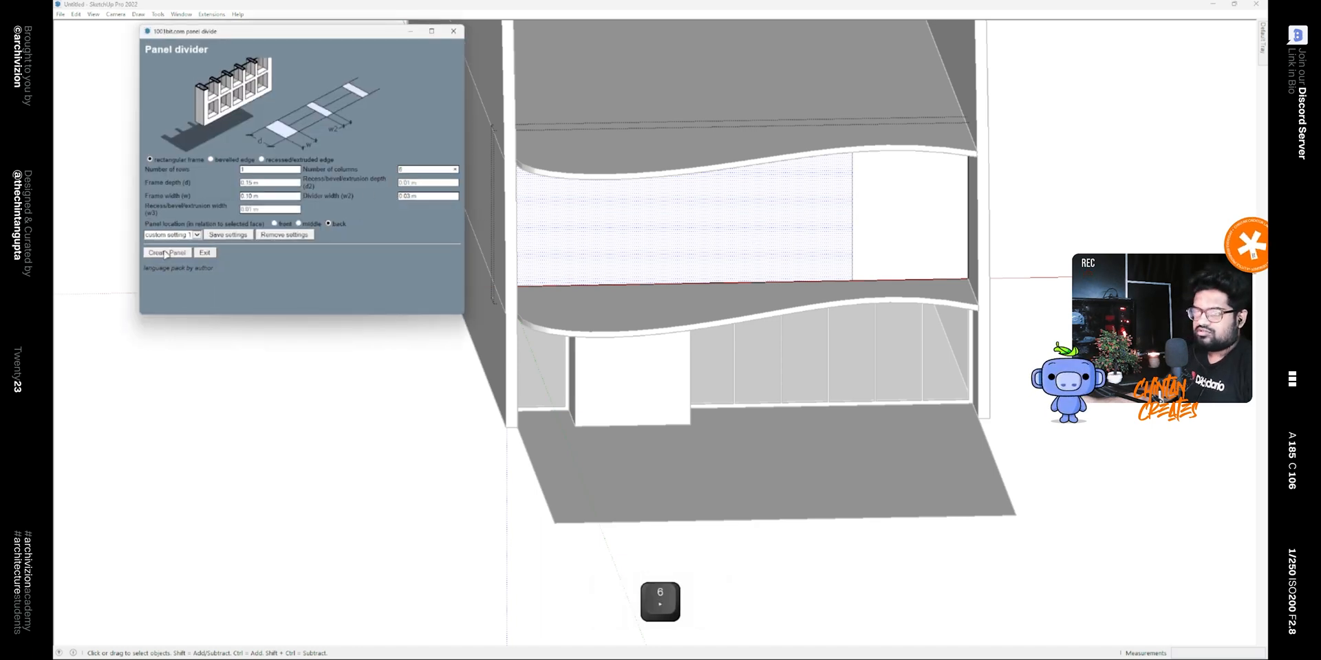
click(166, 253)
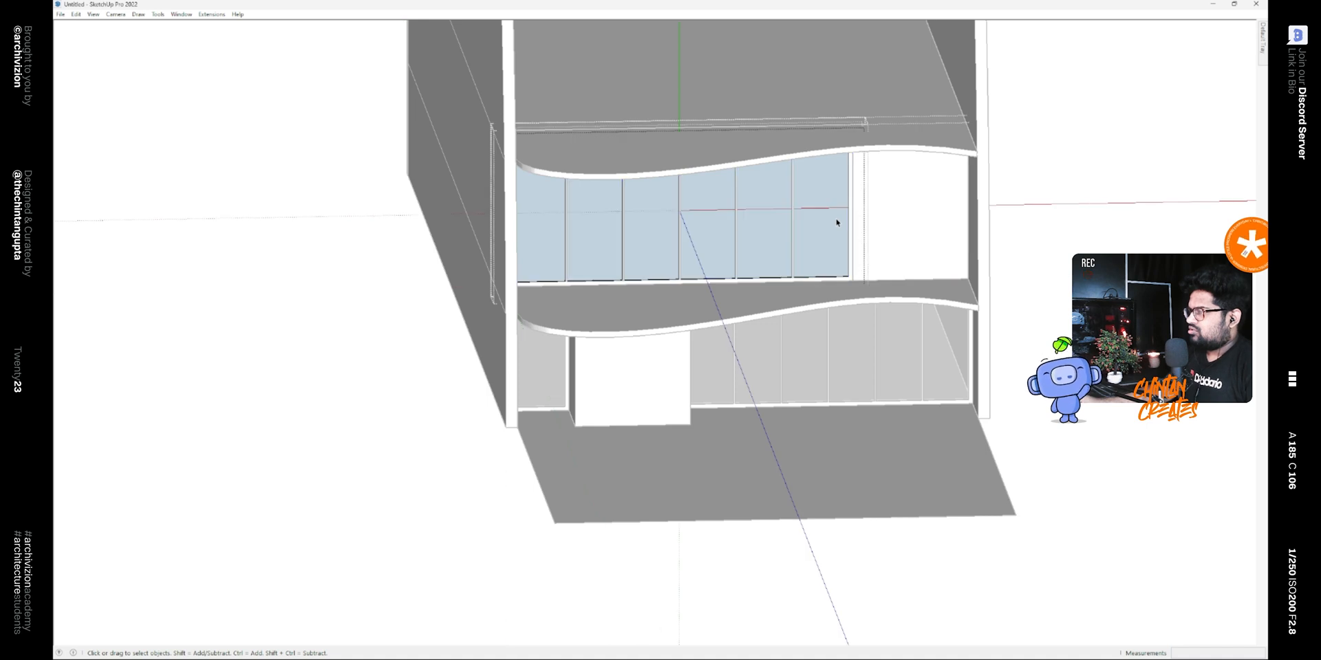
key(ctrl)
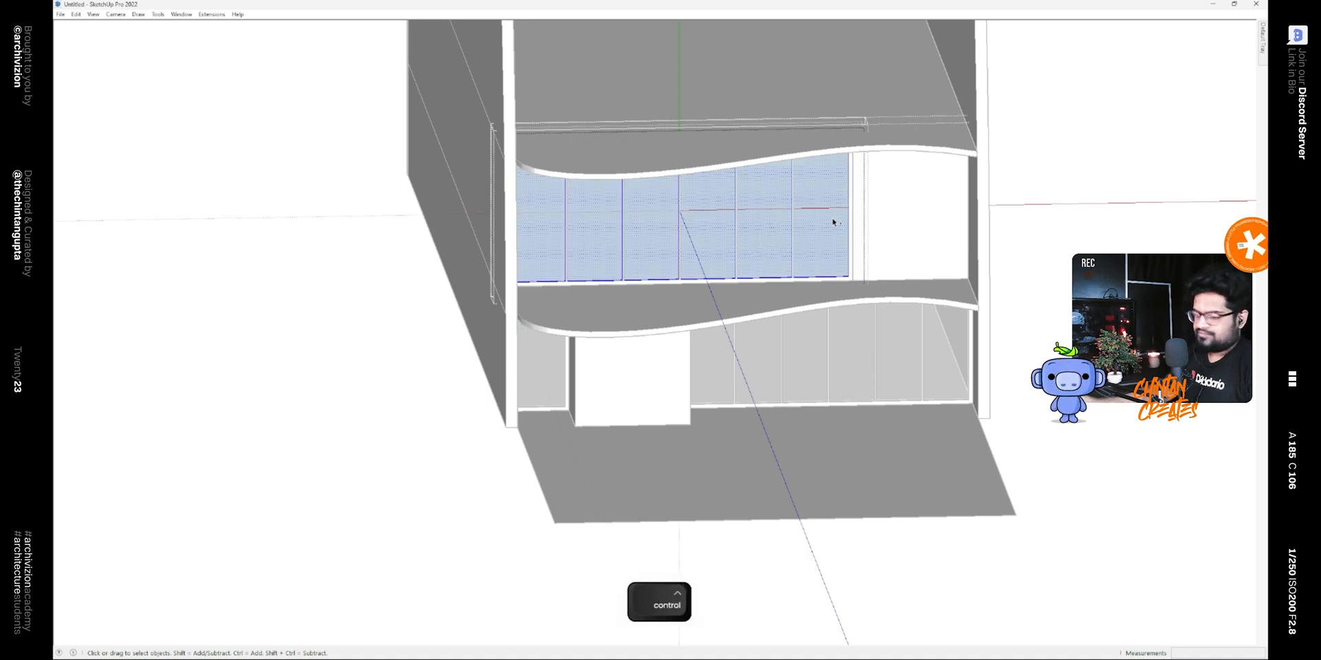
key(space)
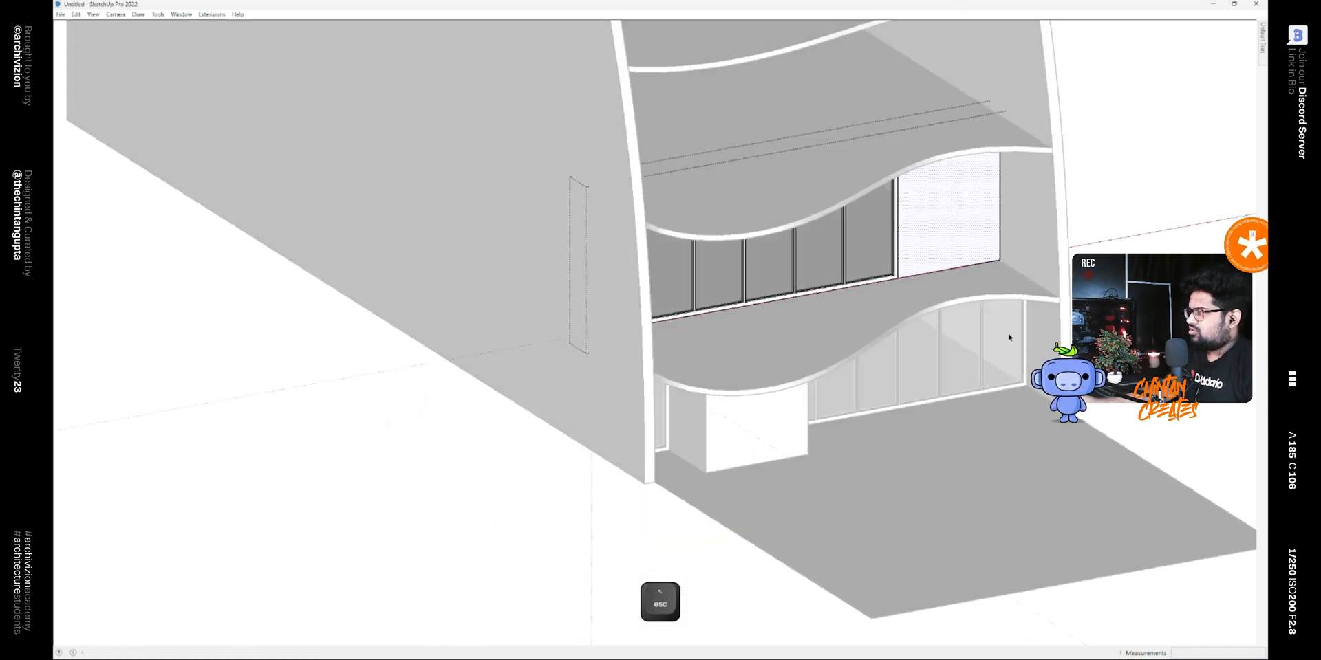
Move-copy the first-floor glass panels up 3 m to each remaining floor
key(m)
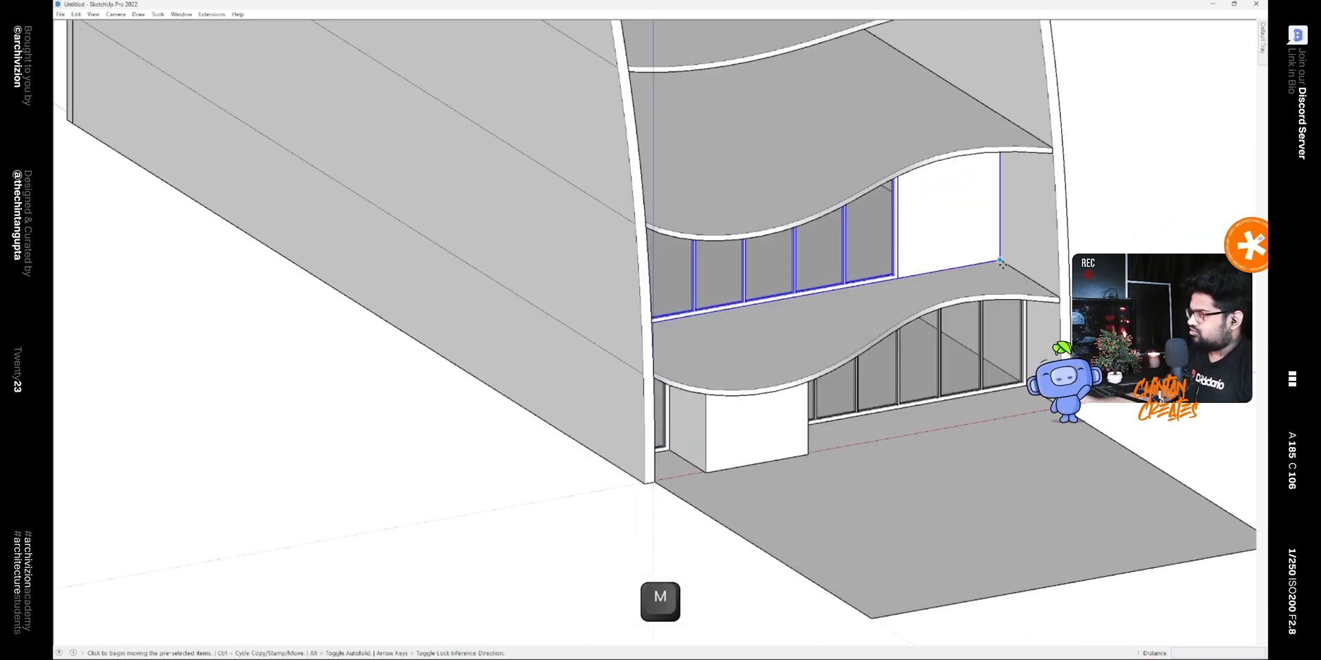
key(ctrl)
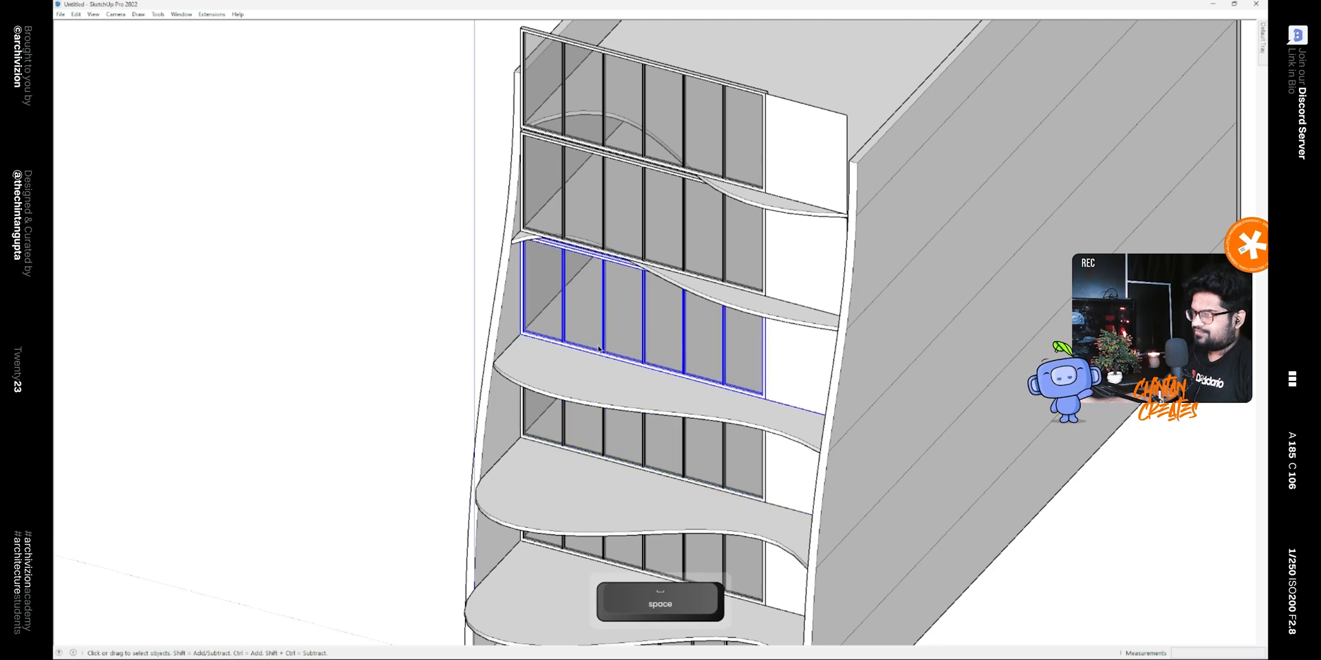
key(m)
text(3)
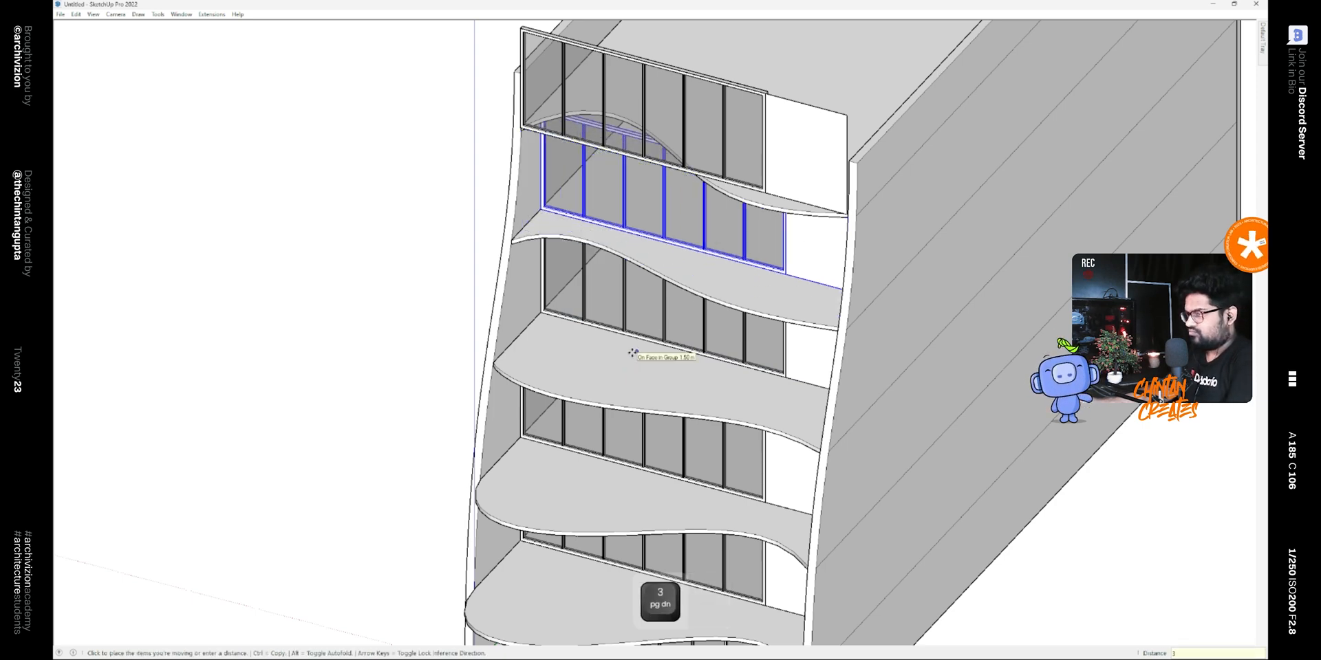
key(space)
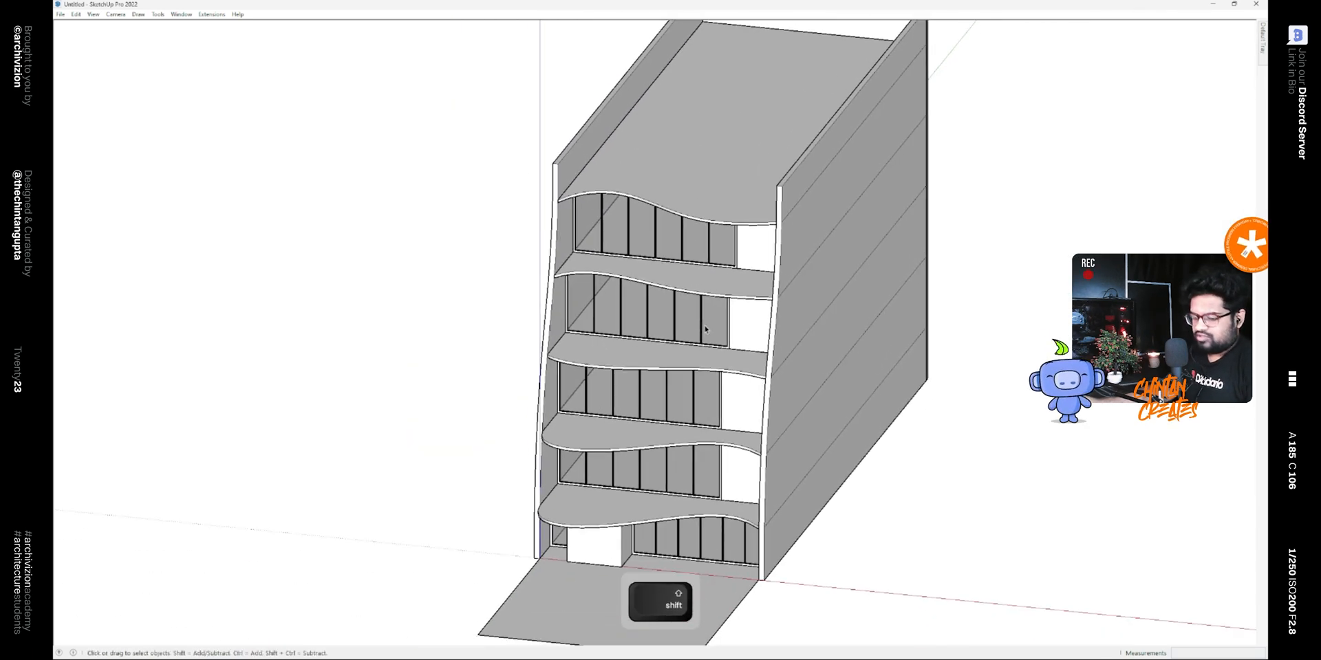
Push/Pull a base rectangle into a slab and scale it wider than the footprint
drag(707, 337, 599, 328)
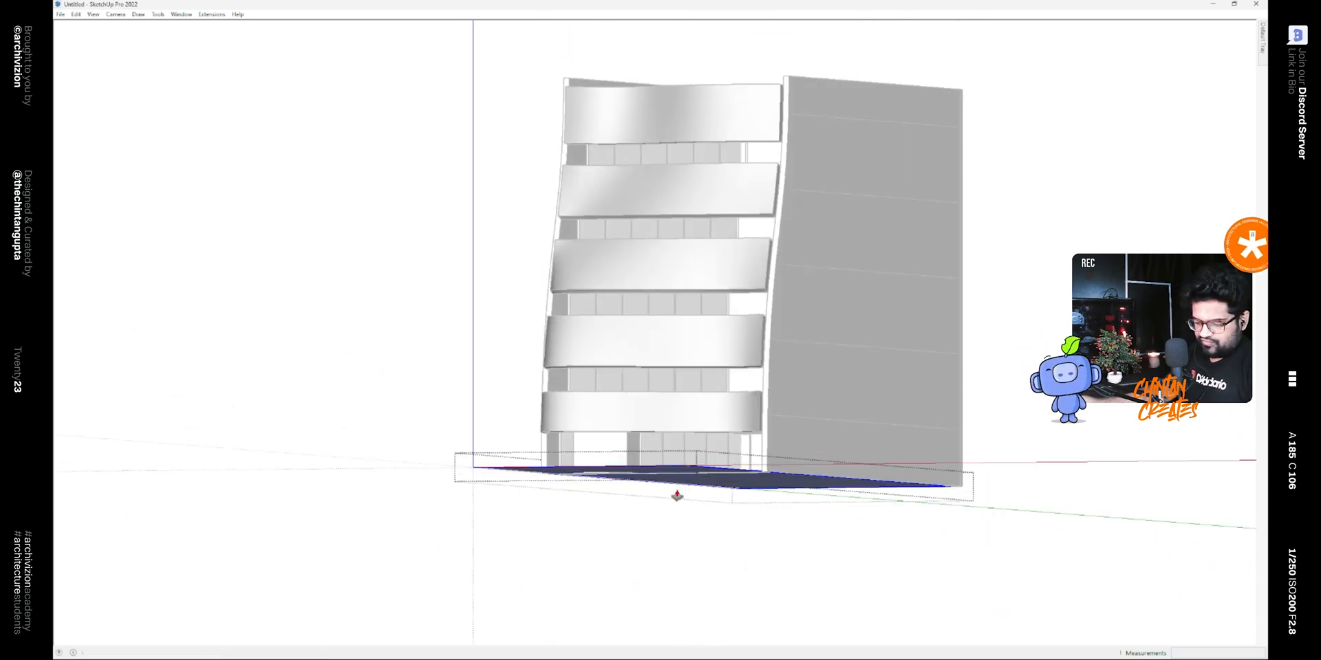
key(p)
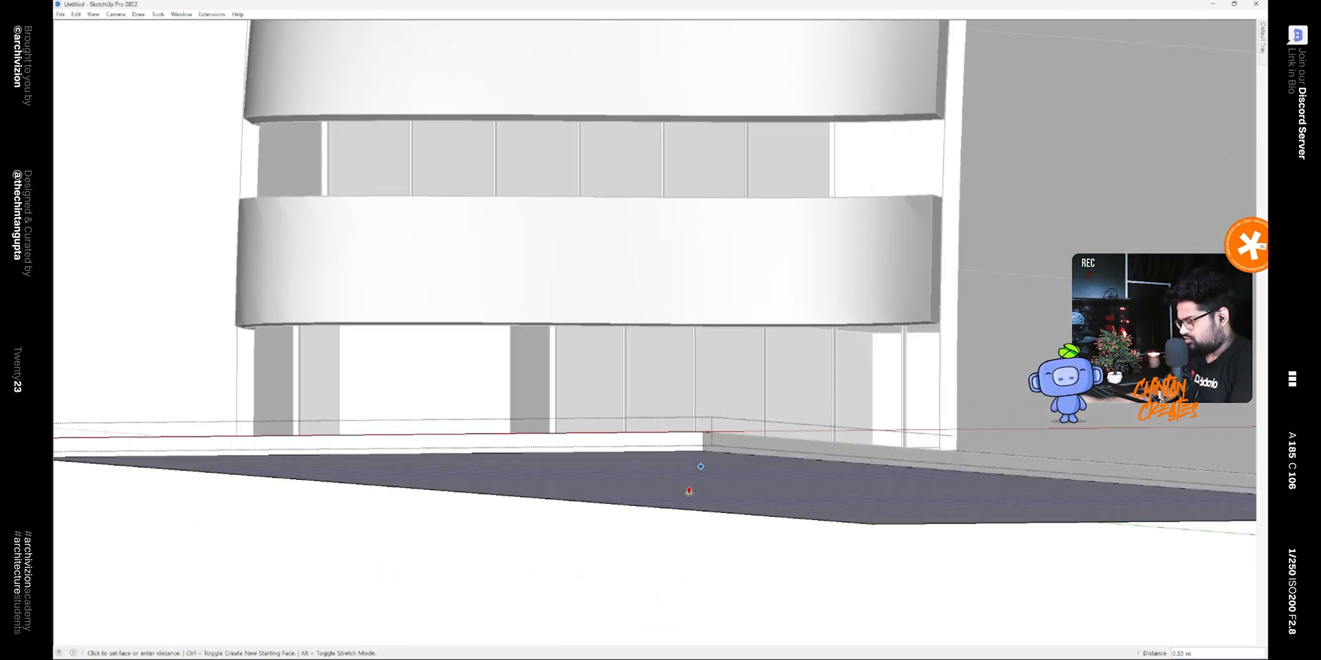
key(Escape)
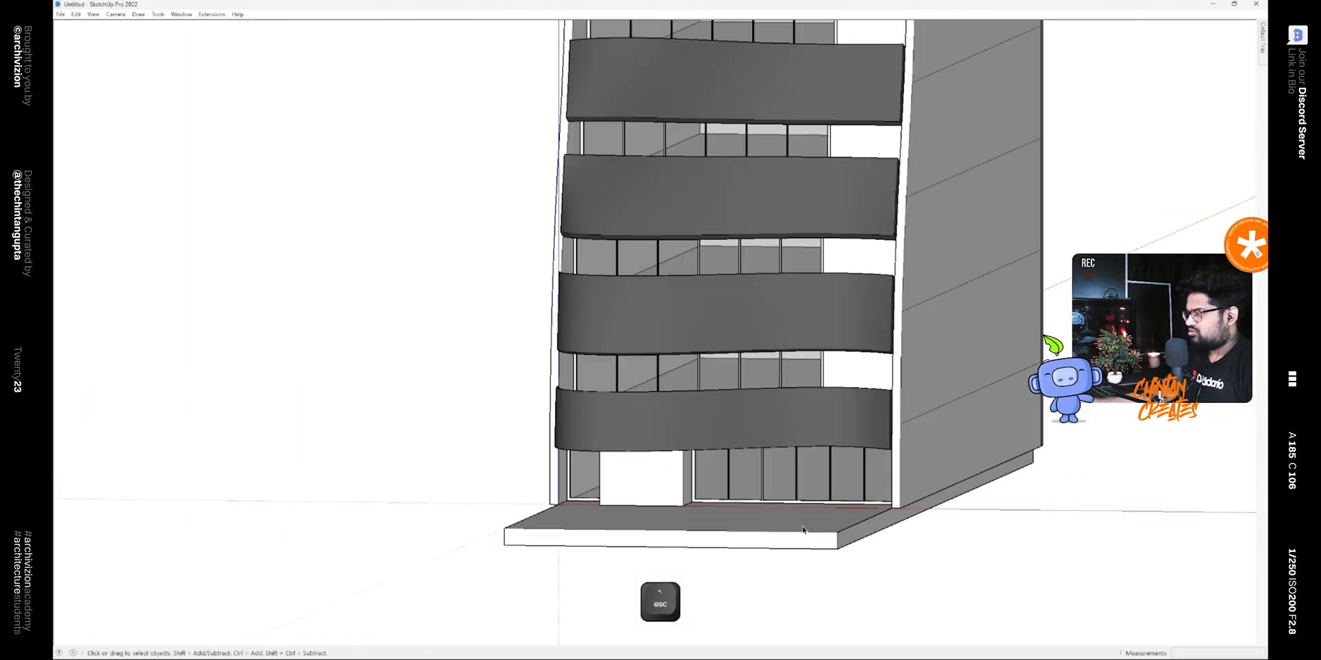
scroll(up, 3)
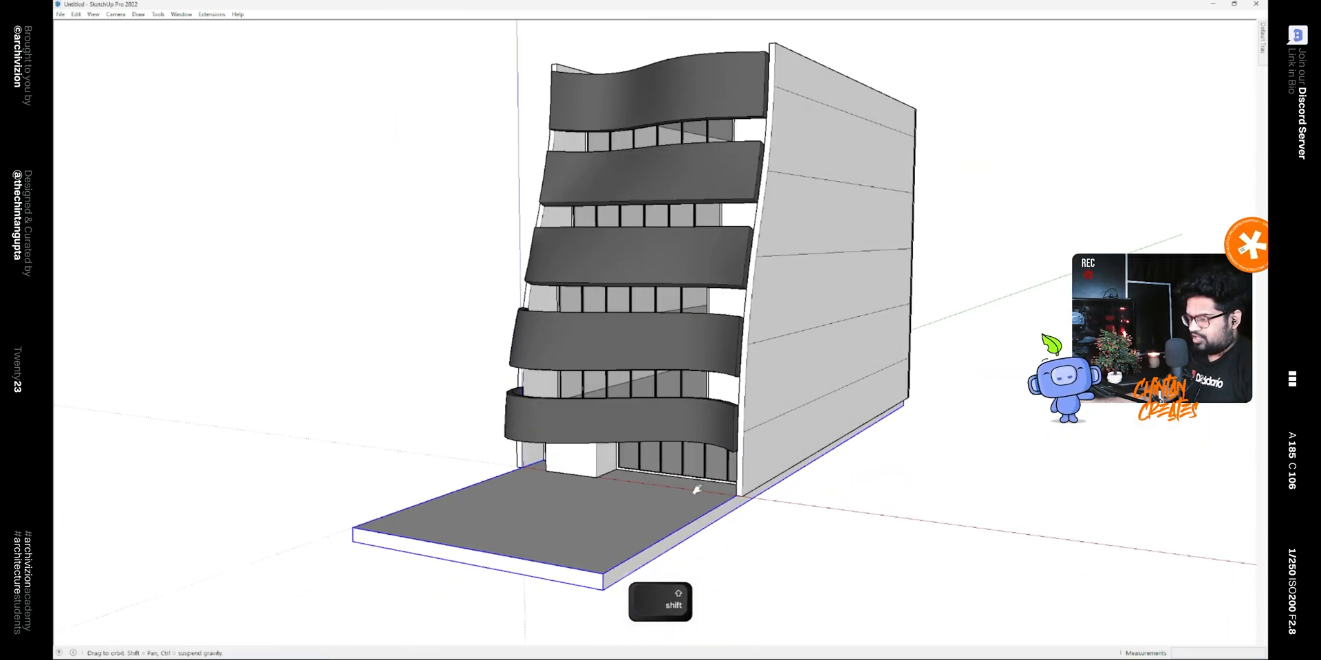
key(s)
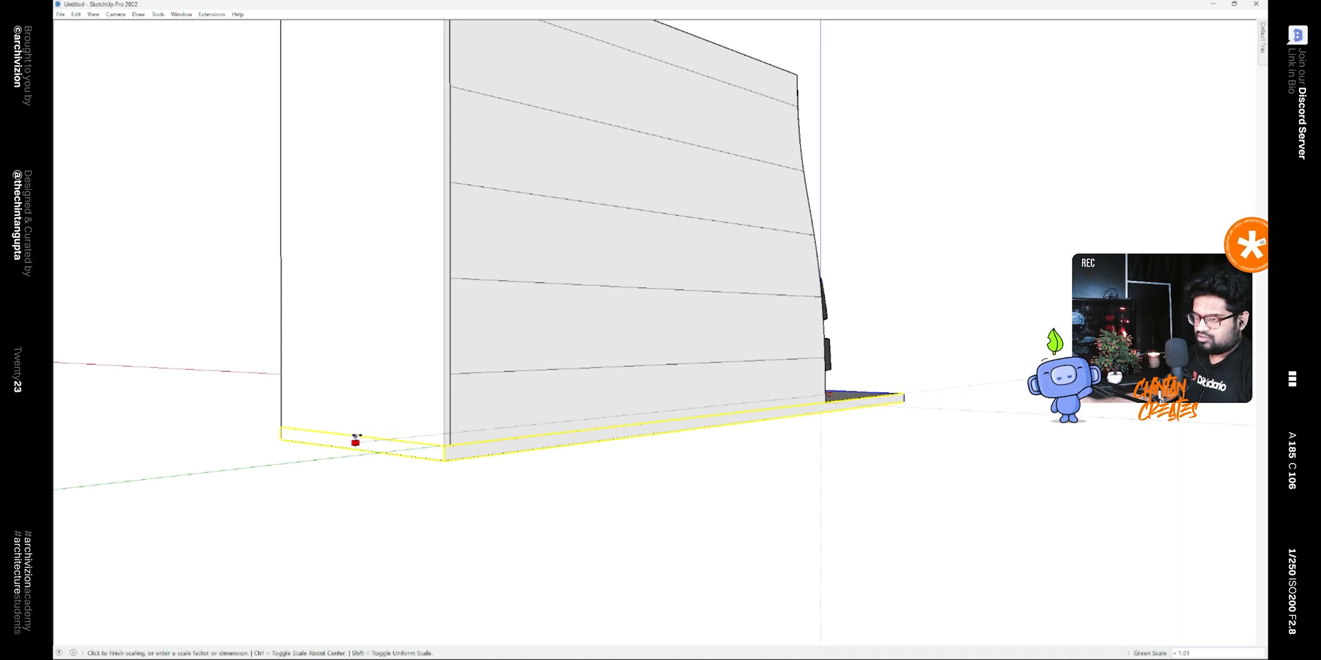
key(space)
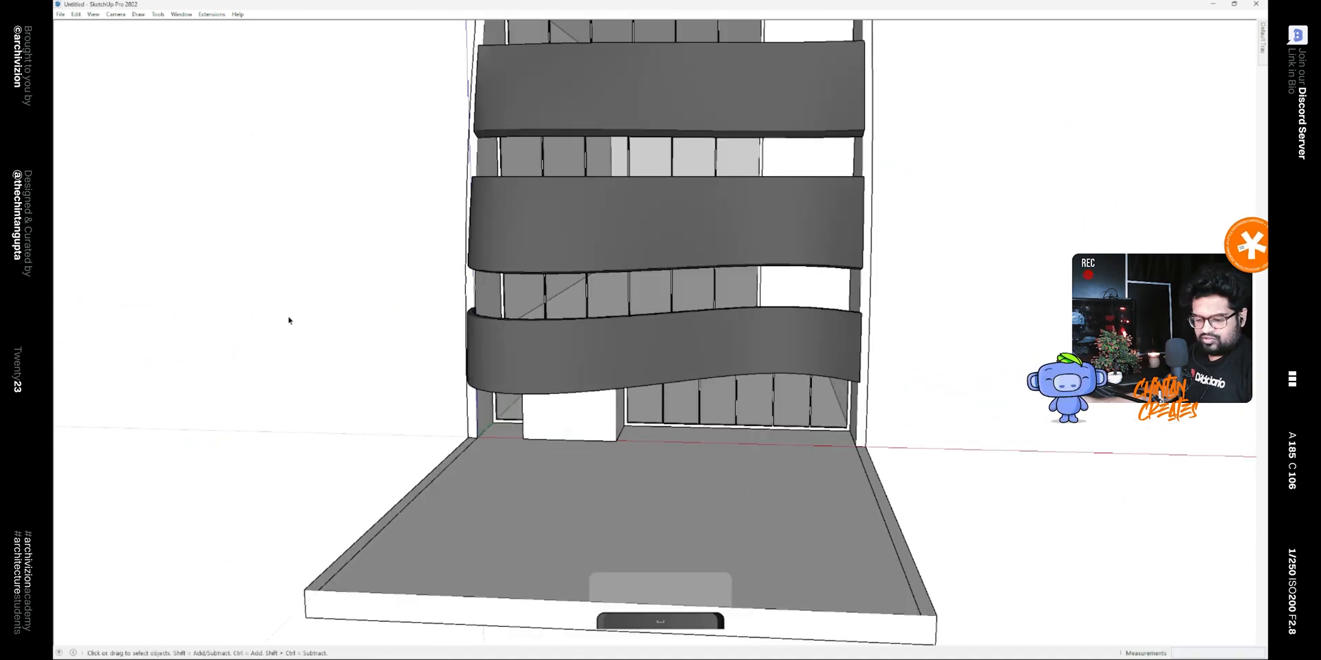
Place 3D text reading VILLA 49 on the white ground-floor wall and sample a material for it
key(shift+s)
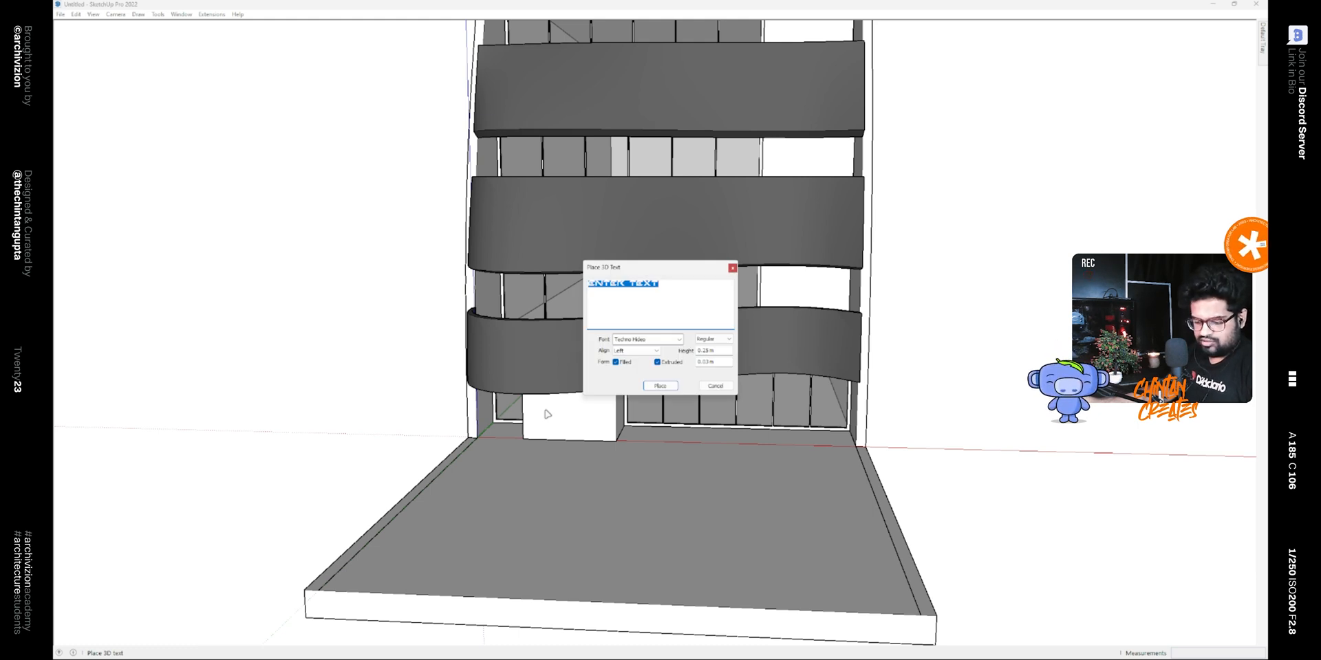
text(VILLA)
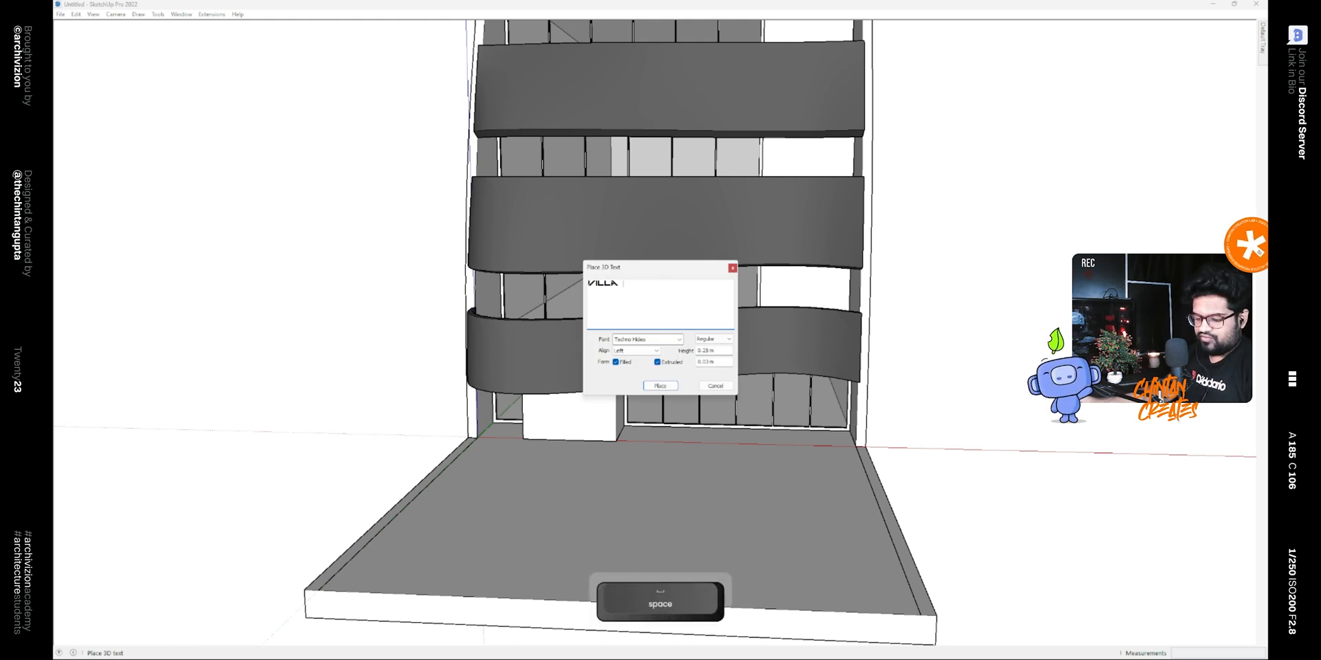
text(4)
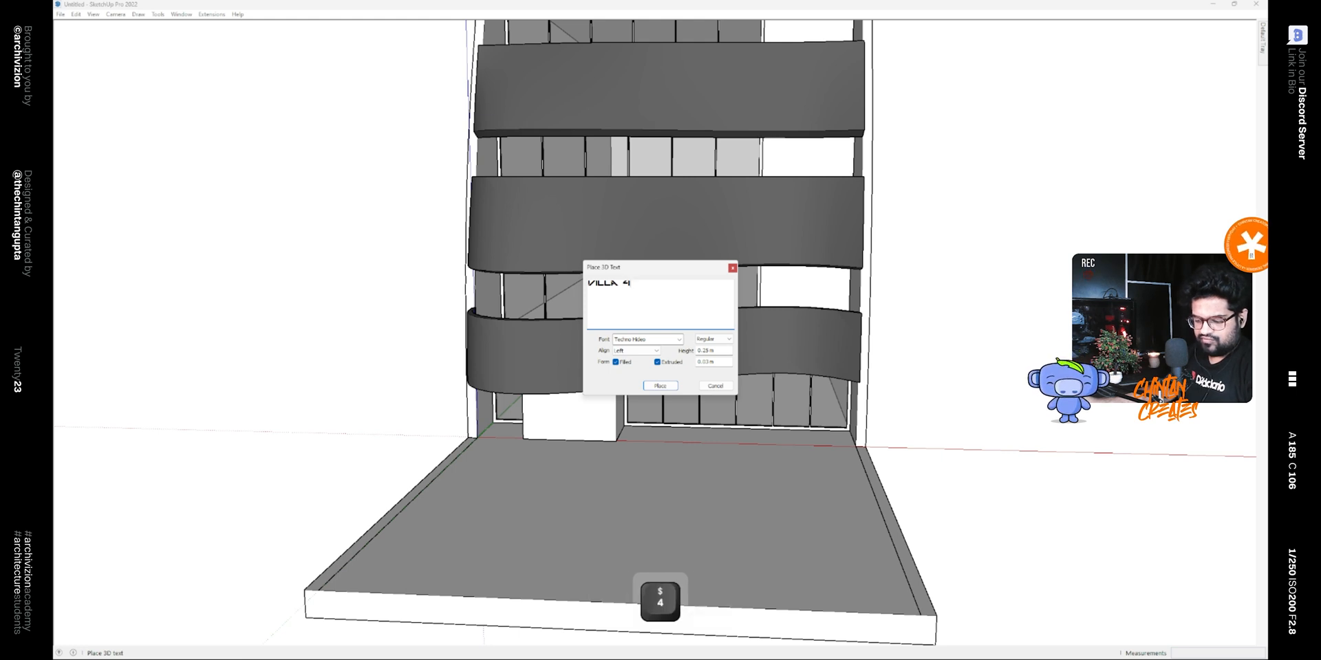
click(661, 385)
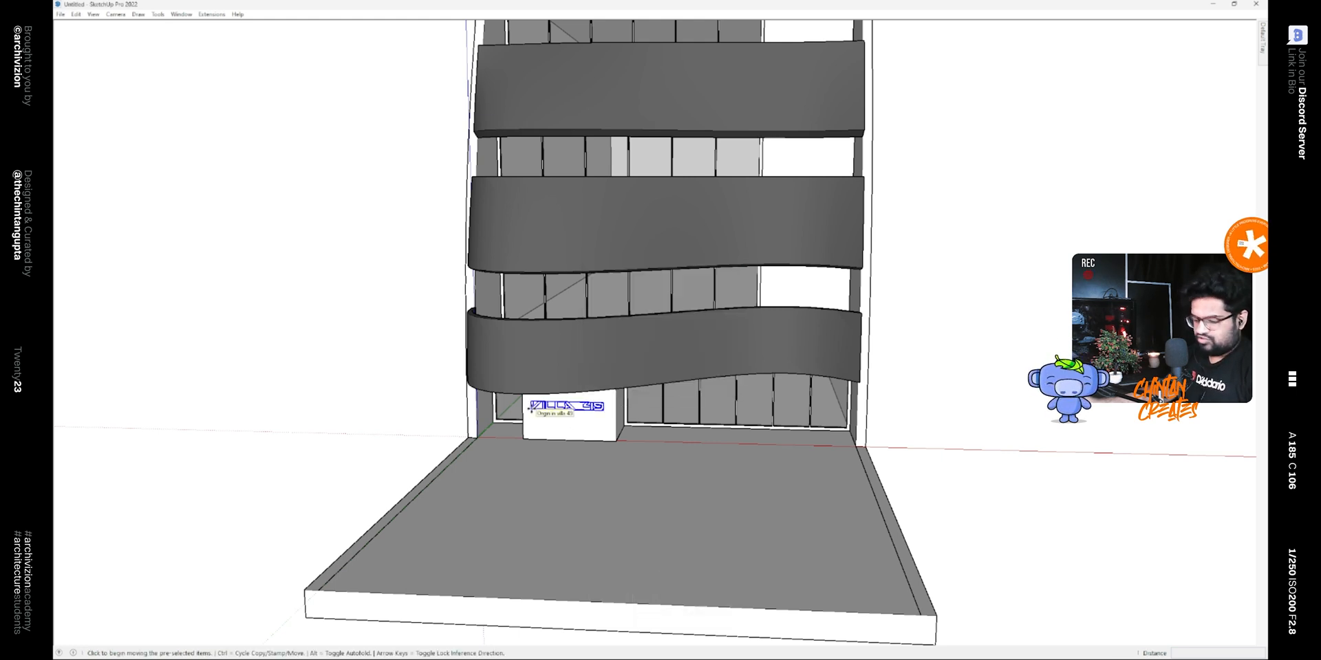
key(alt)
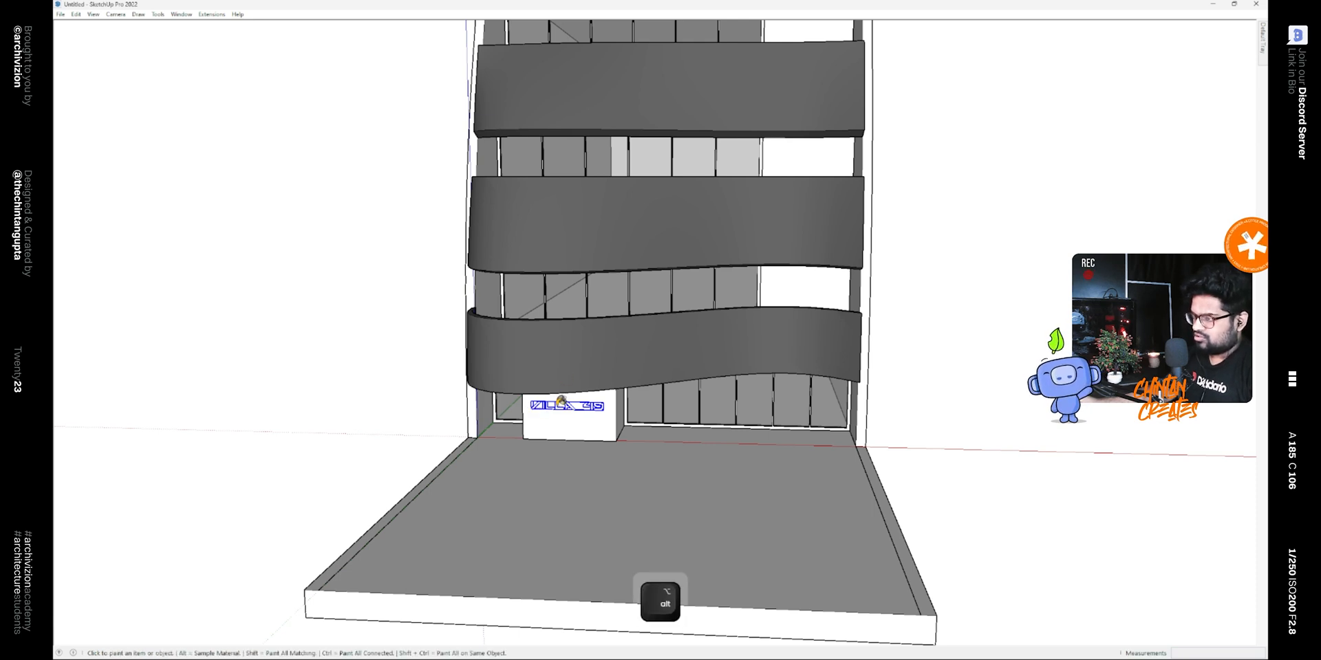
scroll(down, 3)
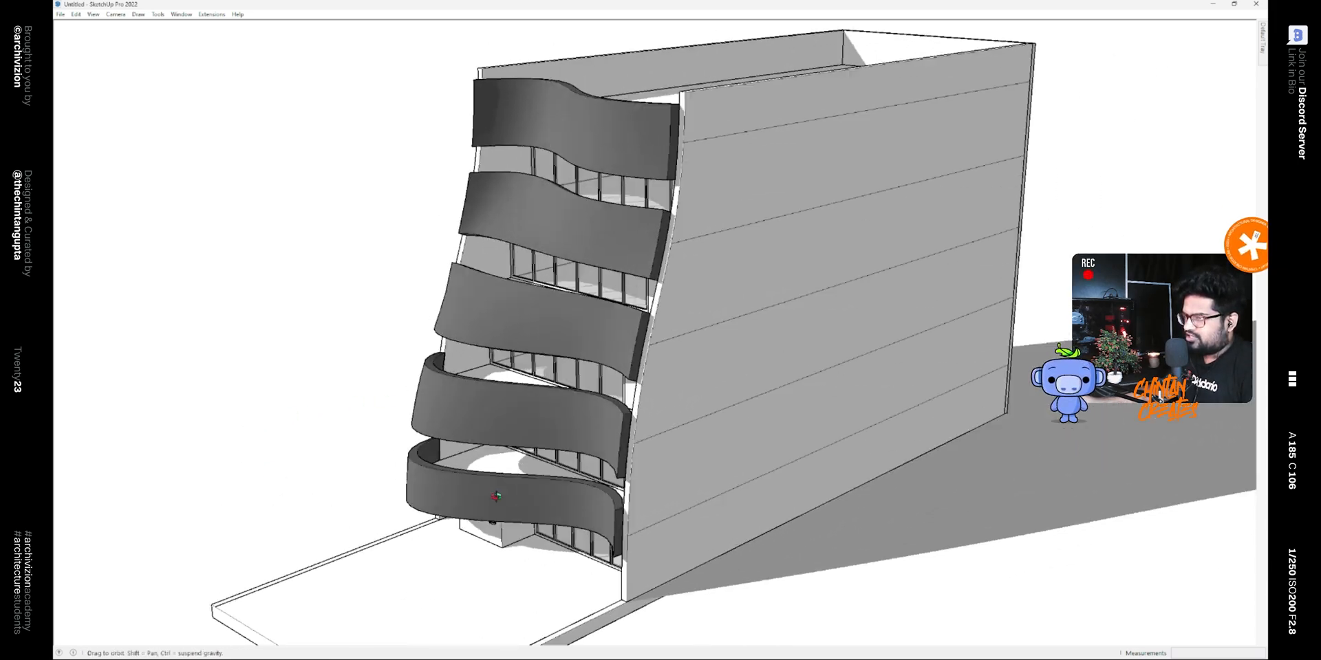
Sample the dark band material and paint the VILLA 49 lettering dark, viewed front-on
drag(590, 337, 674, 404)
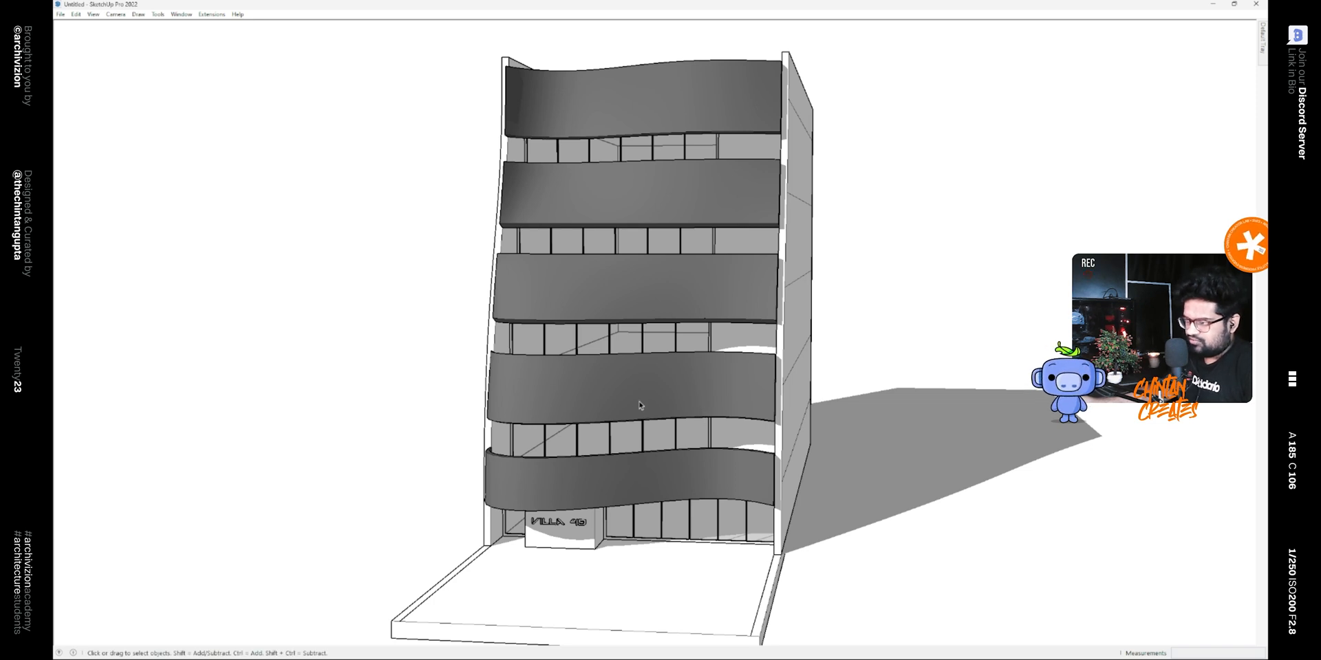
mouse_move(696, 477)
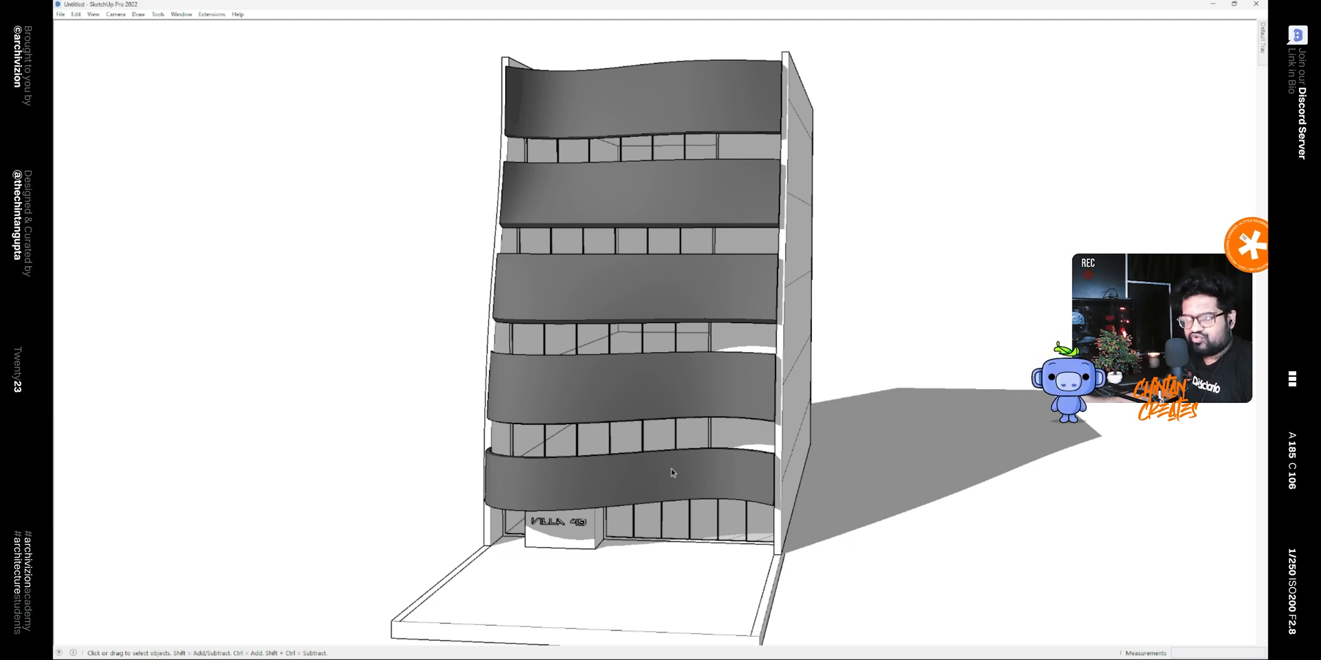
drag(673, 472, 981, 463)
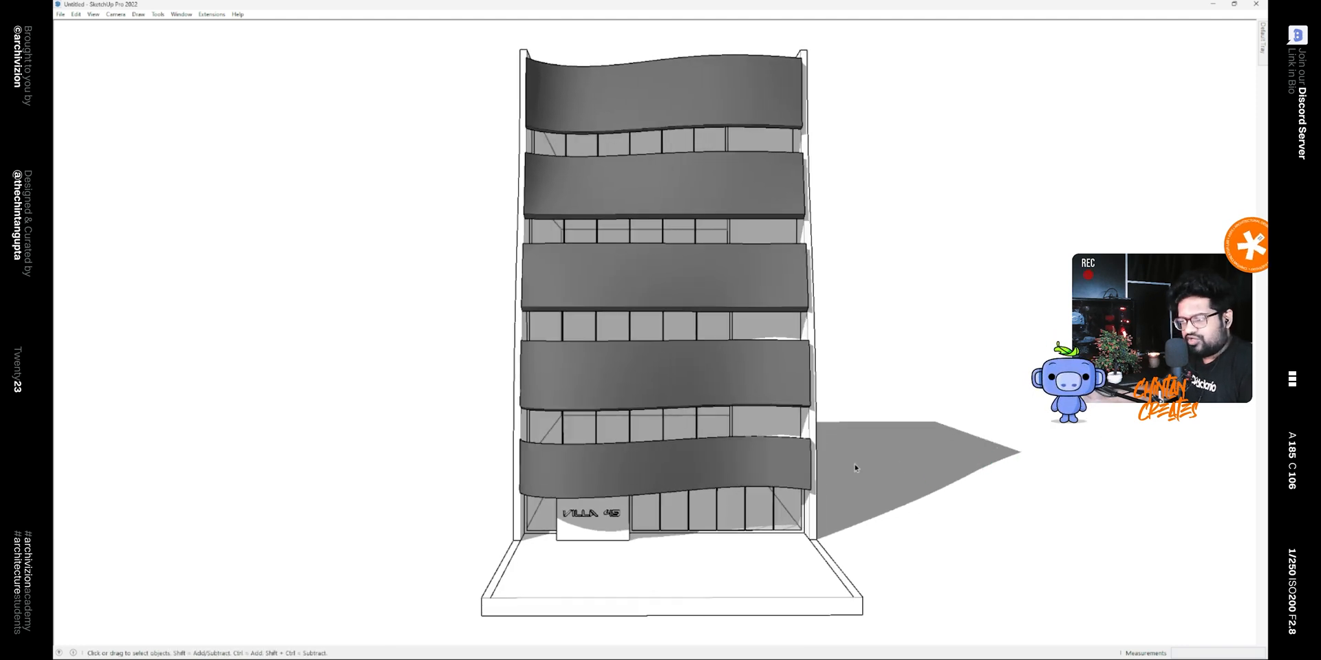
key(alt)
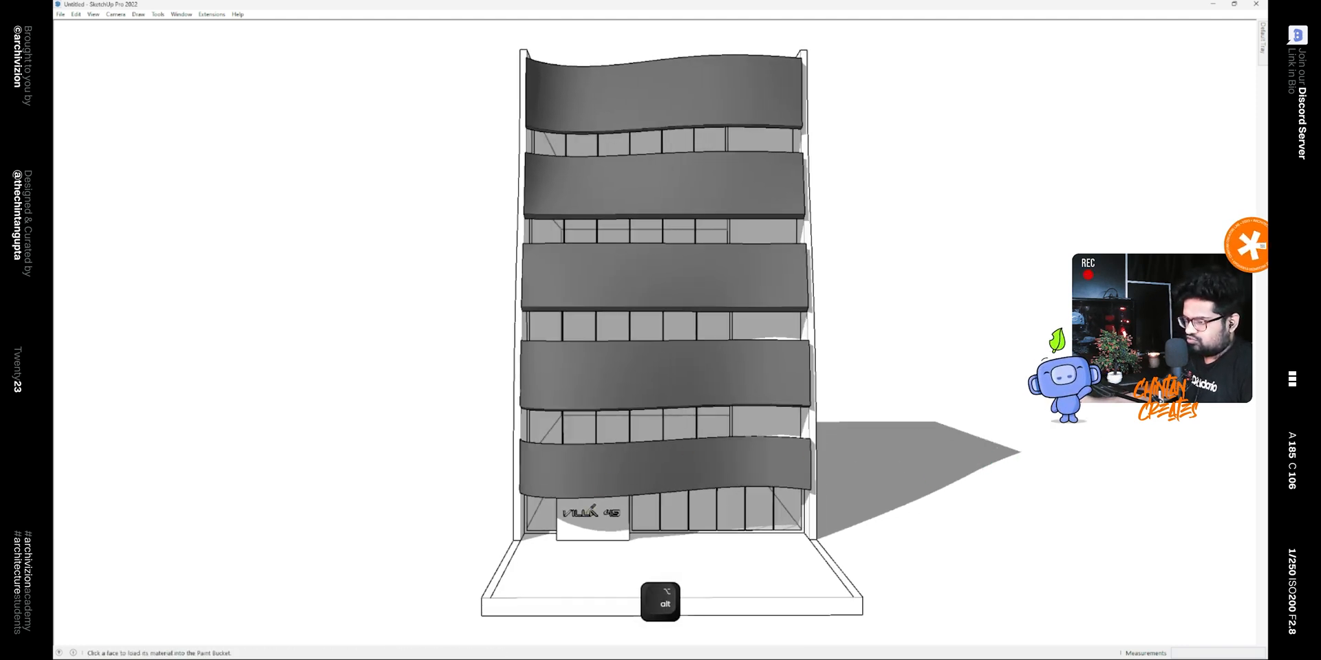
key(space)
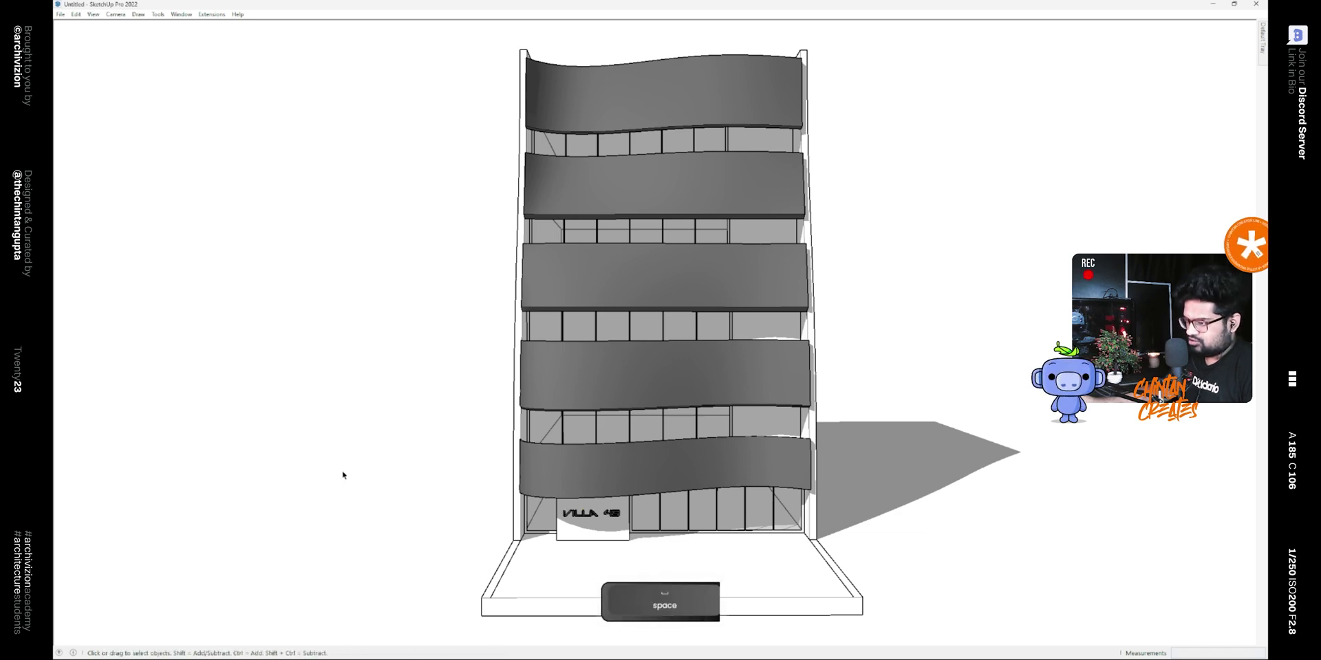